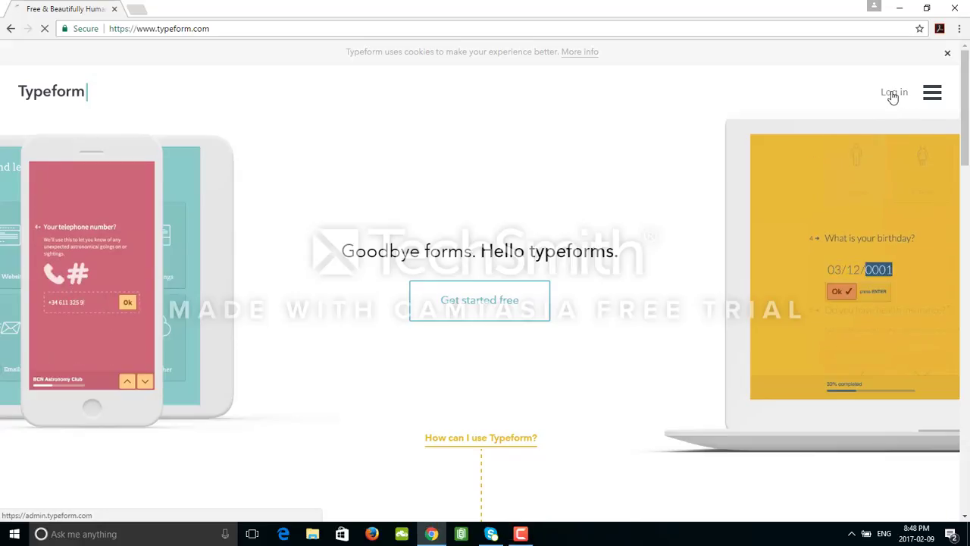
Log in and create a blank typeform from scratch named test1
click(892, 91)
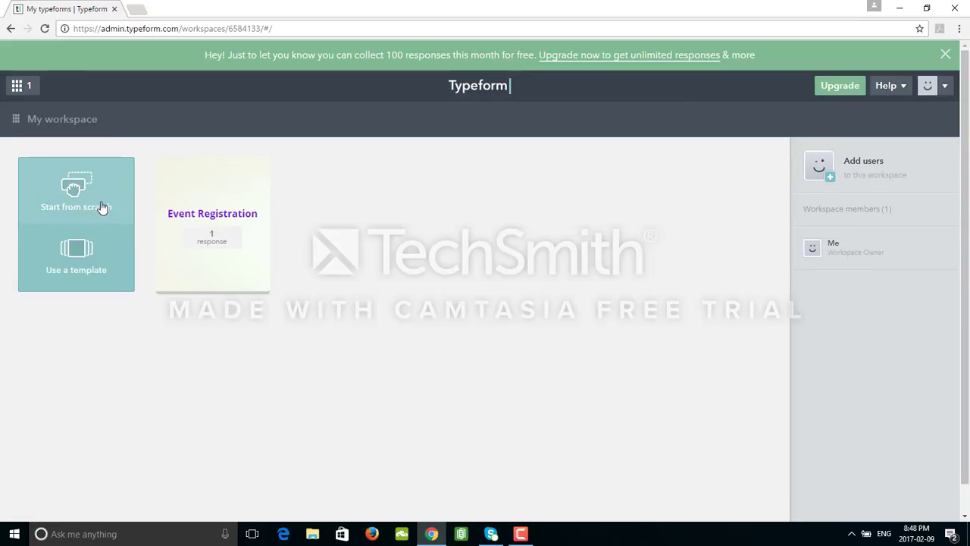
mouse_move(76, 269)
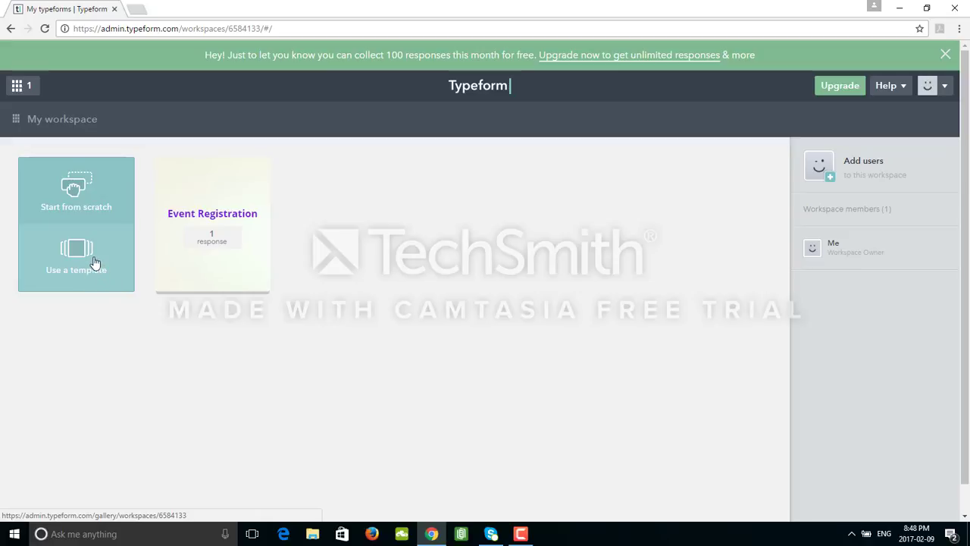
mouse_move(103, 198)
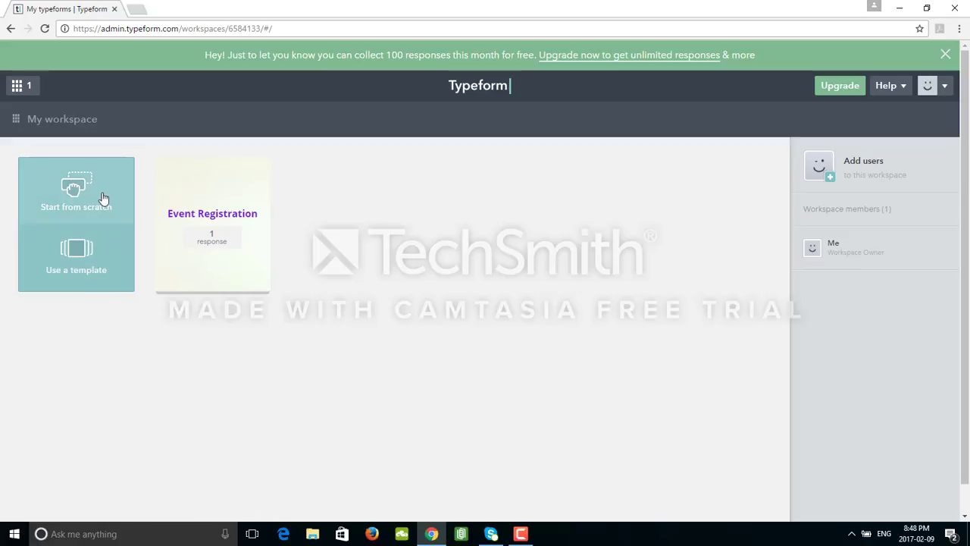
click(75, 190)
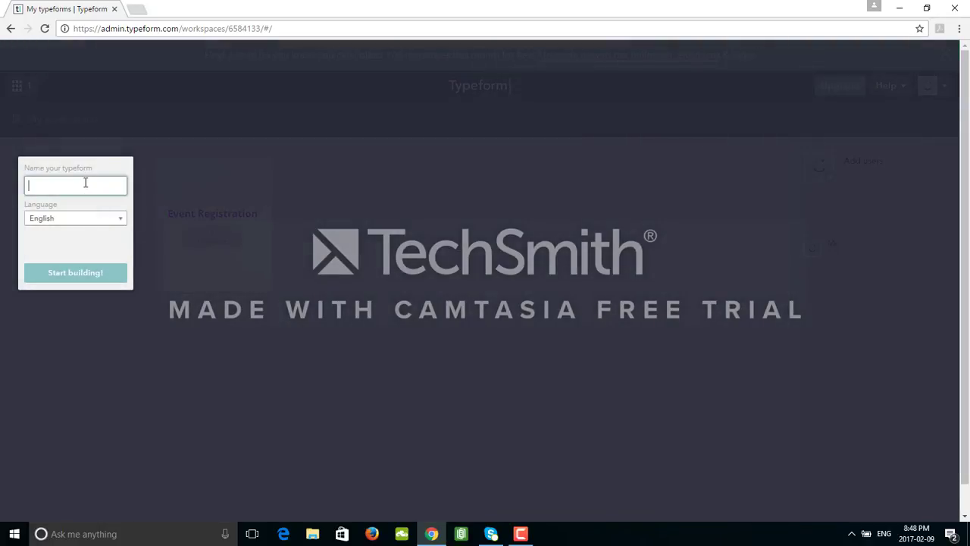
text(test)
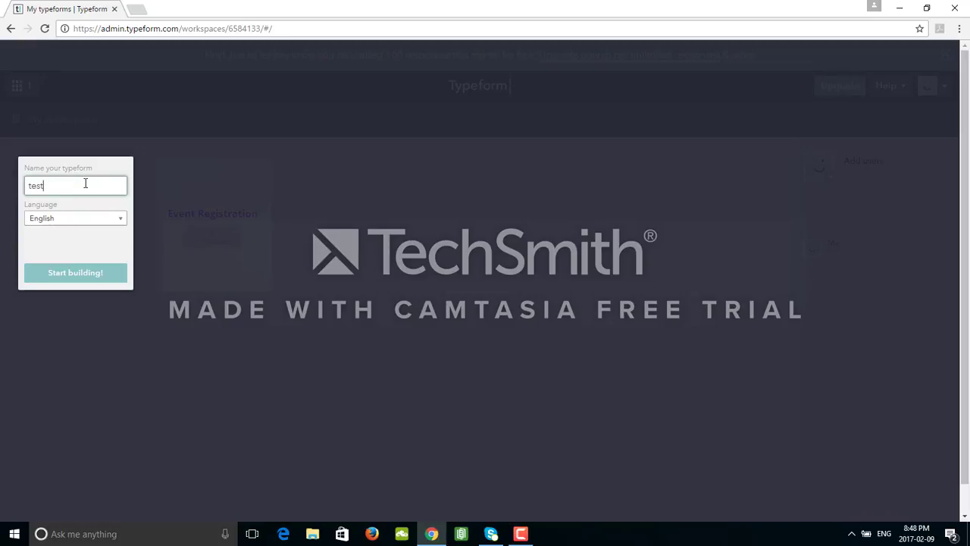
click(75, 272)
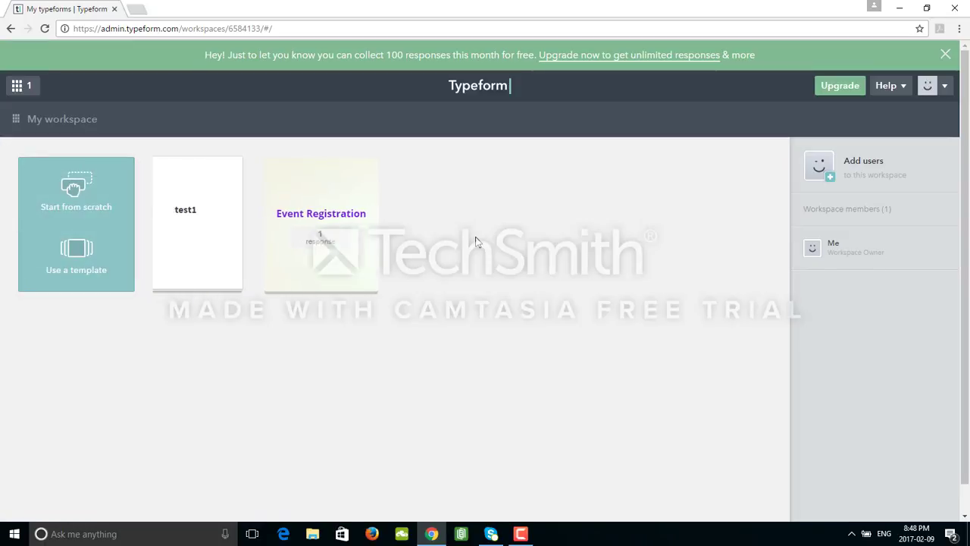
Give test1 a saved welcome screen reading 'Welcome text goes here' with a 'start' button
click(197, 220)
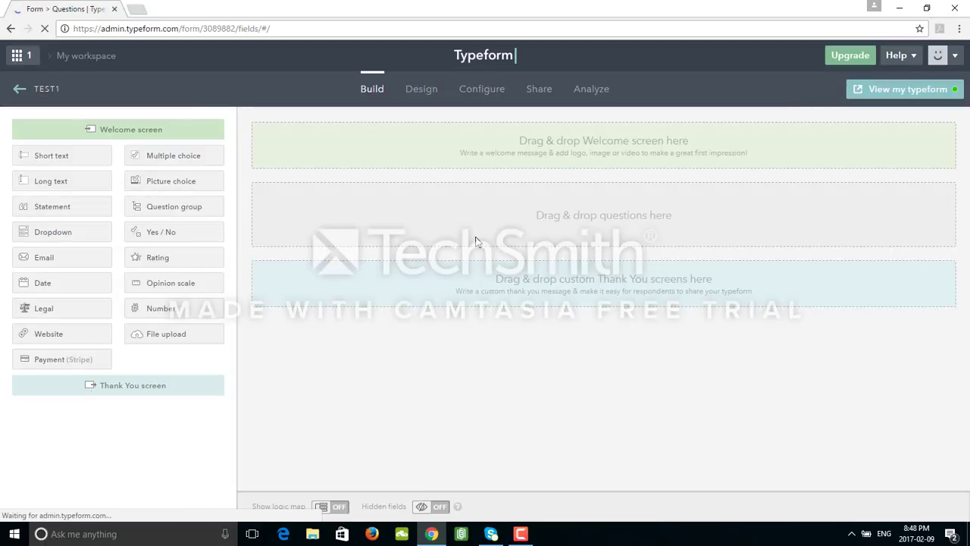
mouse_move(379, 268)
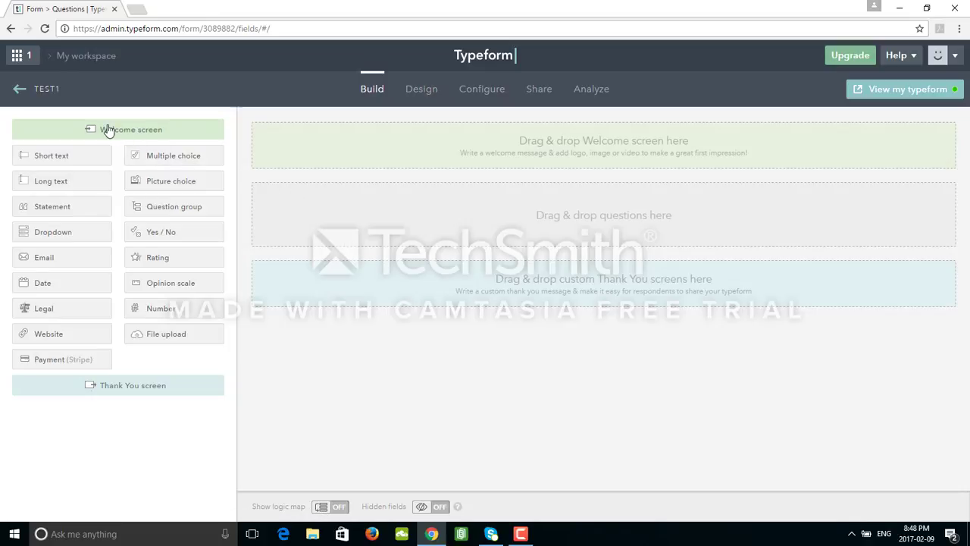
drag(118, 129, 390, 140)
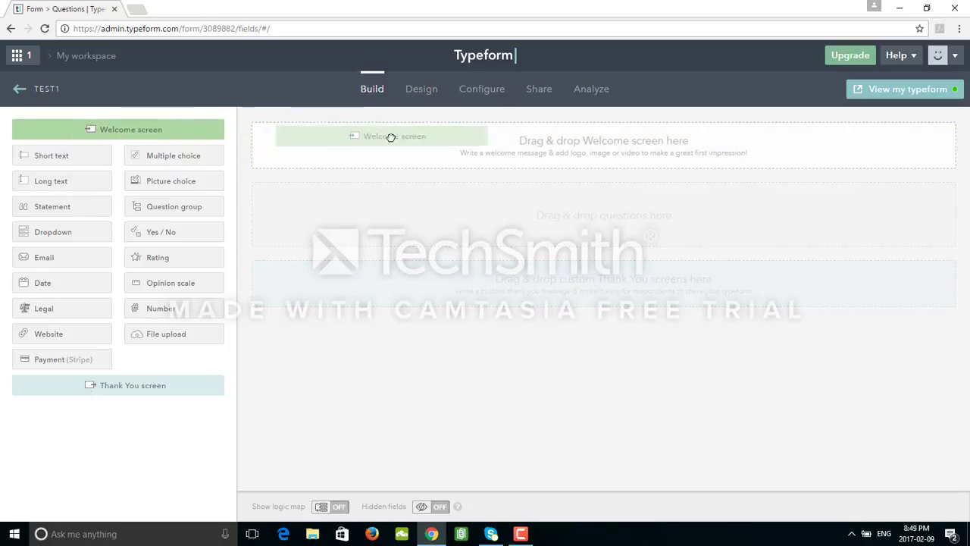
click(392, 136)
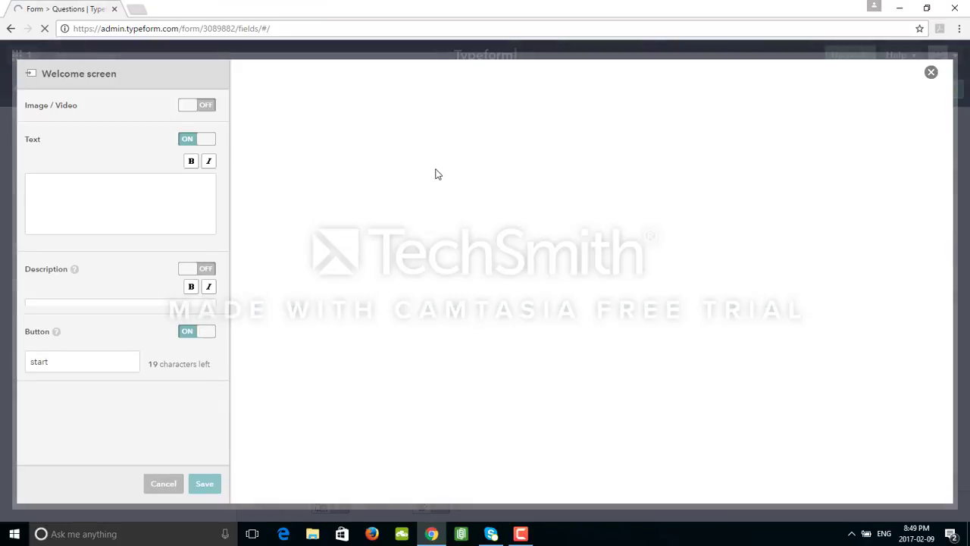
text(Welcome text goes here)
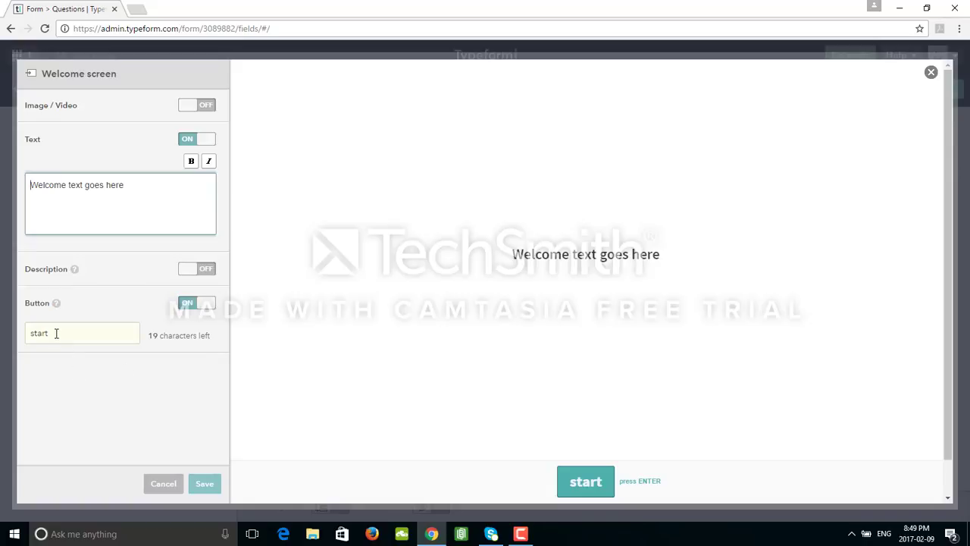
double_click(38, 333)
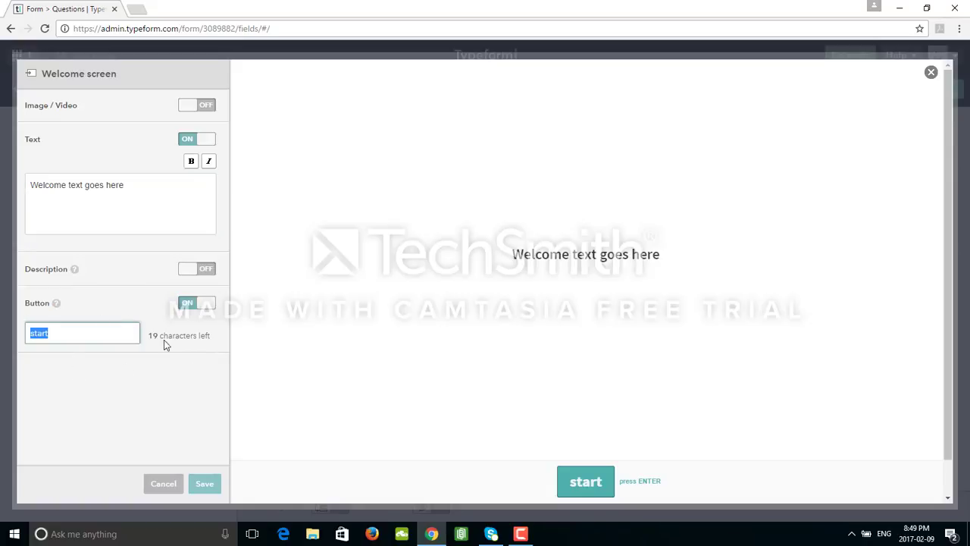
mouse_move(217, 349)
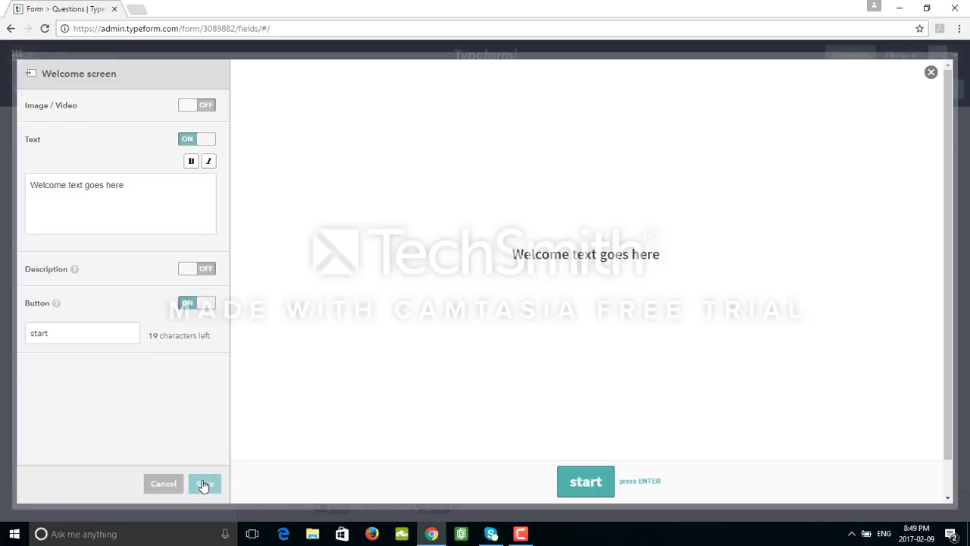
click(205, 484)
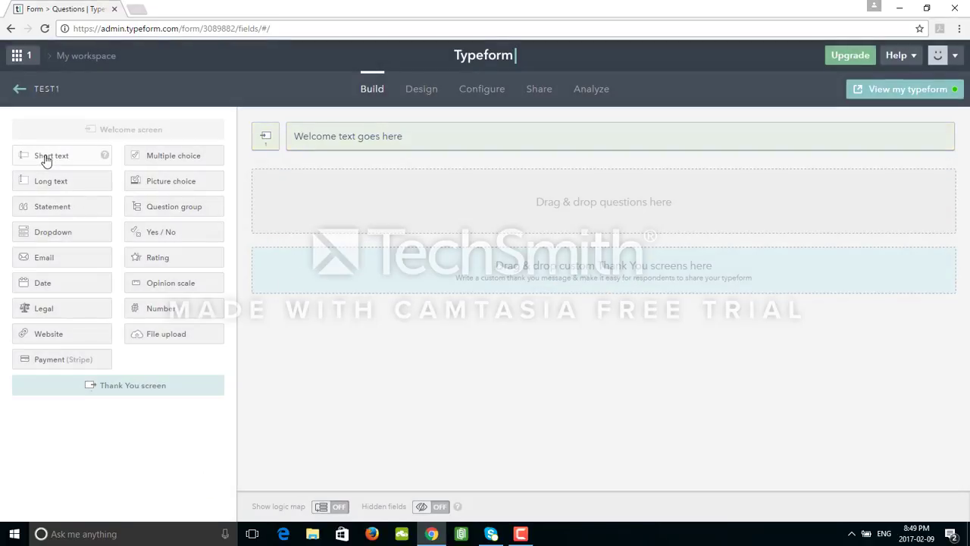
Add a required short-text question 'Enter your name' as question 1
drag(50, 156, 500, 206)
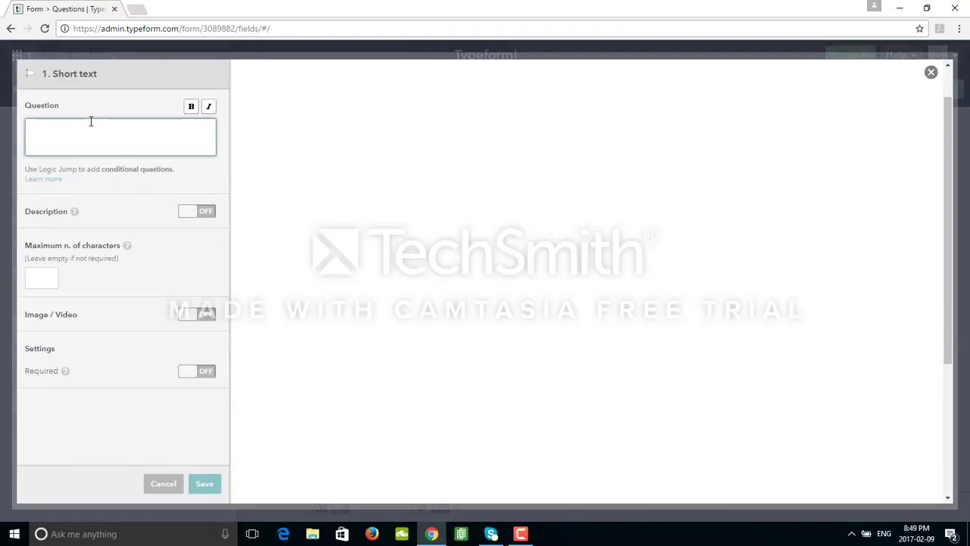
text(Enter)
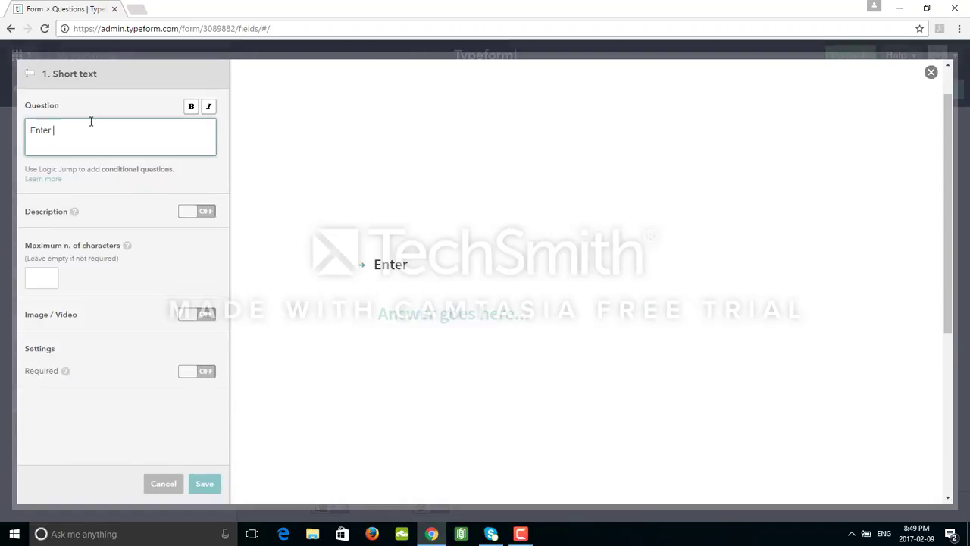
text(your name)
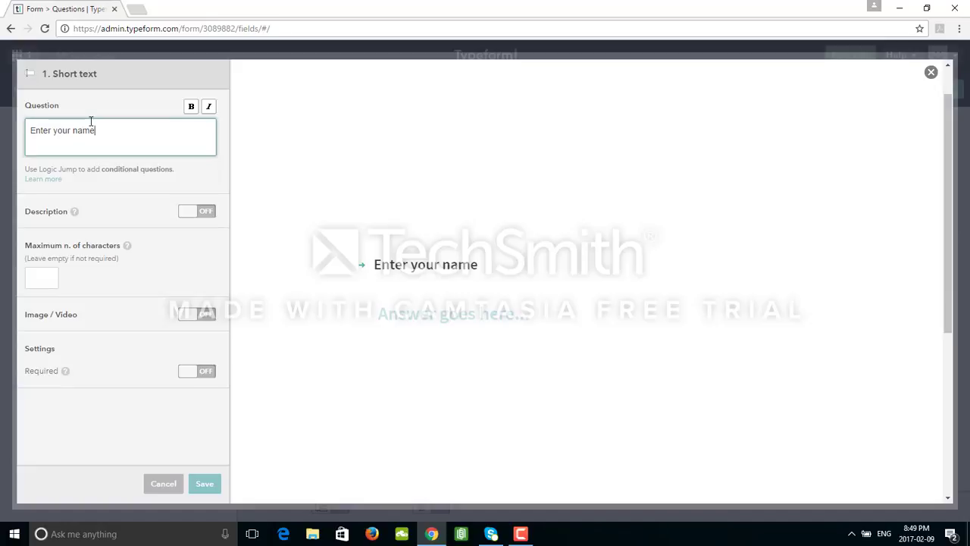
mouse_move(72, 246)
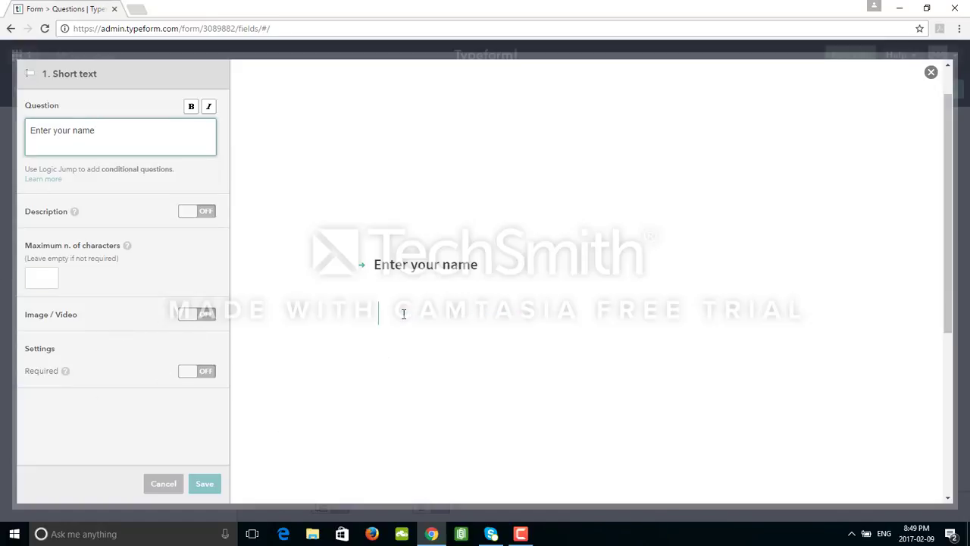
text(g)
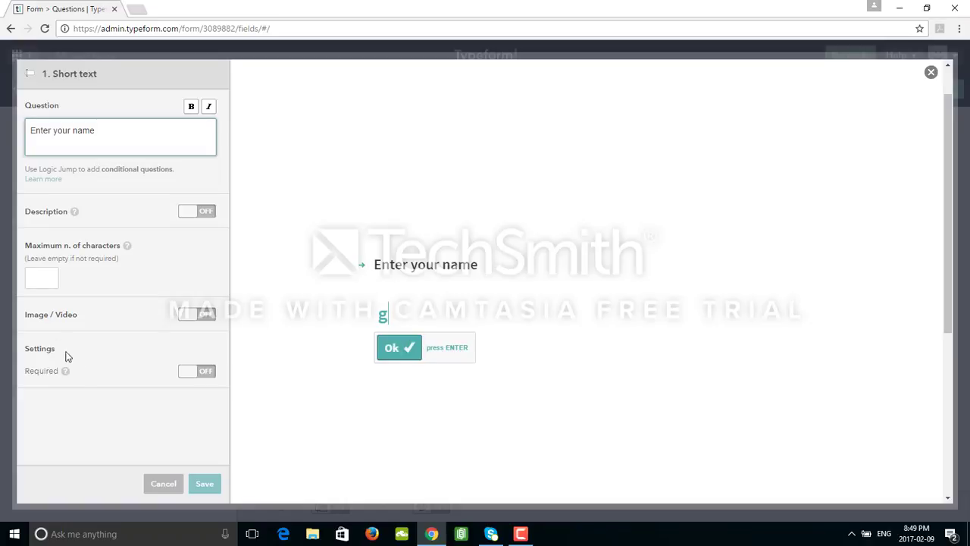
mouse_move(185, 382)
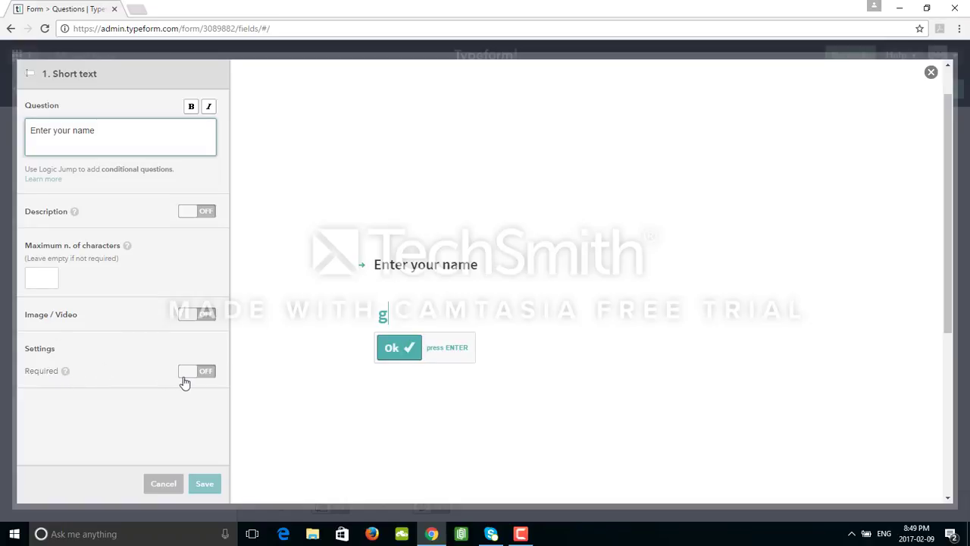
click(197, 371)
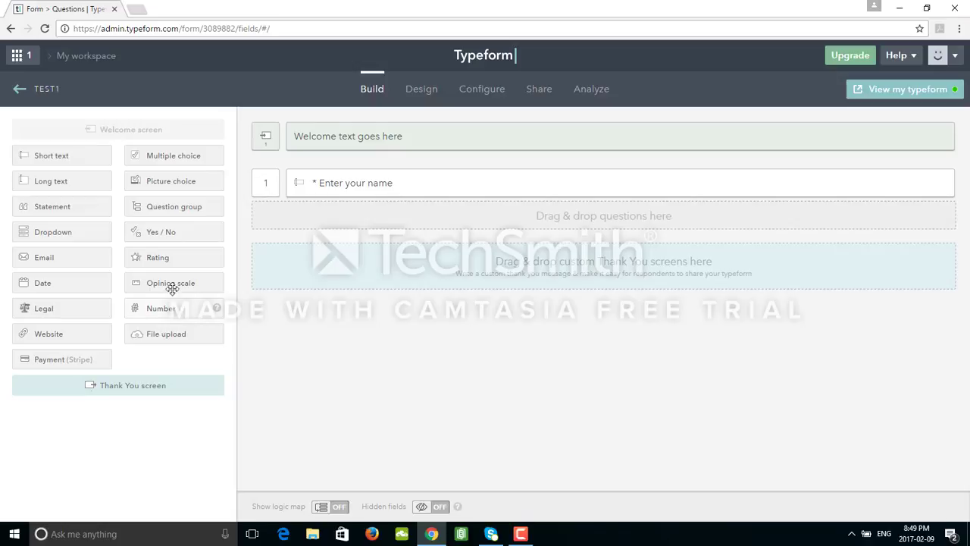
Add a multiple choice question asking what type of device you use to access this
click(174, 155)
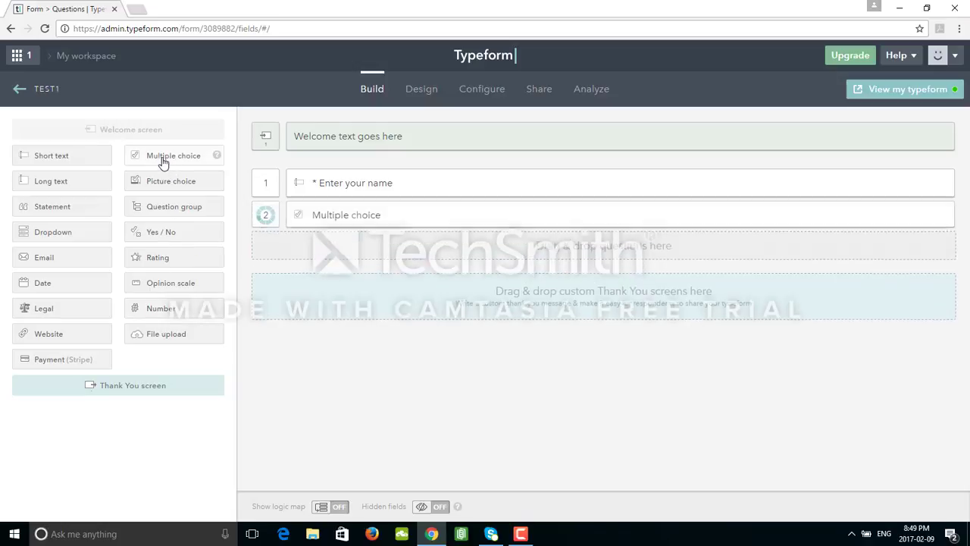
click(346, 215)
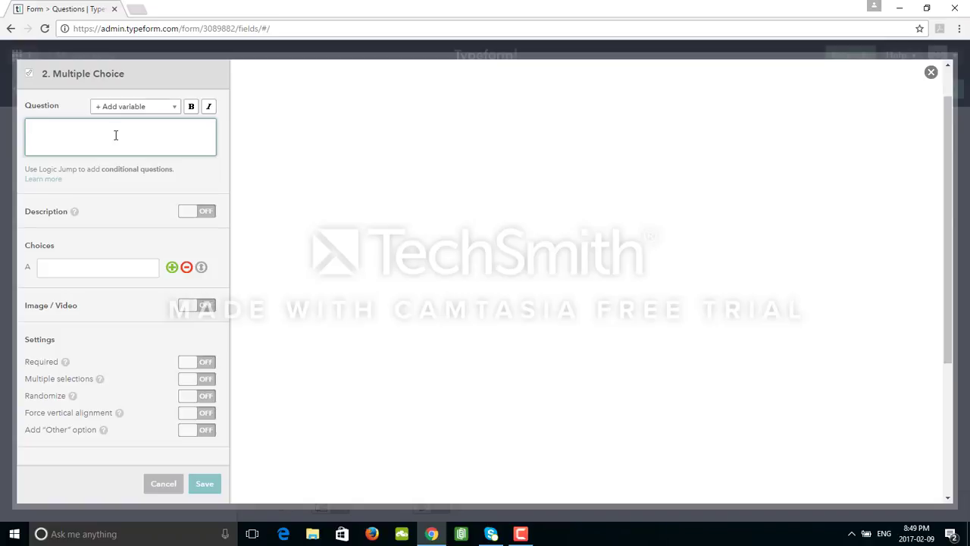
text(What d)
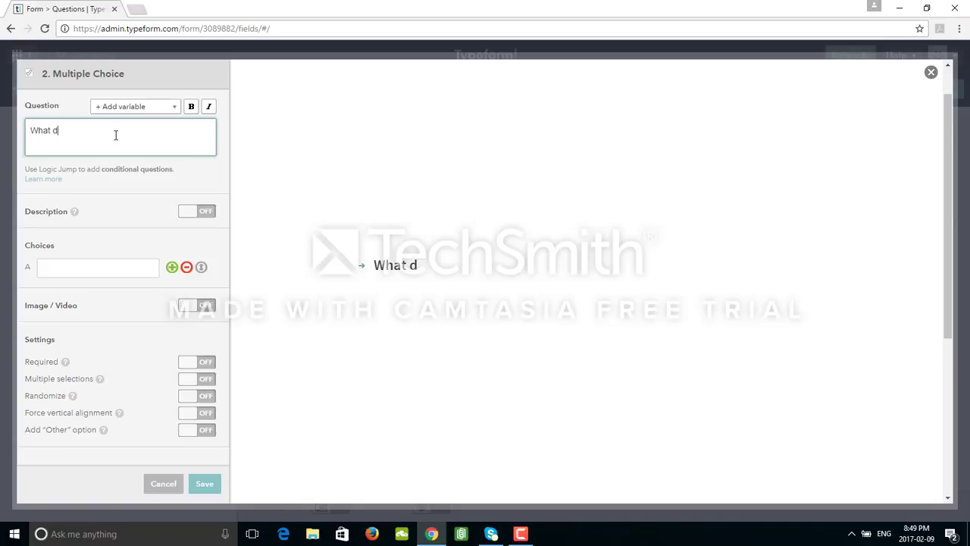
text(t)
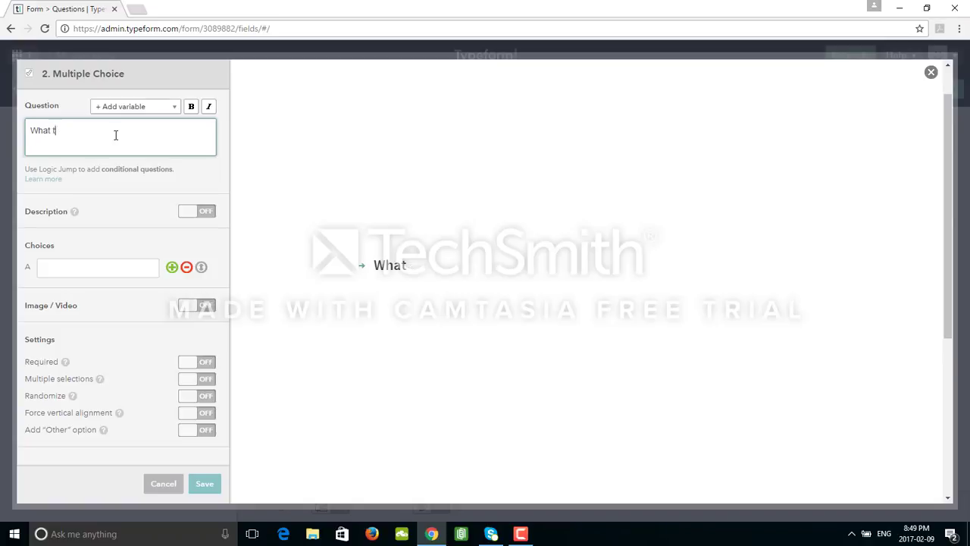
text(ype of device)
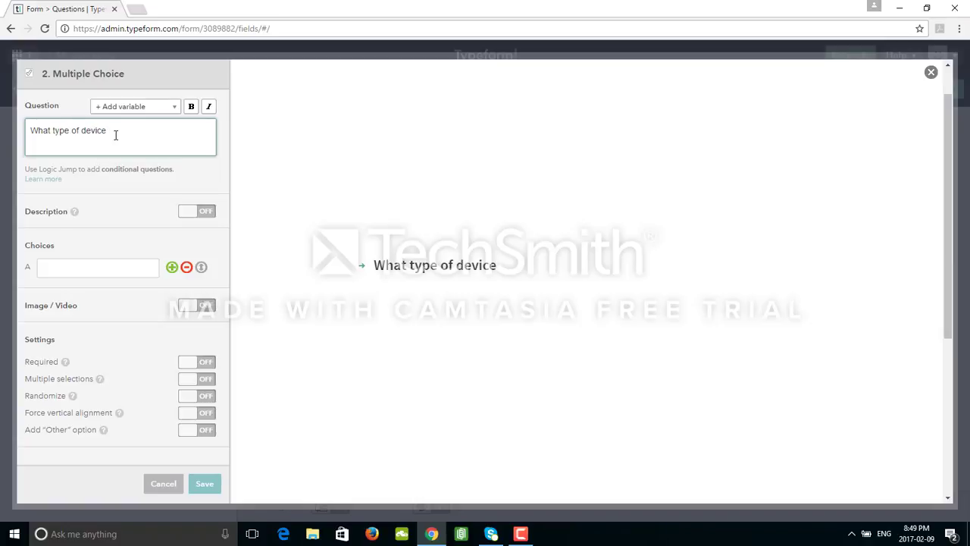
text(do you)
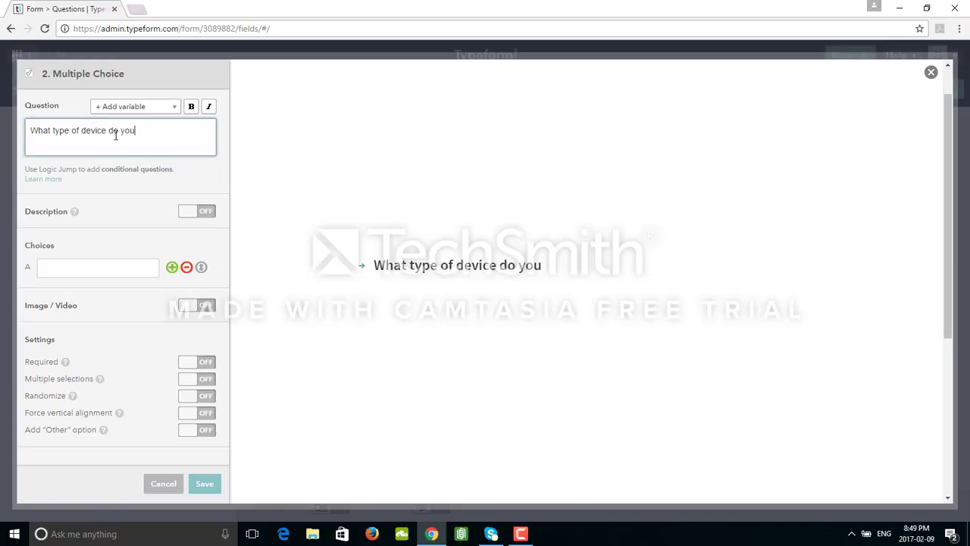
text(use)
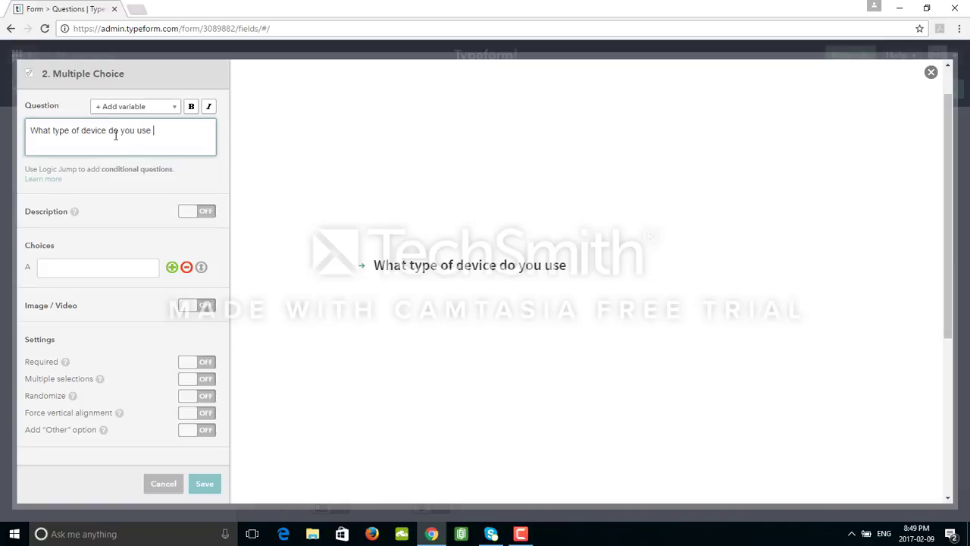
text(to access t)
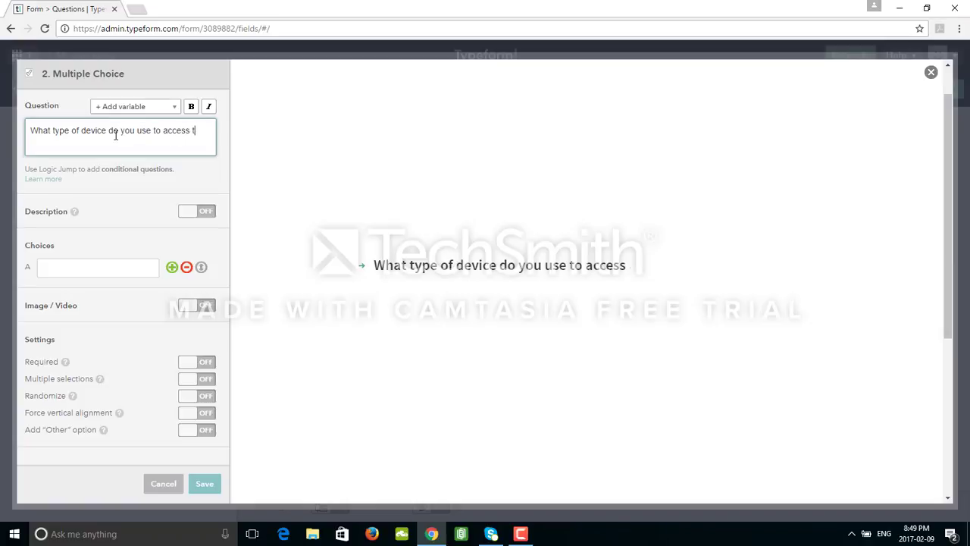
text(this course?)
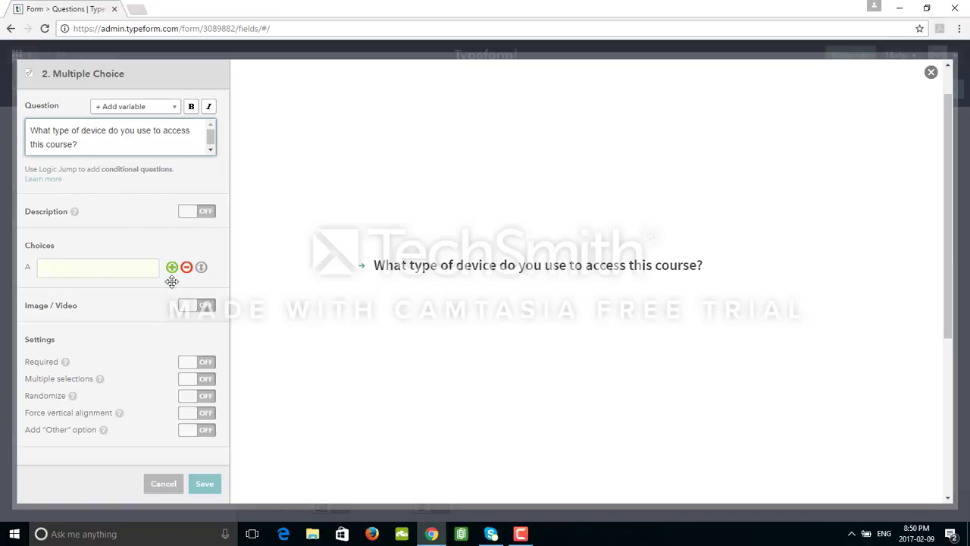
Add choices Laptop, Desktop, Tablet and Smartphone, turn on Randomize, and save
text(La)
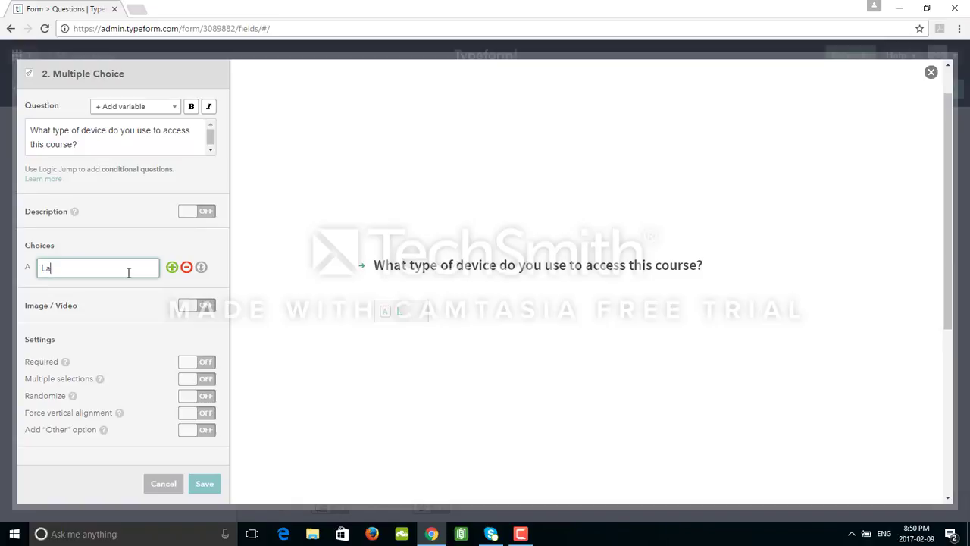
text(ptop)
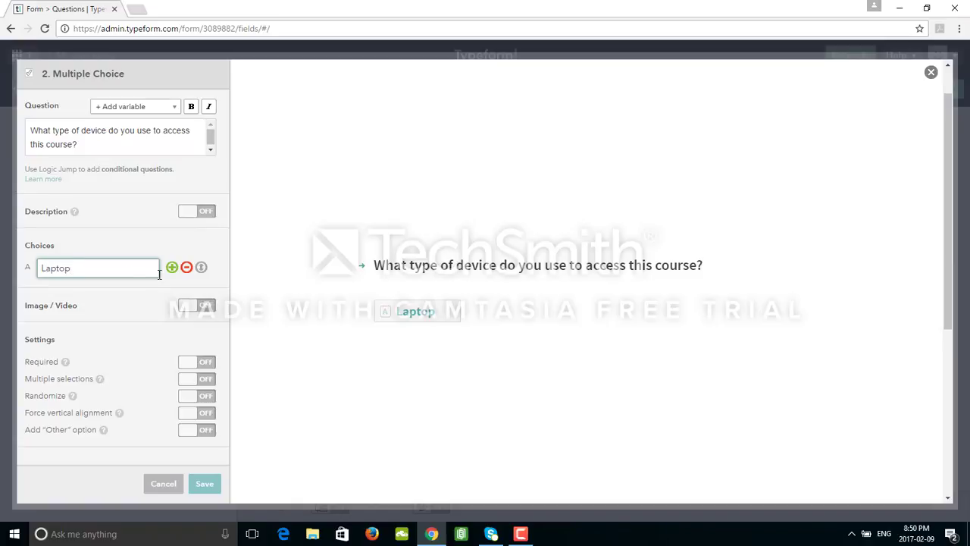
click(172, 267)
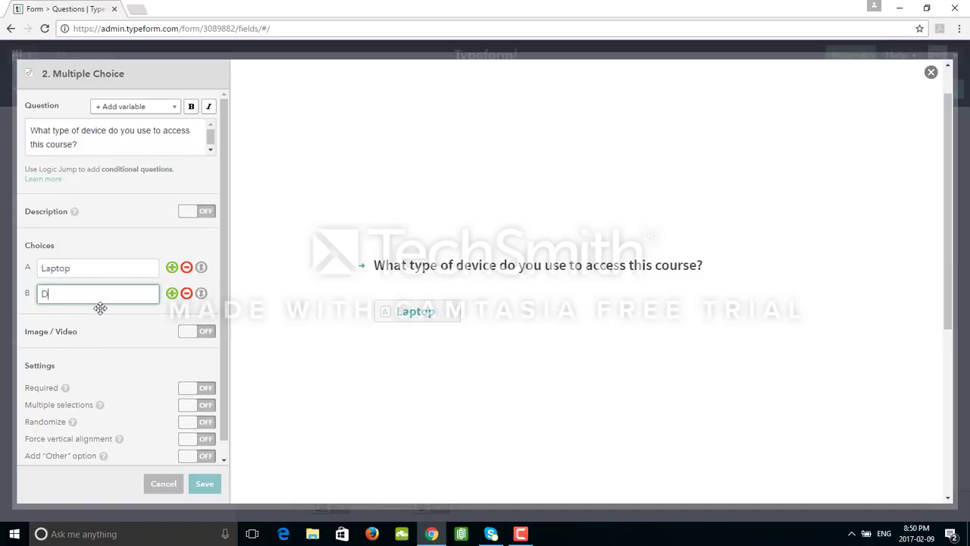
text(esktop)
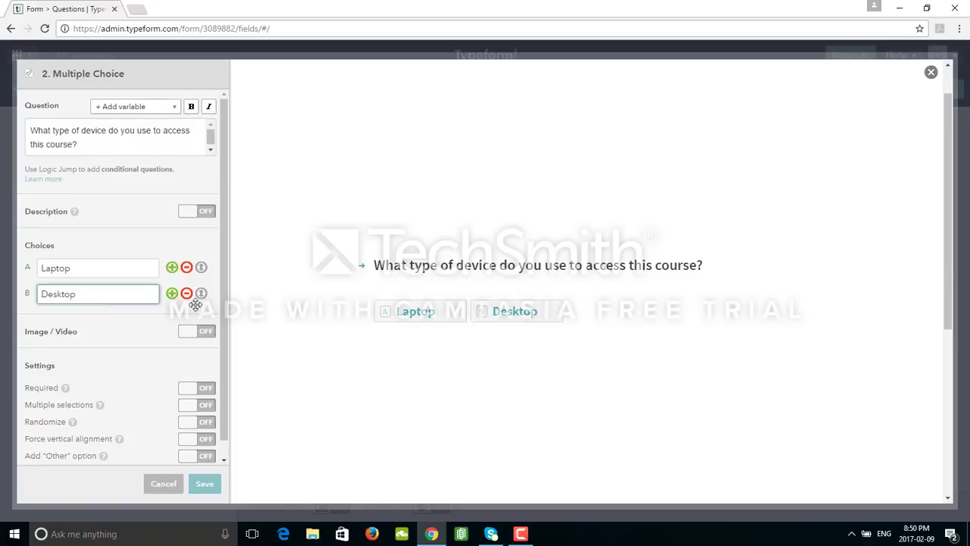
click(172, 294)
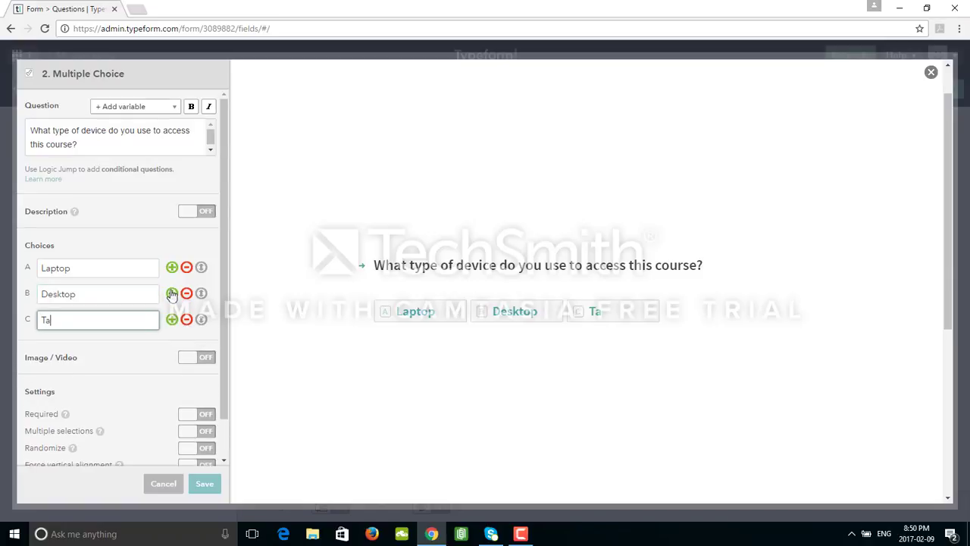
text(blet)
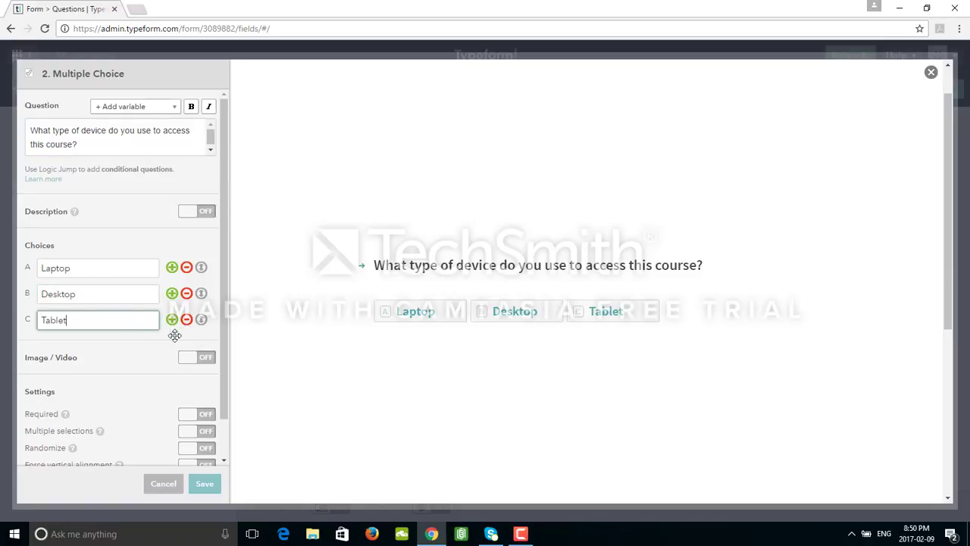
click(172, 319)
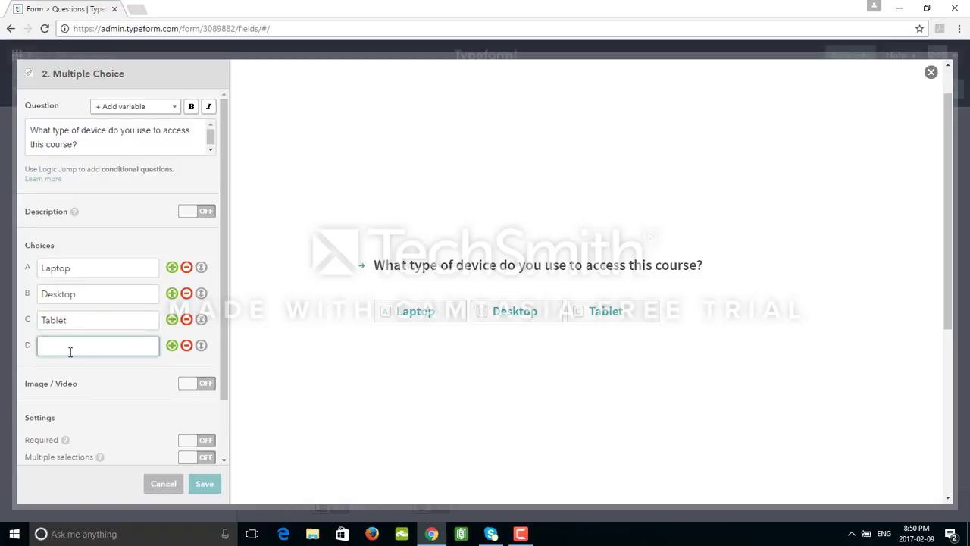
text(Smartphone)
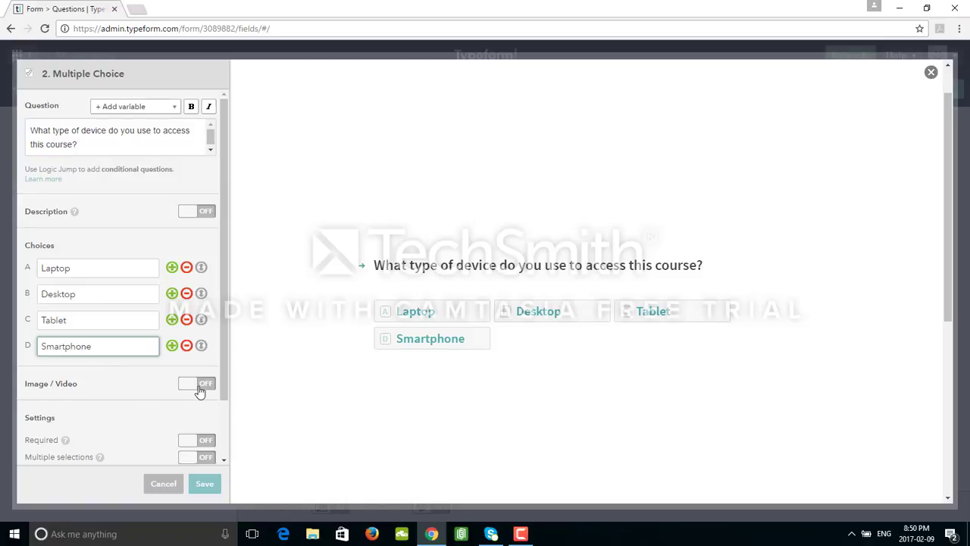
scroll(down, 3)
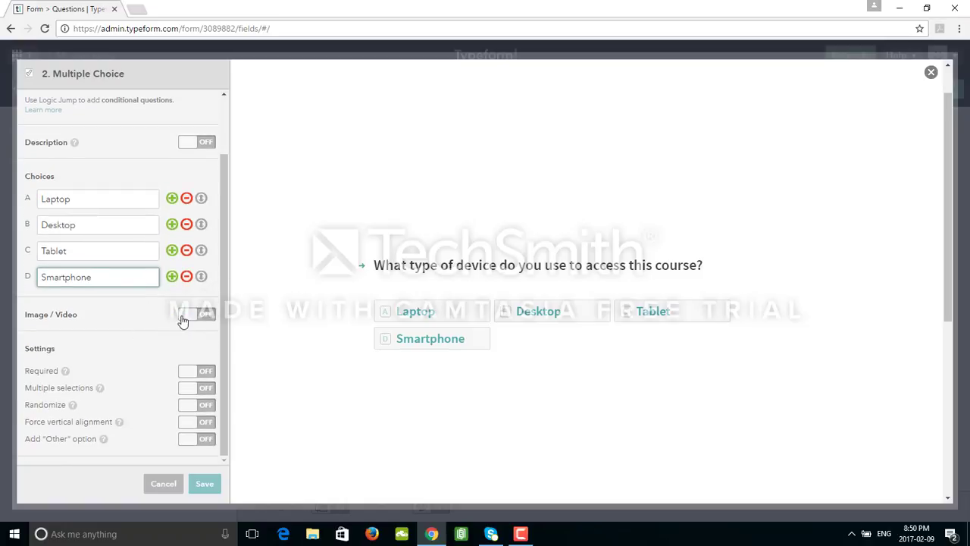
mouse_move(170, 326)
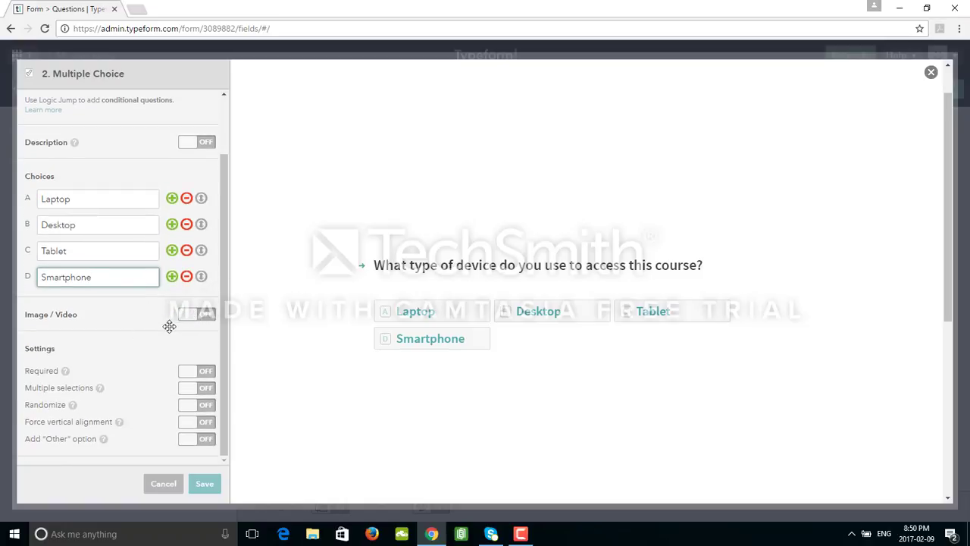
mouse_move(171, 349)
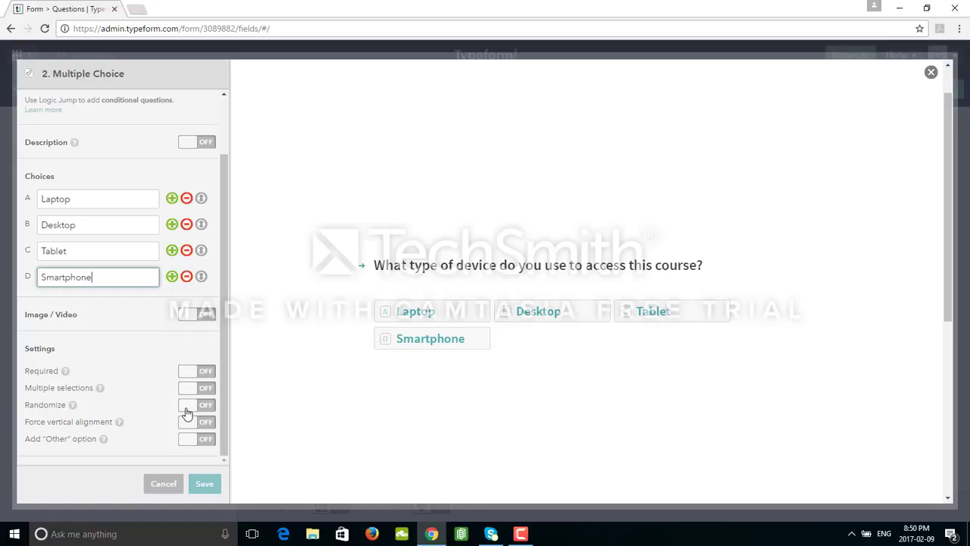
click(195, 404)
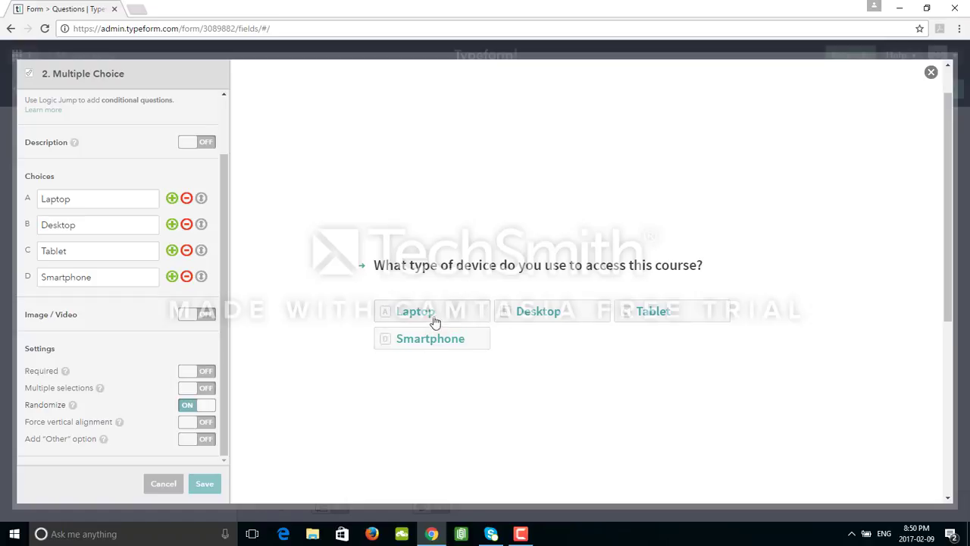
mouse_move(443, 330)
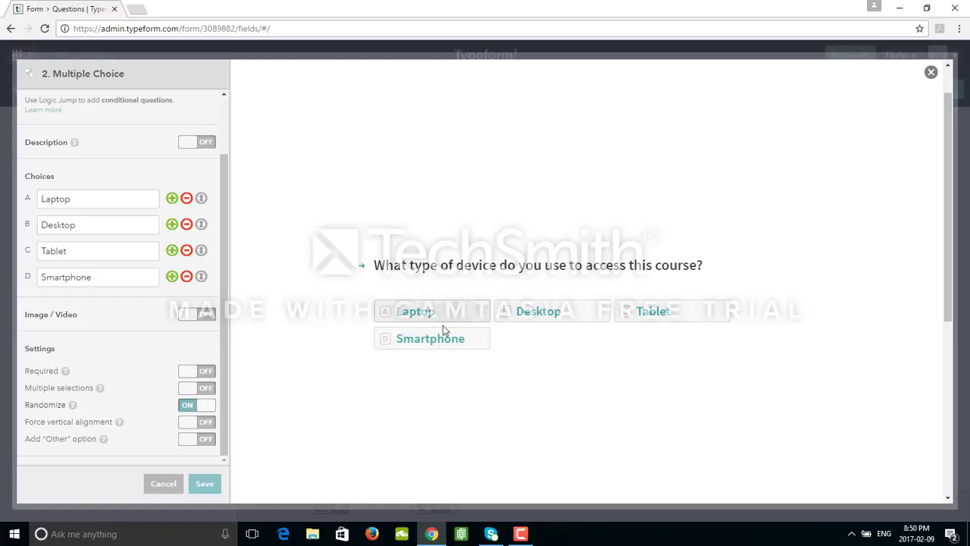
mouse_move(432, 337)
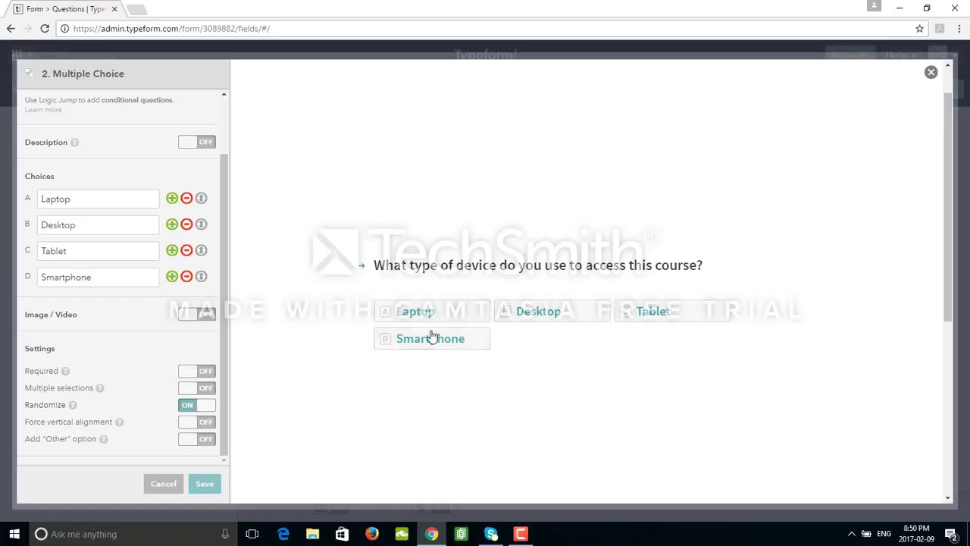
mouse_move(260, 479)
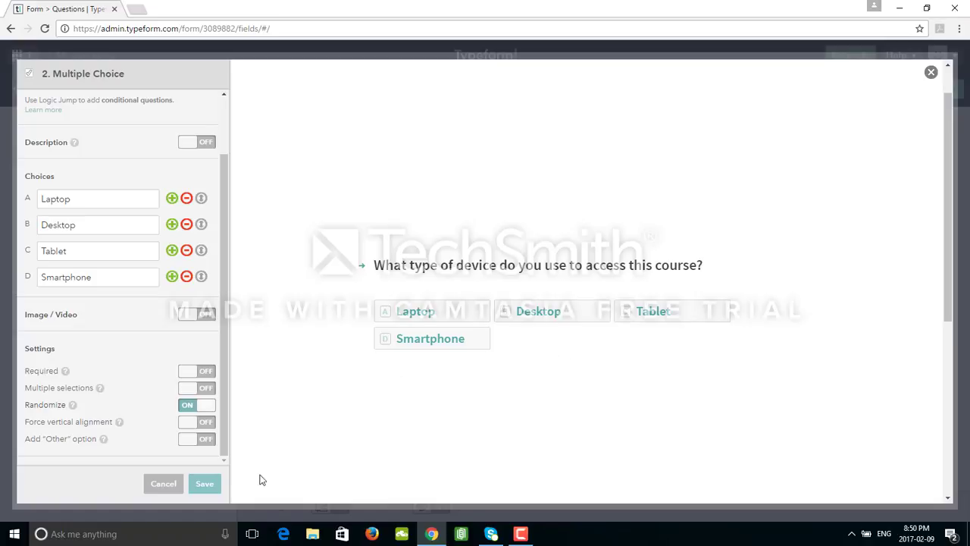
click(930, 72)
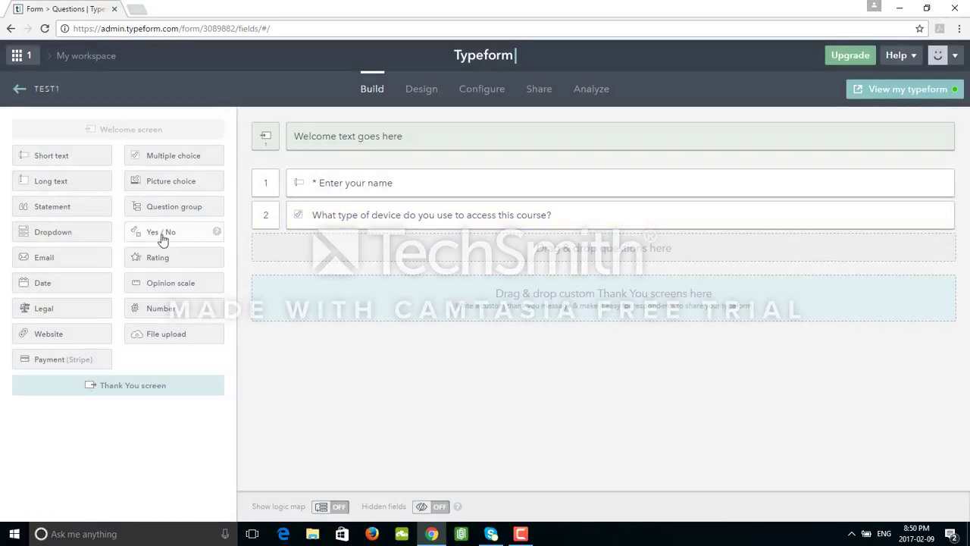
mouse_move(153, 237)
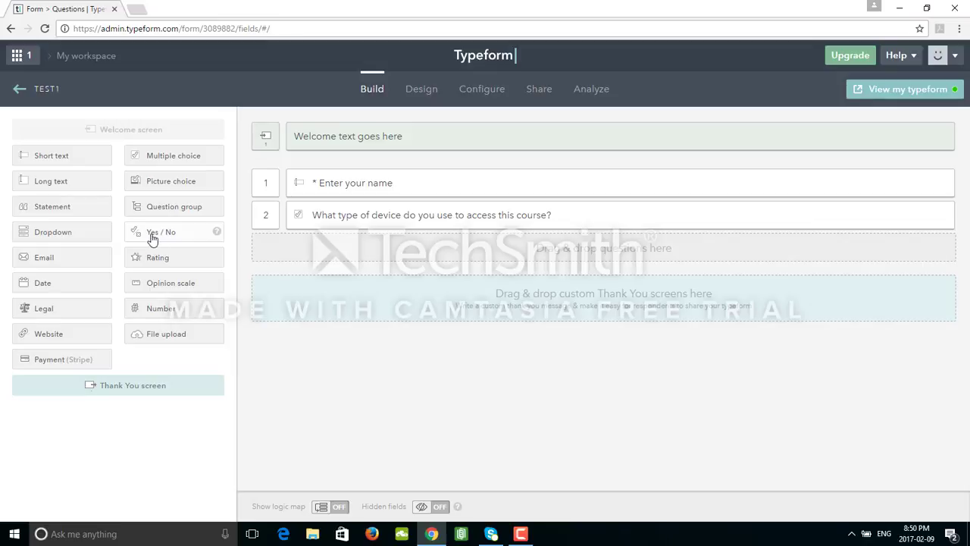
mouse_move(156, 258)
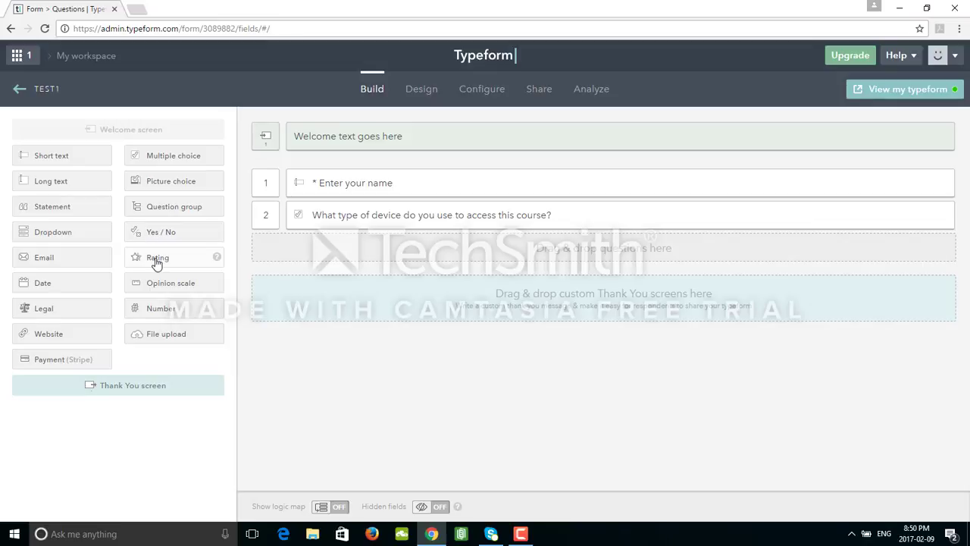
Add a Rating question as question 3 and open its settings
click(157, 257)
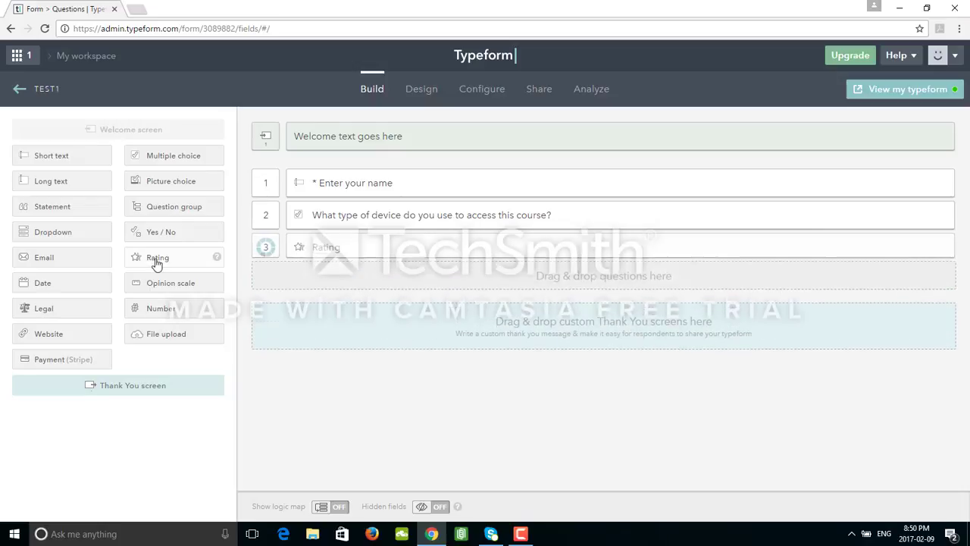
click(326, 247)
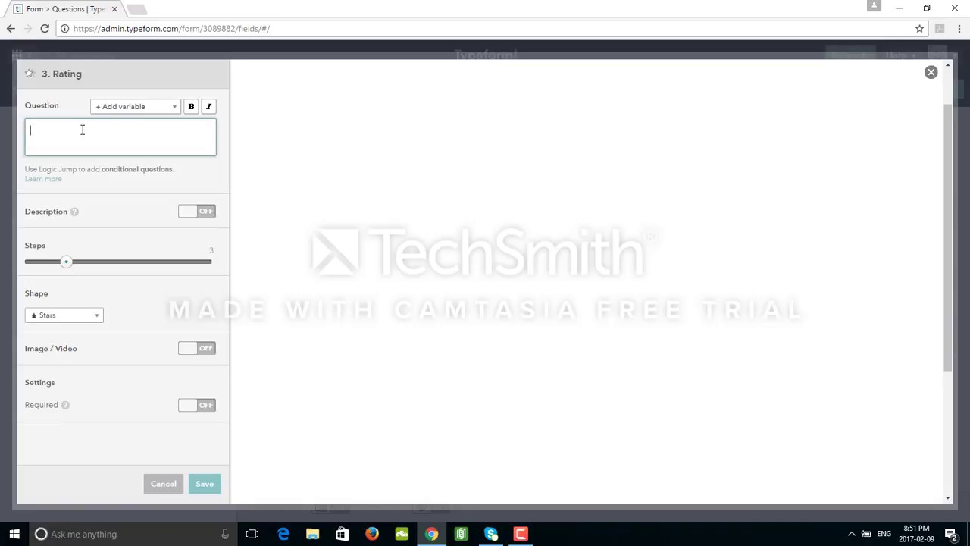
Word question 3 'Please rate TYPEFORM', set the scale to 5 steps, and pick a symbol shape
text(P)
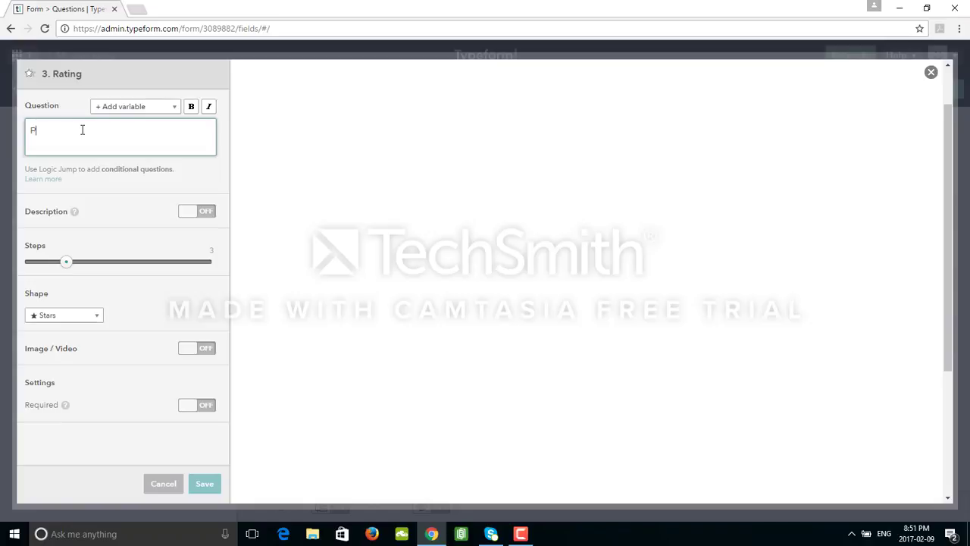
text(Please ra)
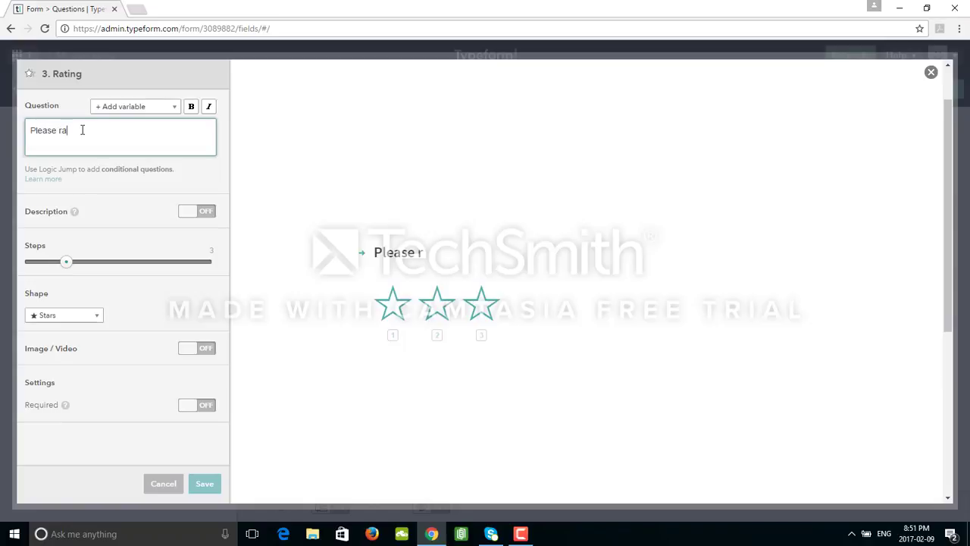
text(te TYPE)
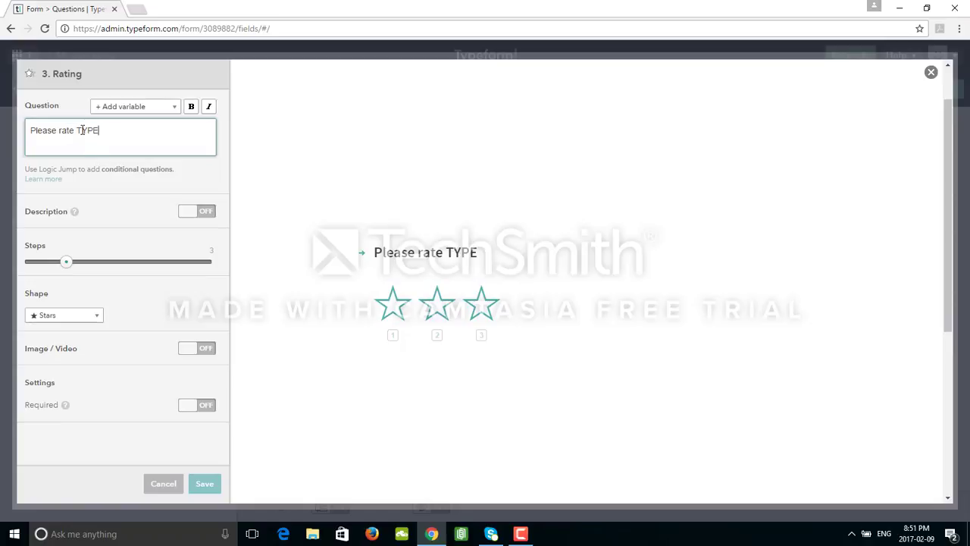
text(FORM)
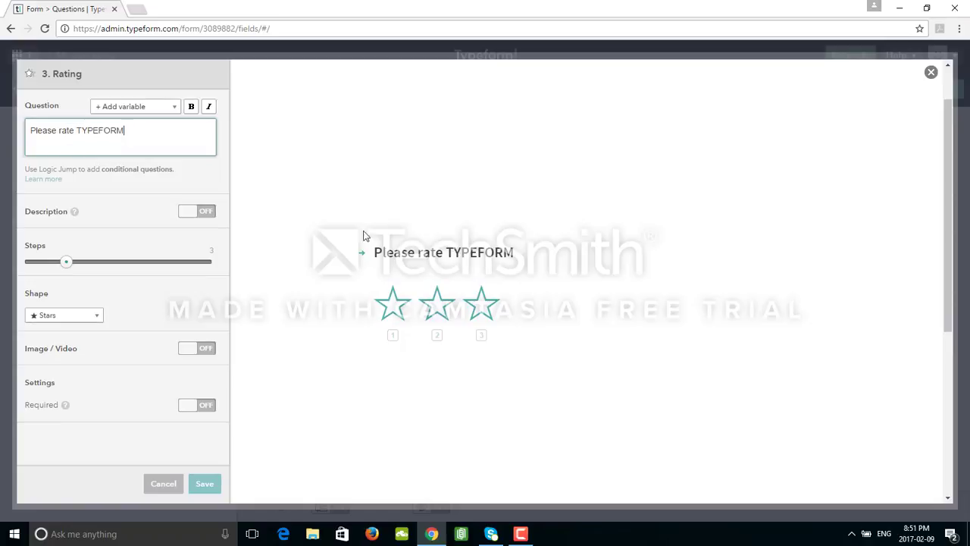
mouse_move(64, 262)
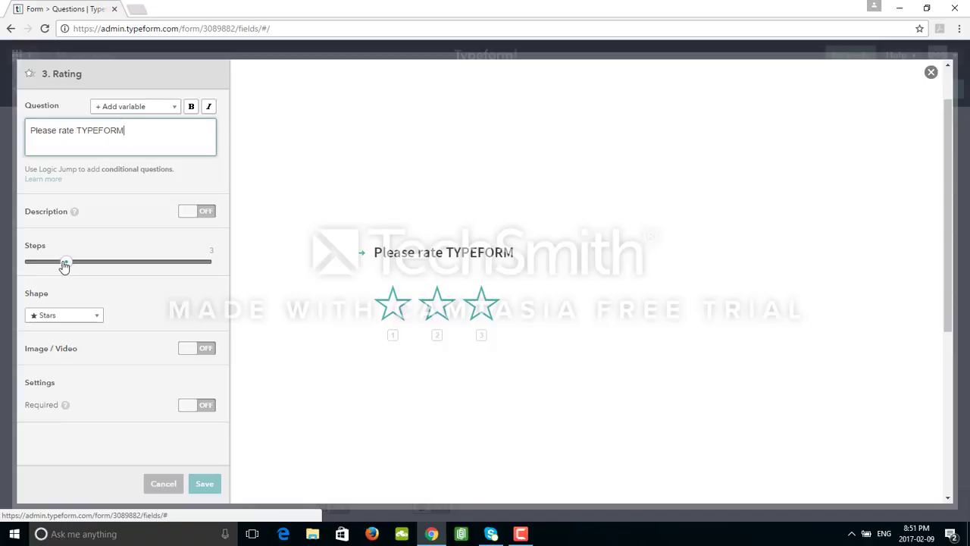
drag(66, 261, 108, 262)
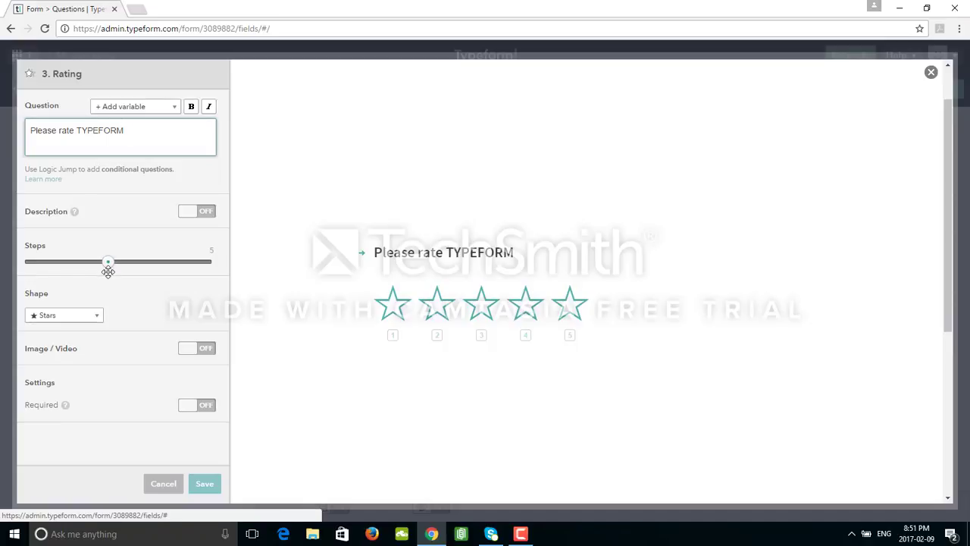
mouse_move(209, 269)
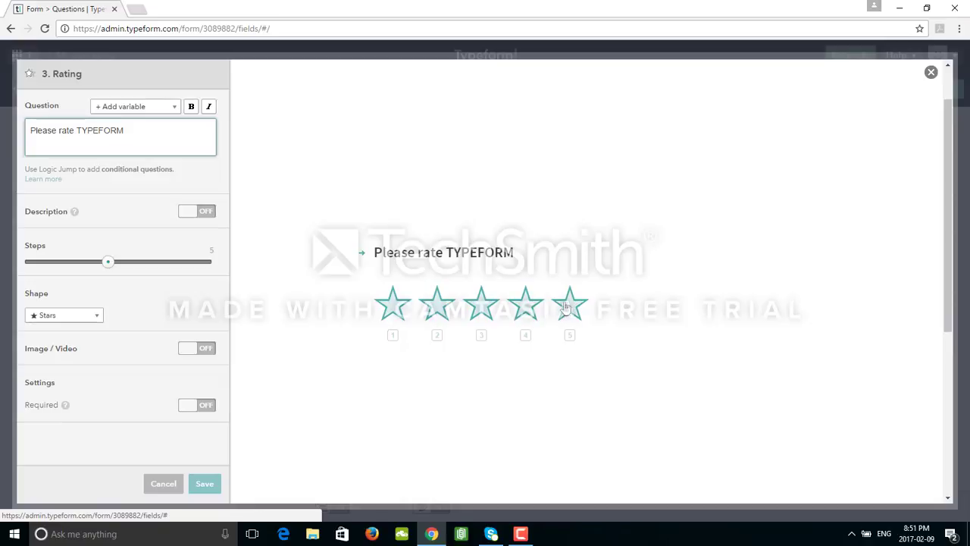
click(63, 315)
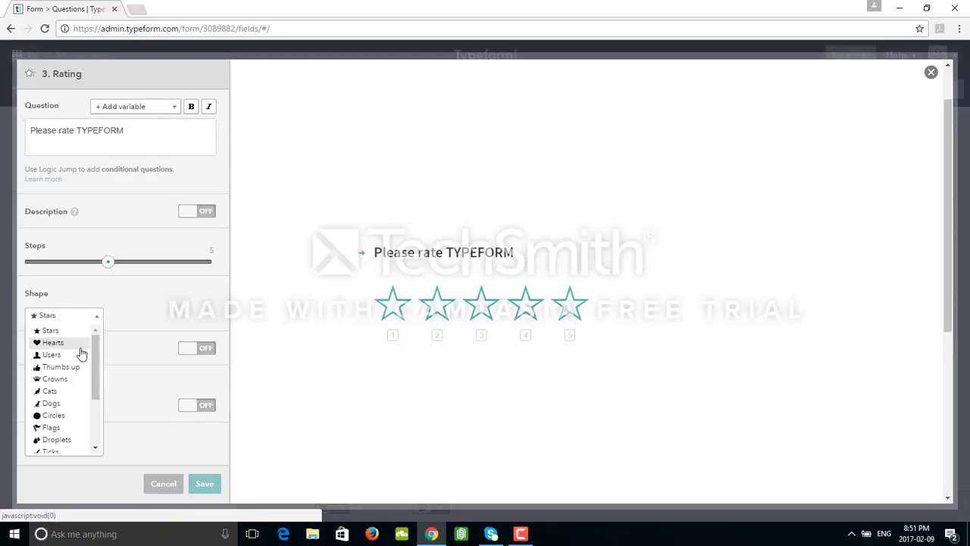
mouse_move(53, 342)
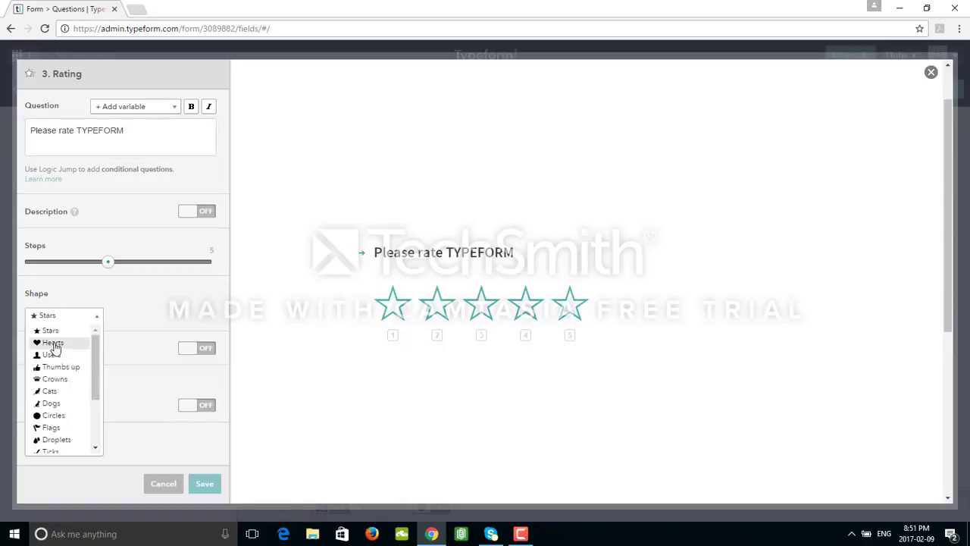
click(53, 343)
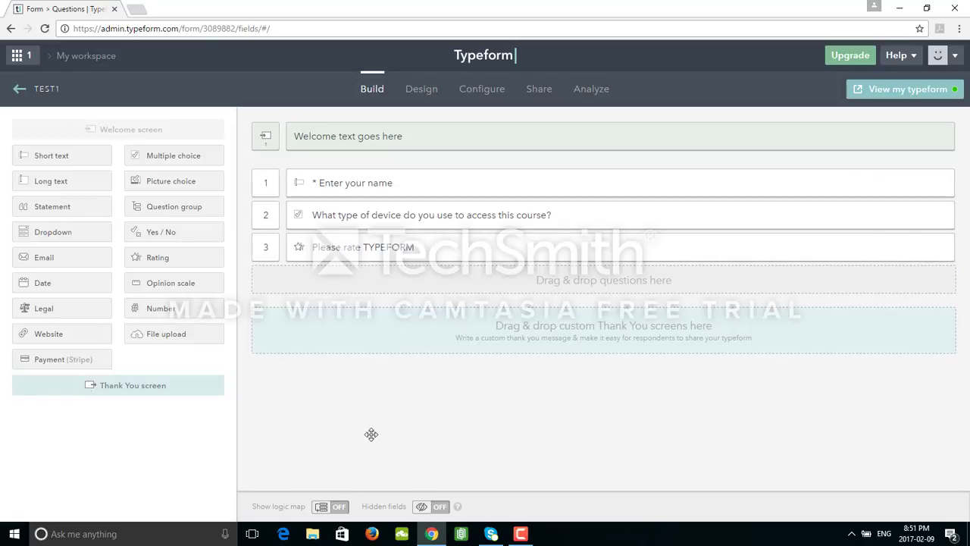
mouse_move(186, 310)
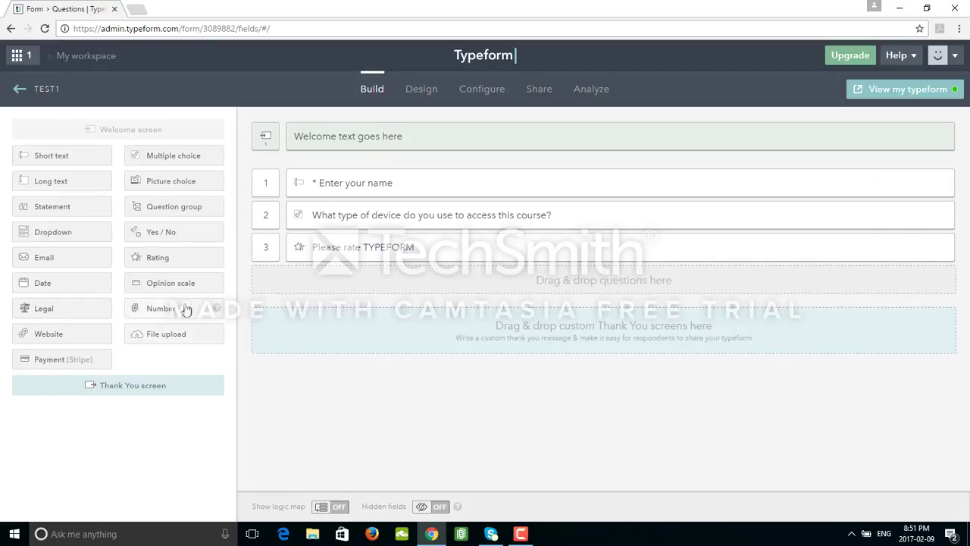
mouse_move(629, 243)
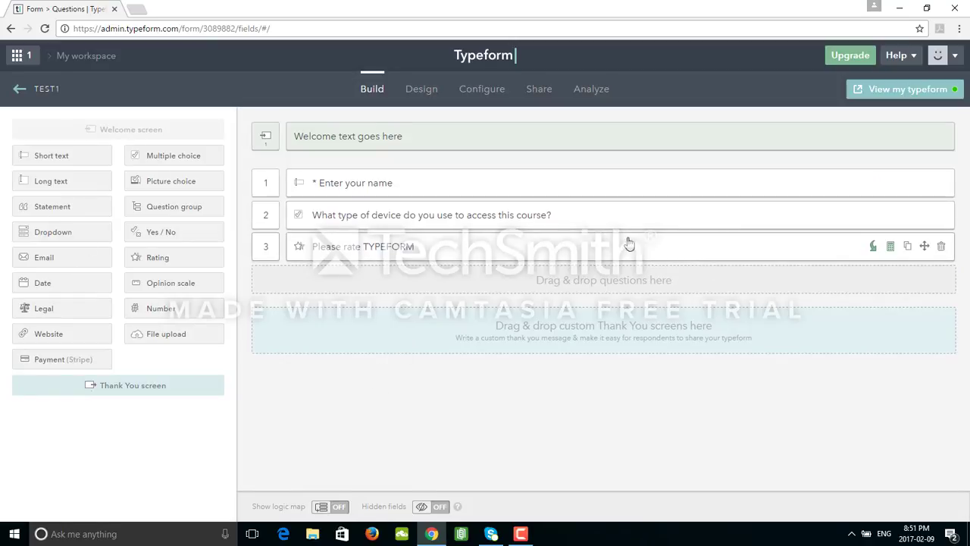
click(421, 88)
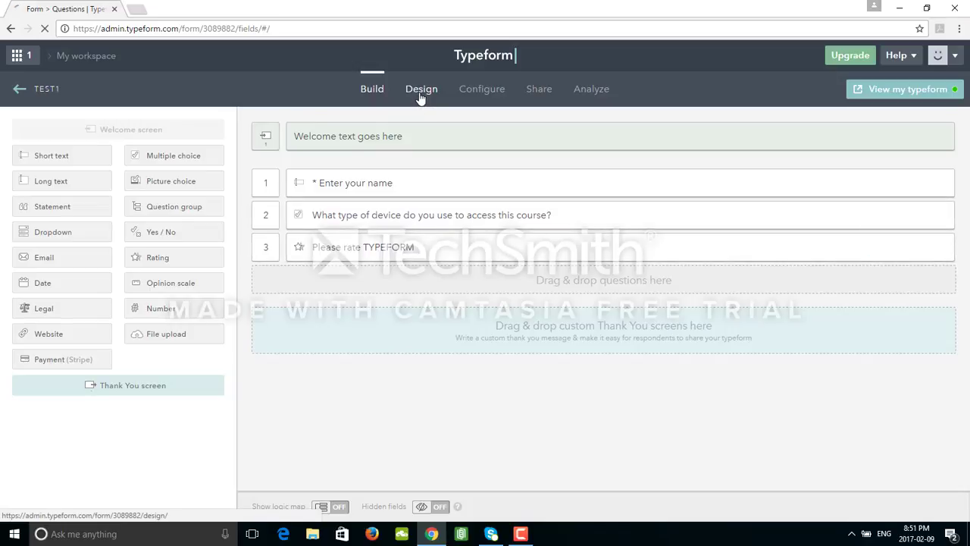
Review test1's design settings with the welcome screen preview
click(420, 89)
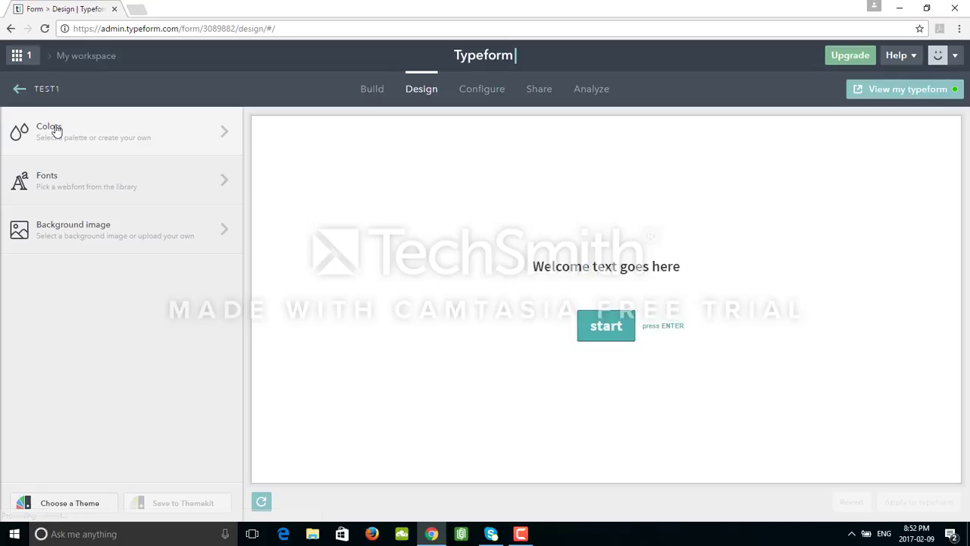
mouse_move(80, 141)
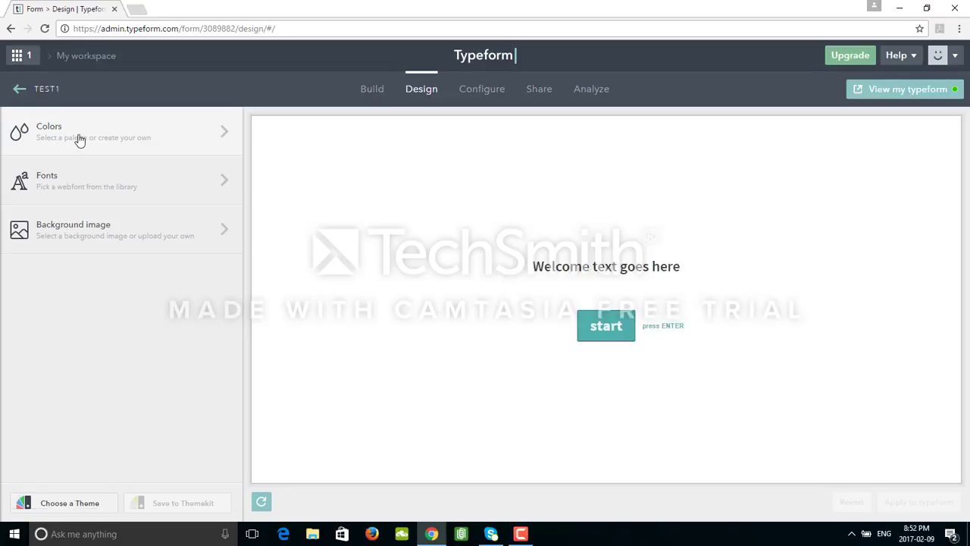
mouse_move(95, 218)
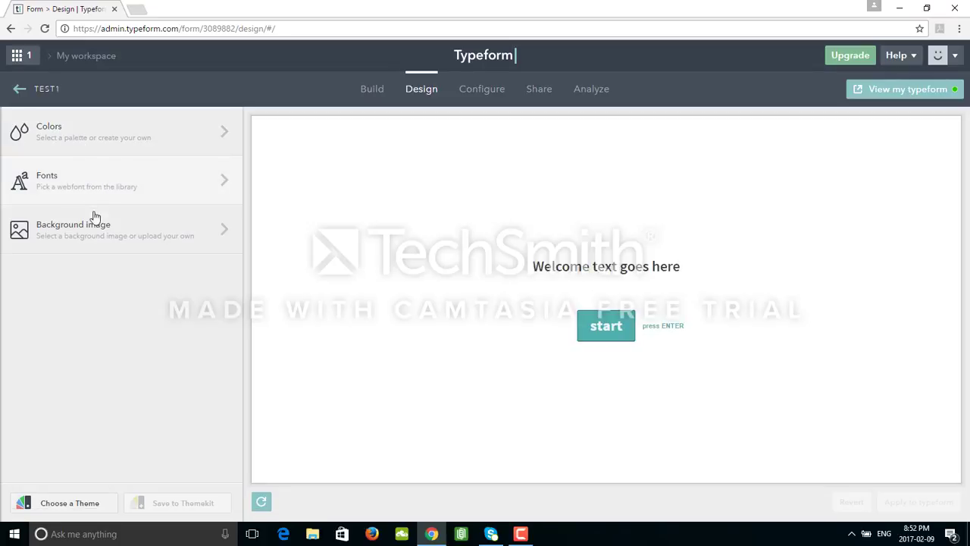
mouse_move(464, 190)
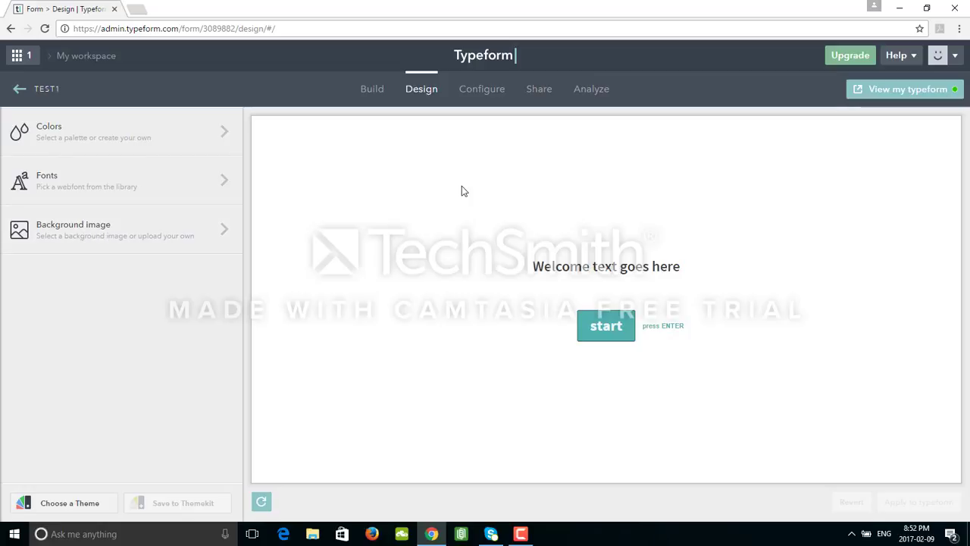
mouse_move(539, 89)
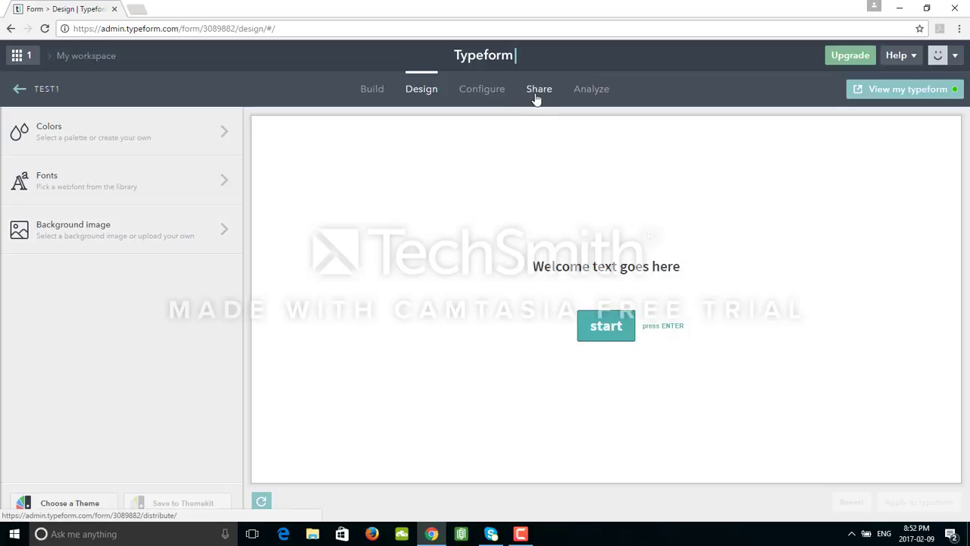
click(539, 88)
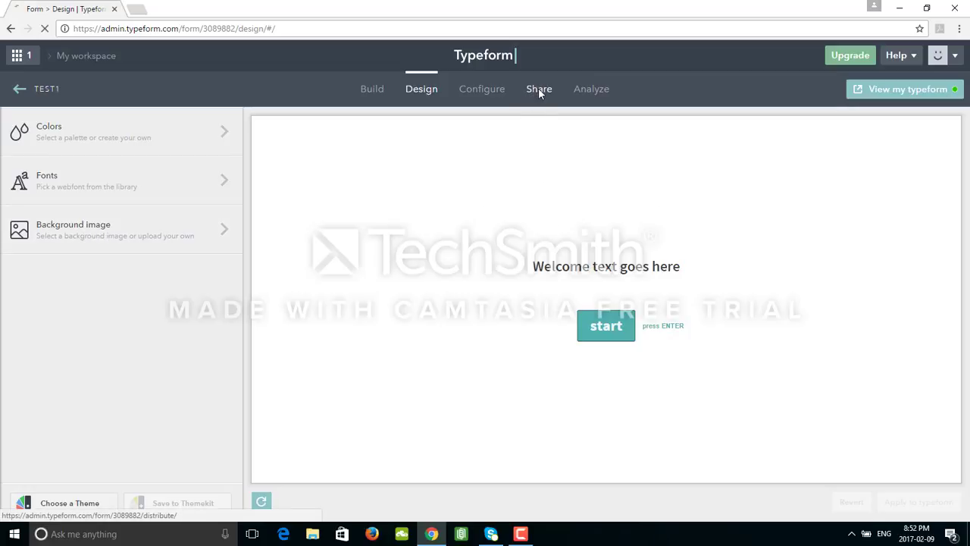
Copy test1's public typeform link from the Share page
click(539, 89)
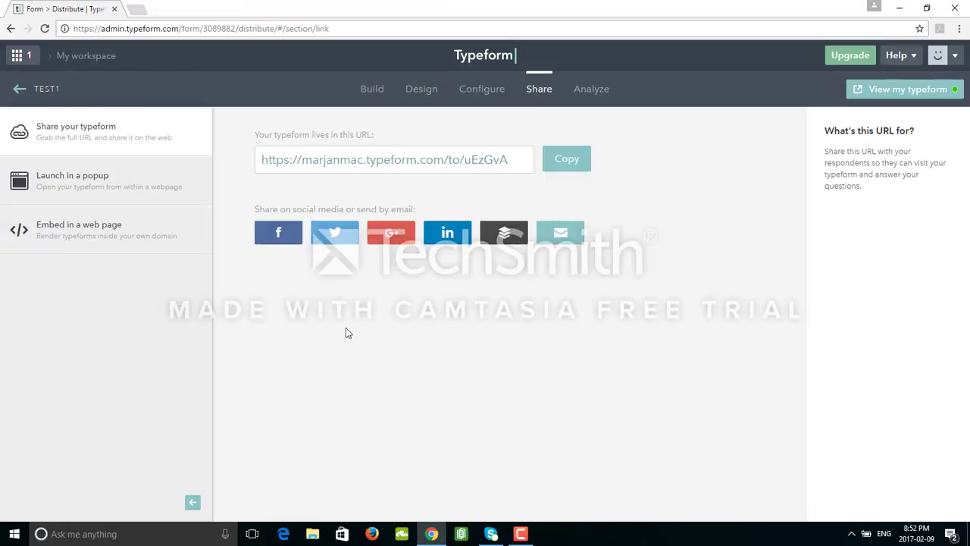
mouse_move(409, 262)
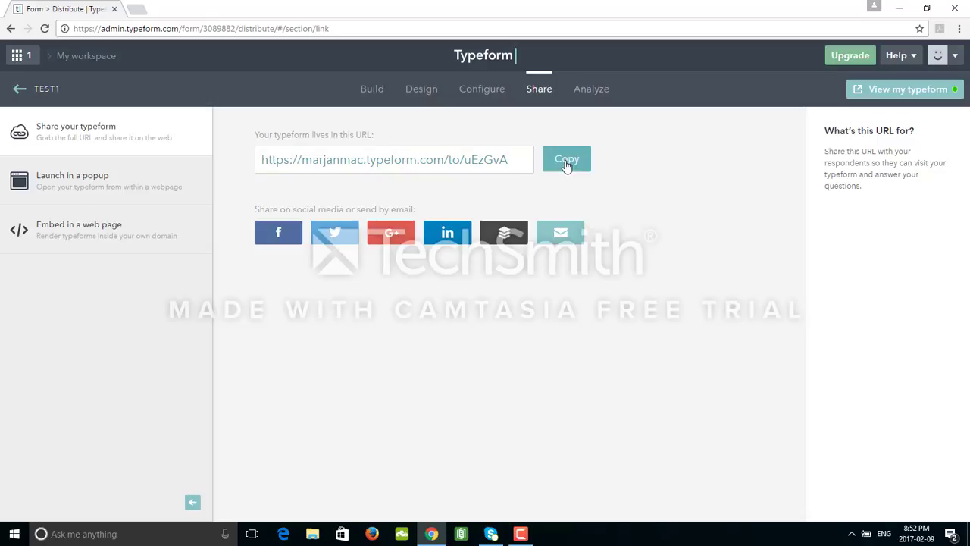
click(567, 159)
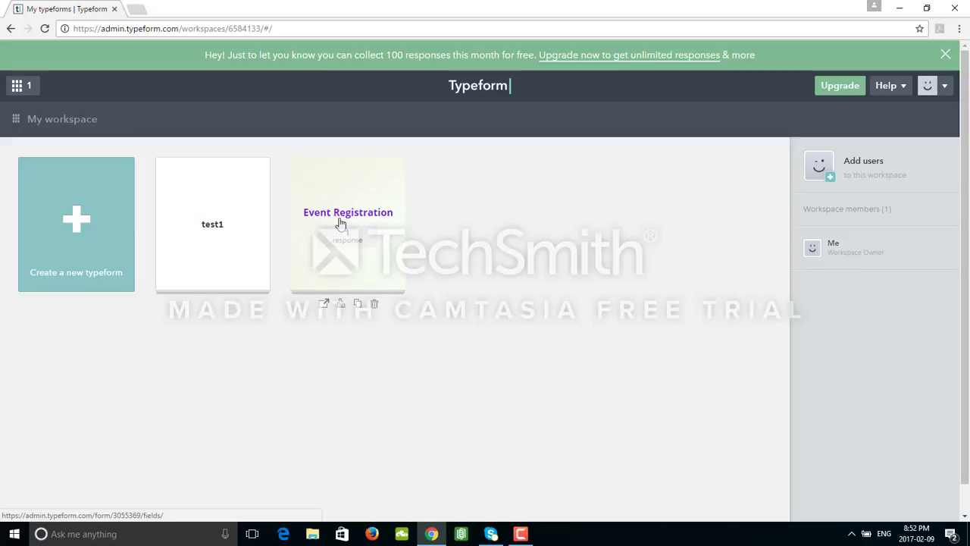
mouse_move(358, 225)
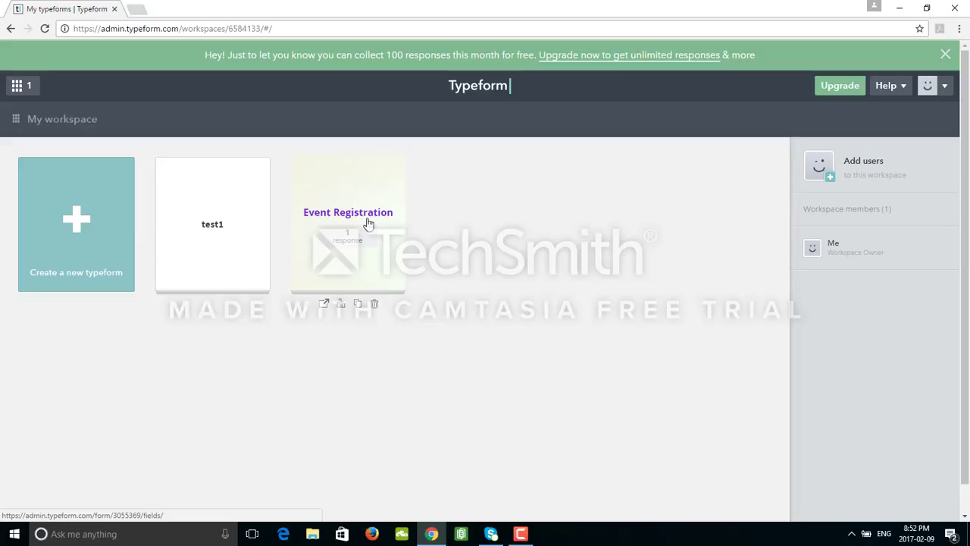
Open the Event Registration typeform from the workspace
click(348, 220)
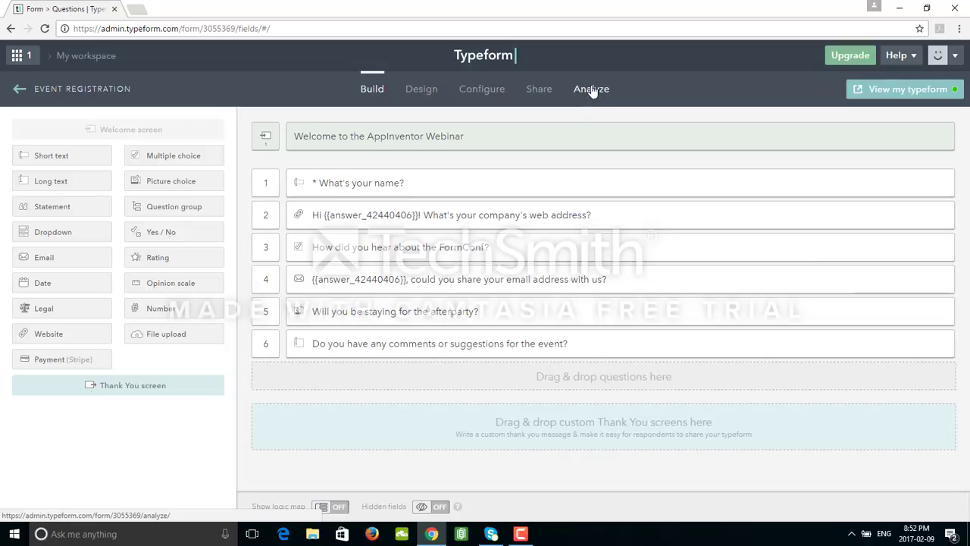
View Event Registration analytics: 2 unique visits, 1 response, 50% completion
click(591, 89)
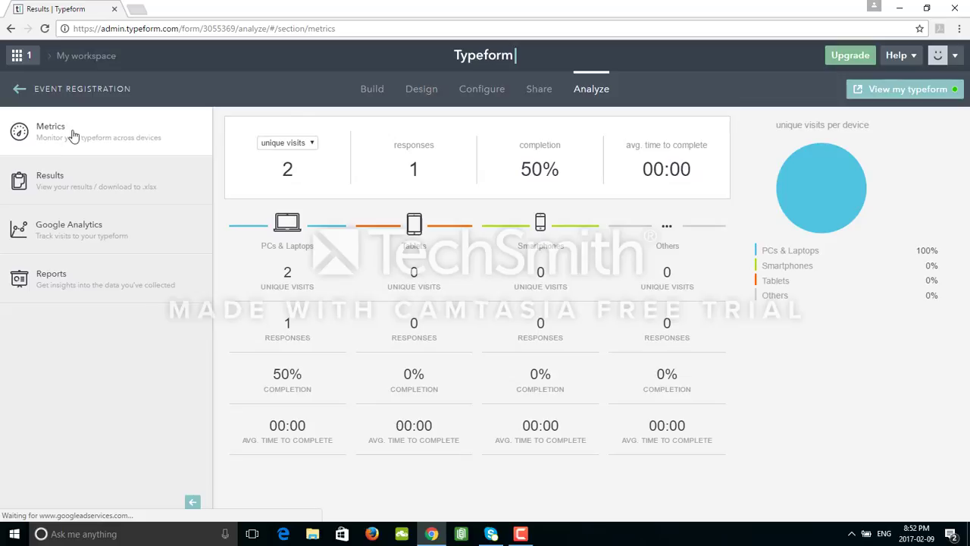
mouse_move(295, 195)
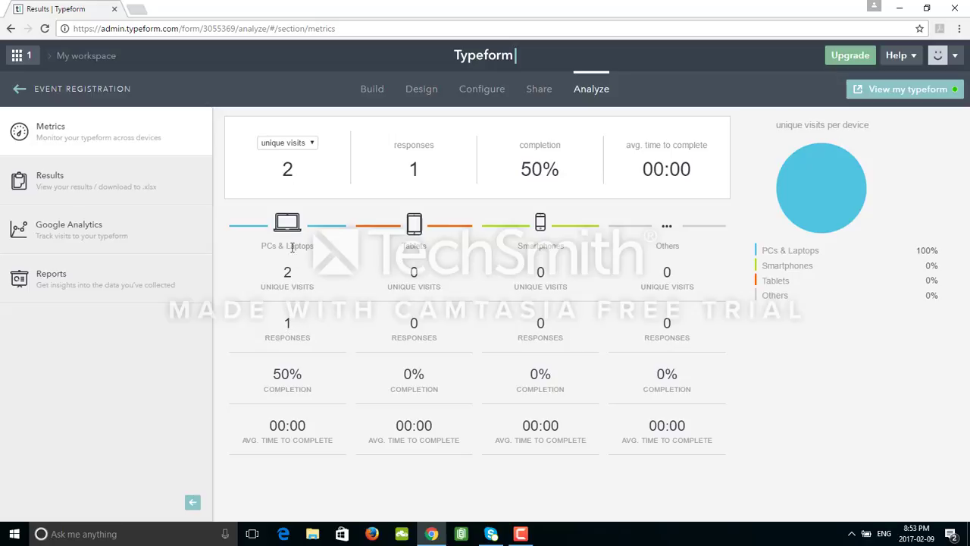
mouse_move(317, 265)
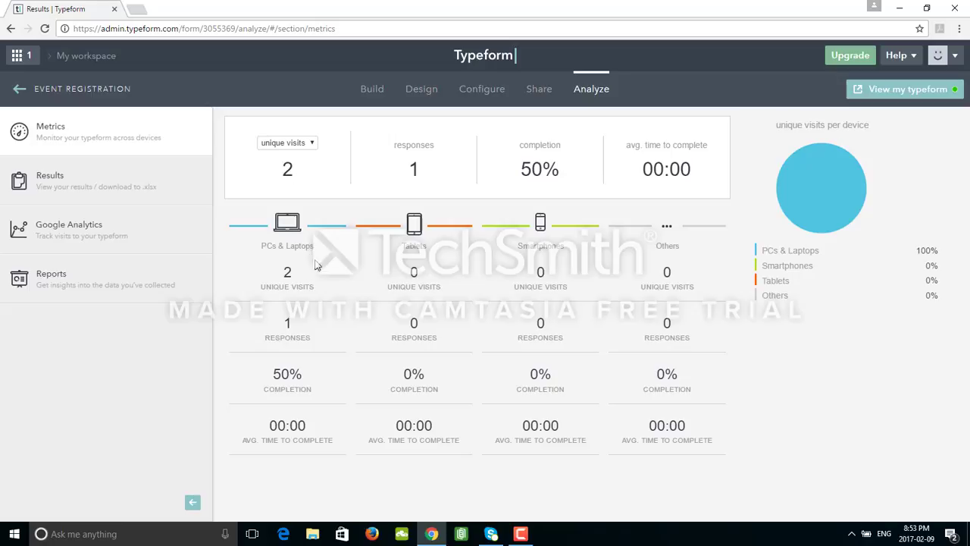
mouse_move(544, 242)
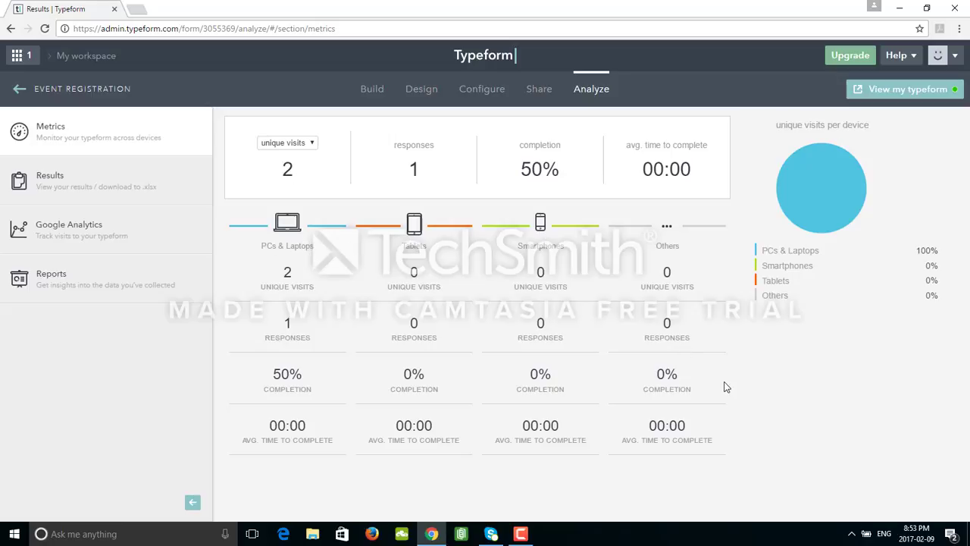
mouse_move(306, 288)
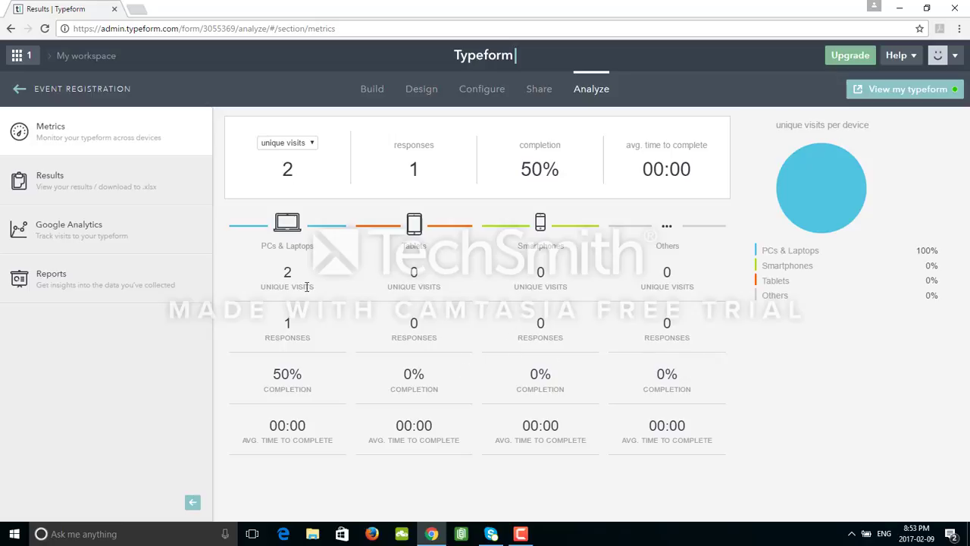
Open Event Registration's results and select mane's single response
click(50, 175)
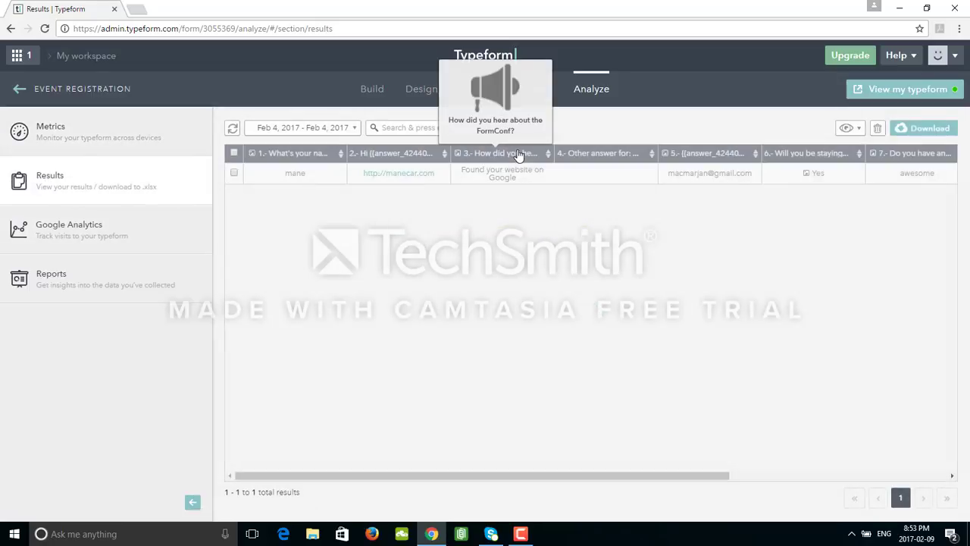
mouse_move(650, 266)
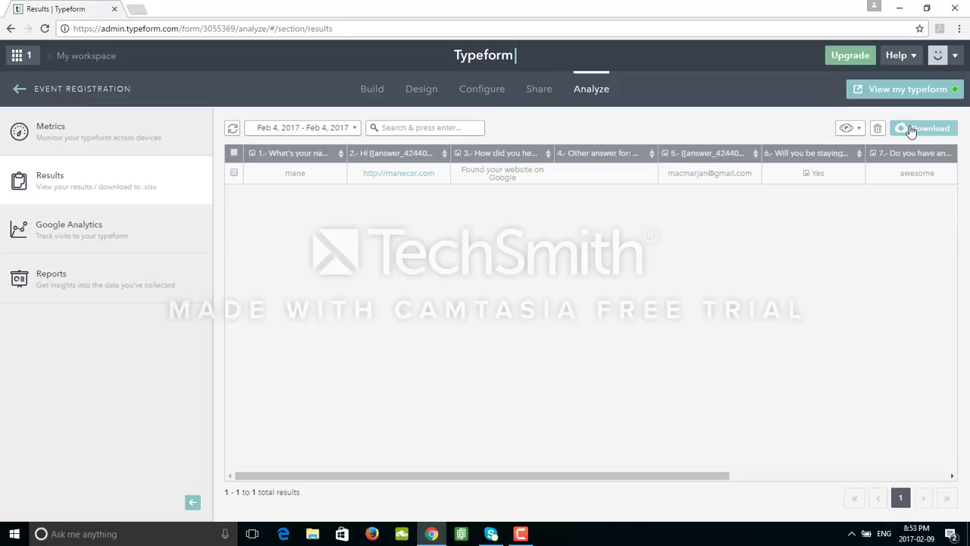
mouse_move(860, 132)
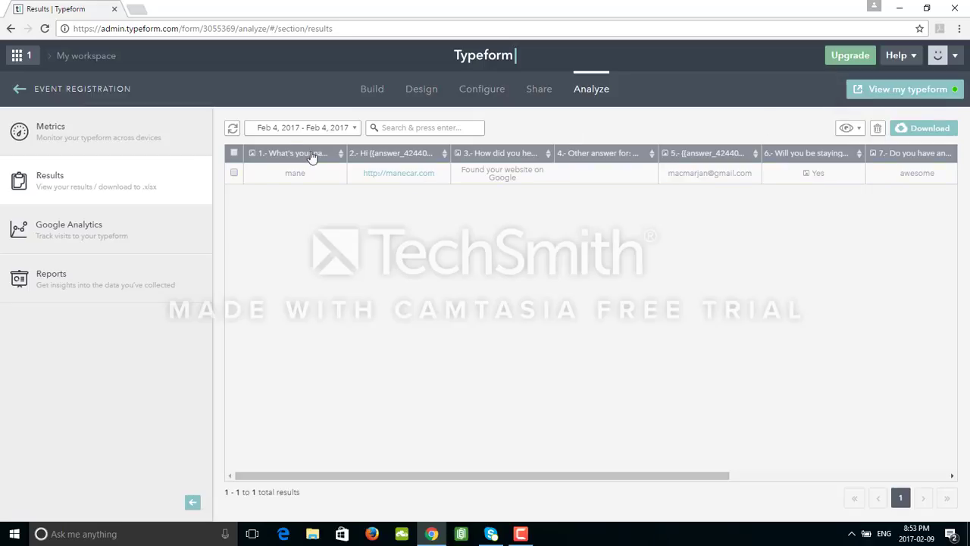
click(234, 172)
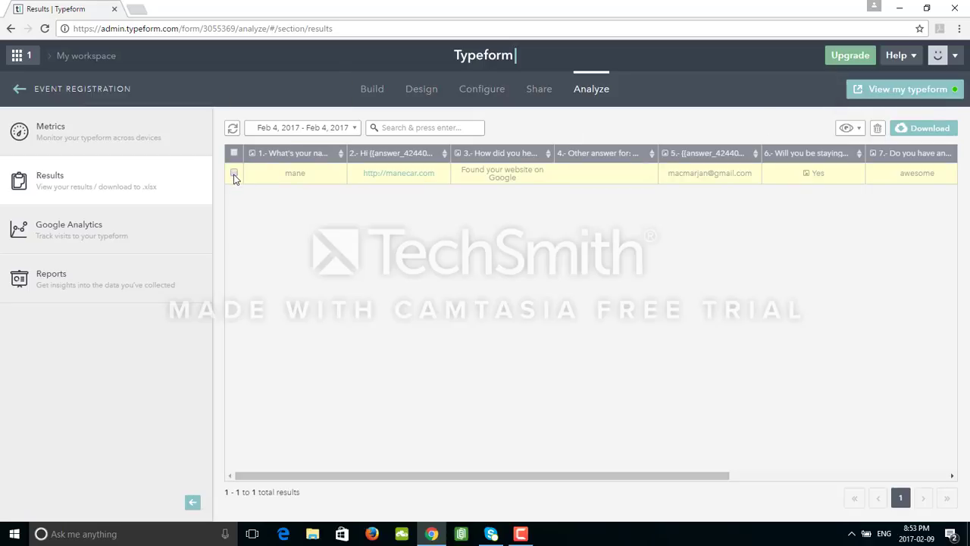
click(233, 173)
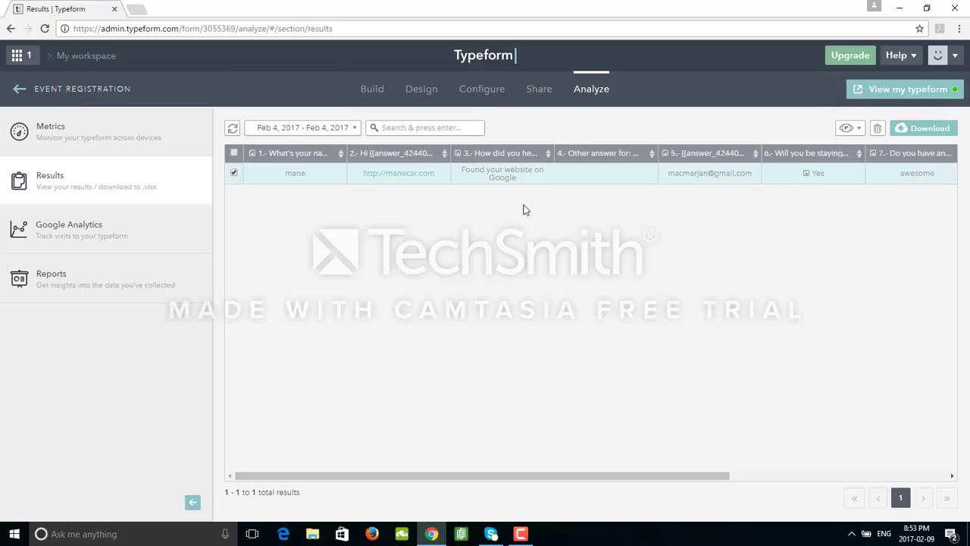
mouse_move(876, 128)
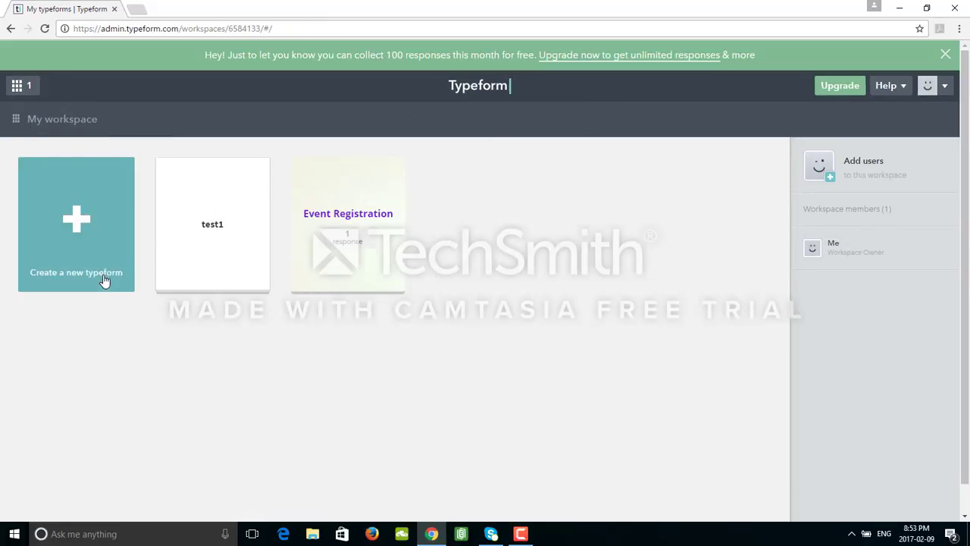
Start a new typeform, browse the Template Gallery and open the template category filter
click(76, 223)
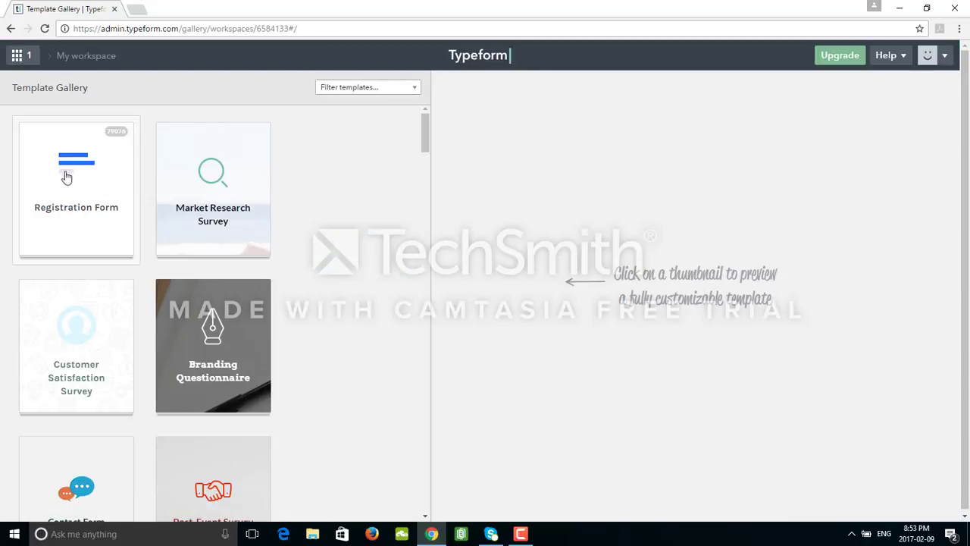
mouse_move(204, 238)
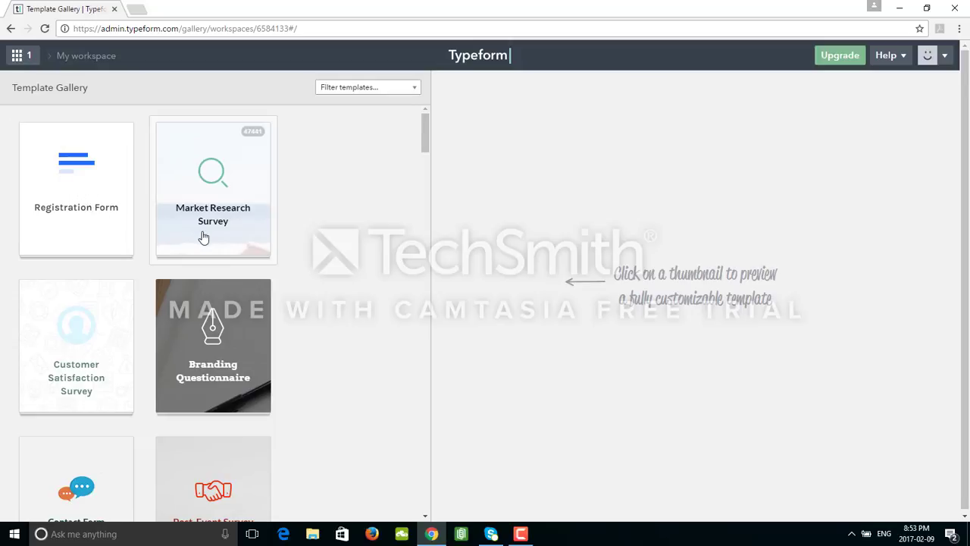
mouse_move(424, 135)
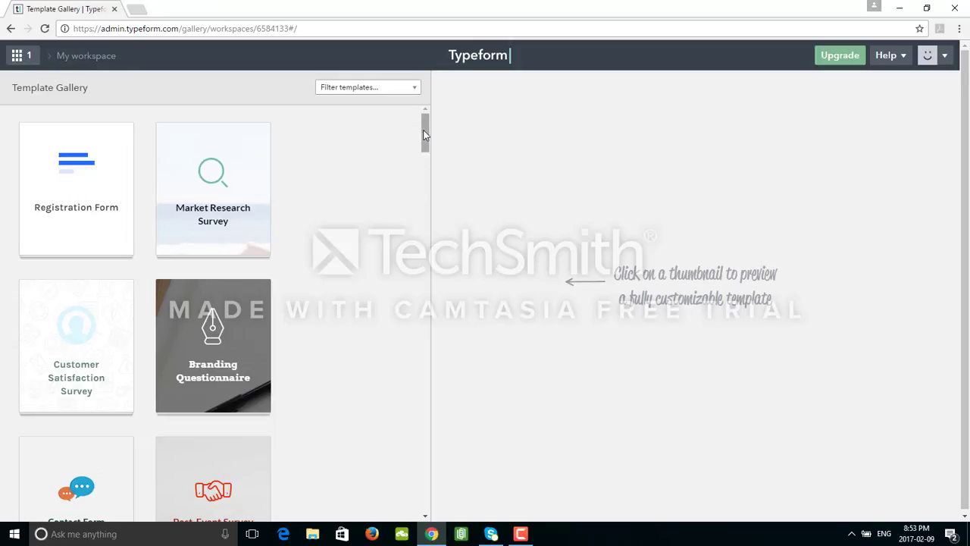
scroll(down, 3)
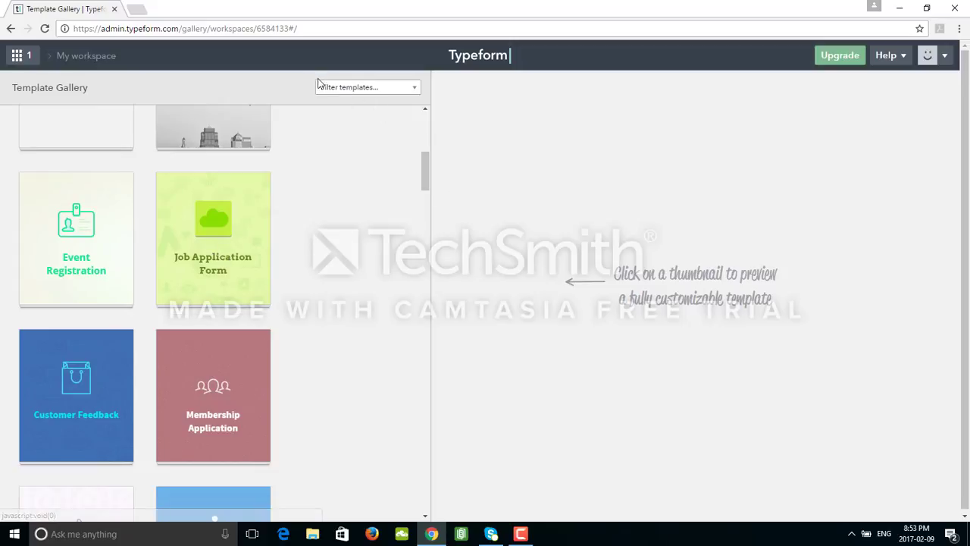
scroll(down, 3)
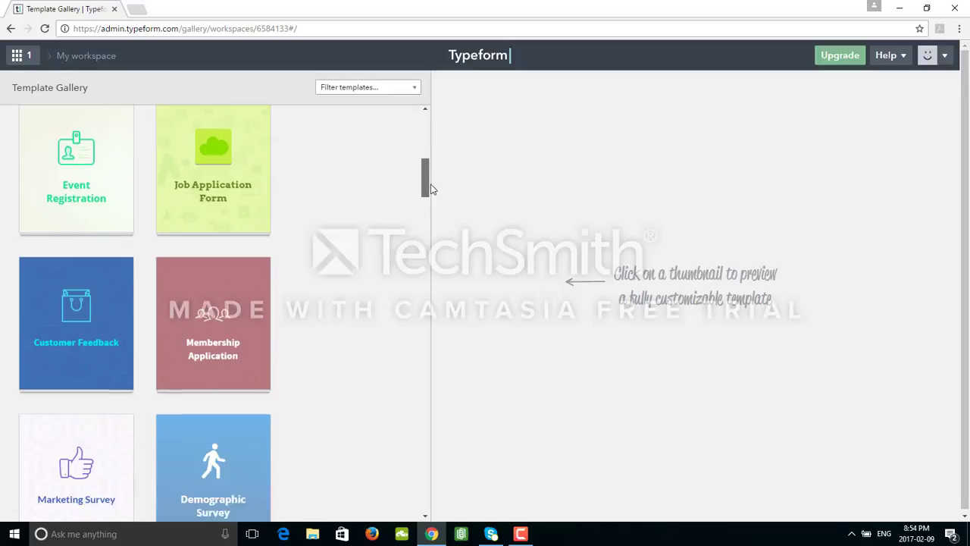
click(367, 87)
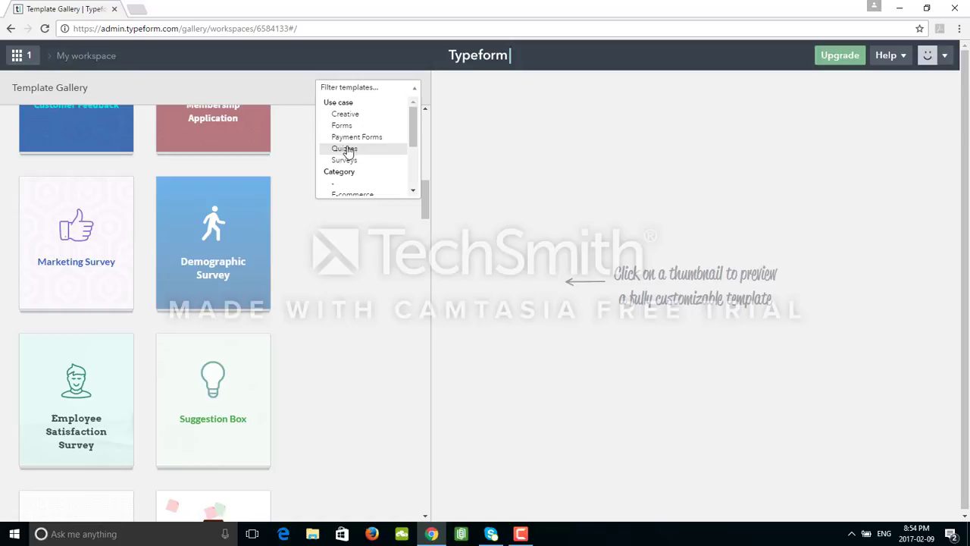
click(344, 149)
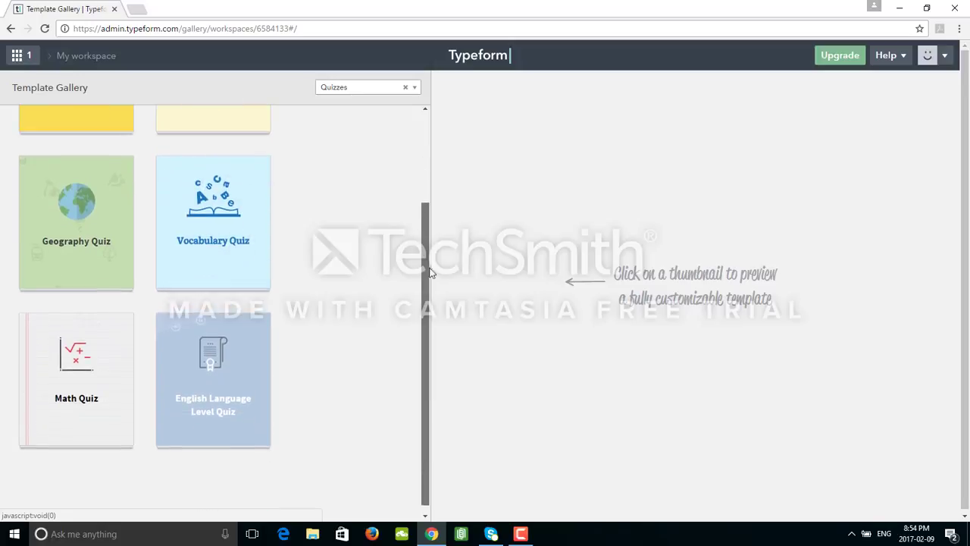
scroll(up, 3)
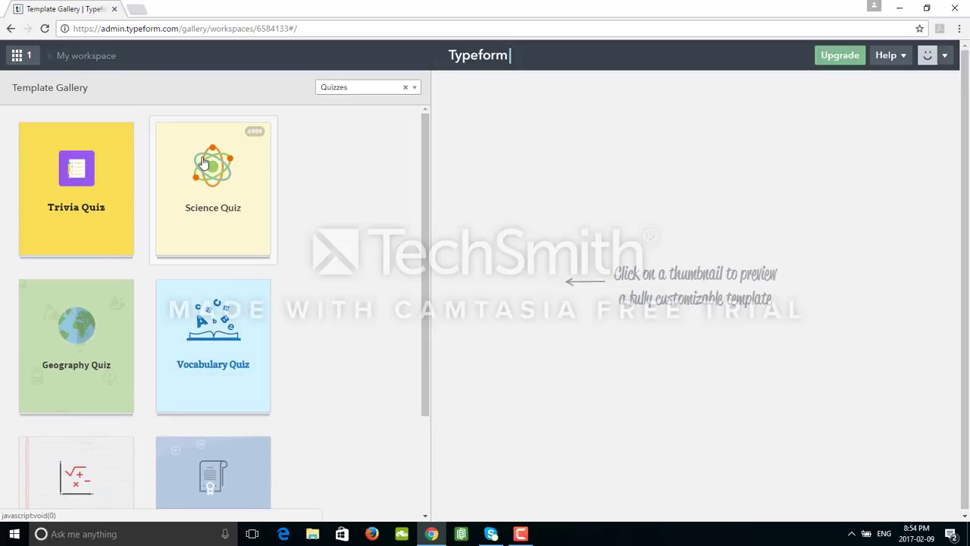
mouse_move(218, 167)
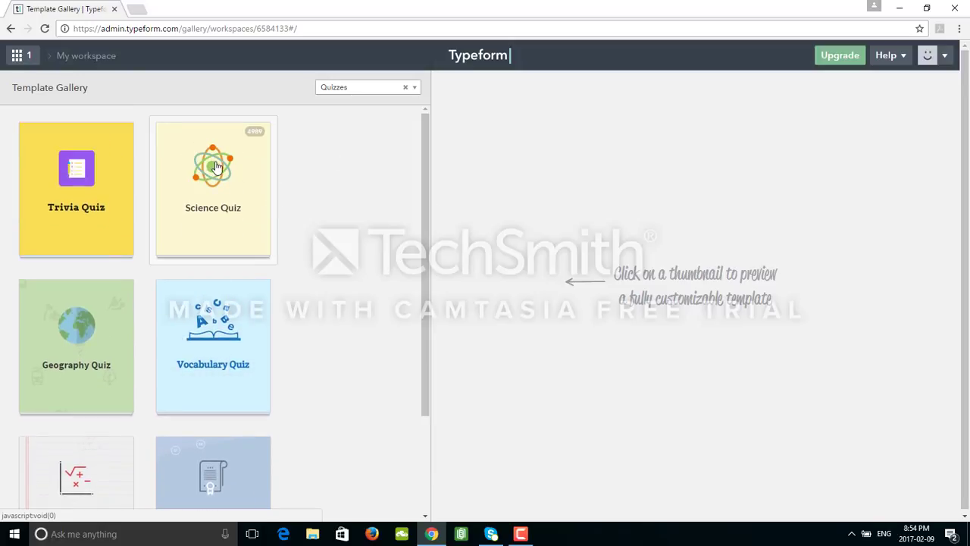
mouse_move(393, 166)
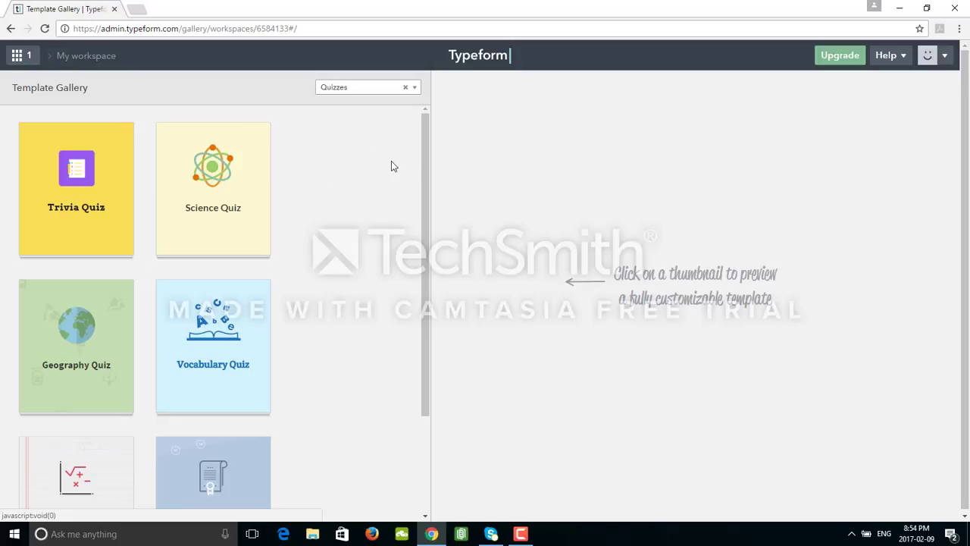
scroll(down, 3)
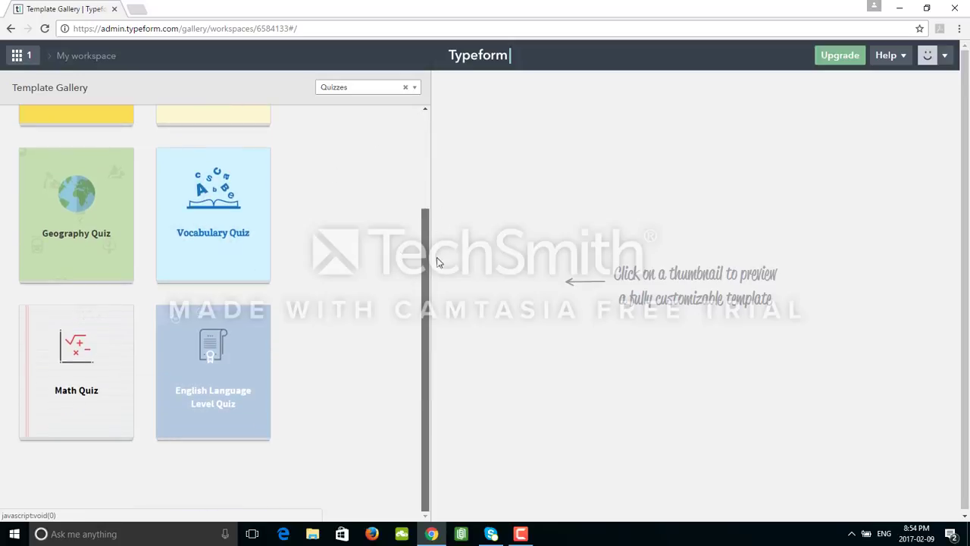
mouse_move(121, 325)
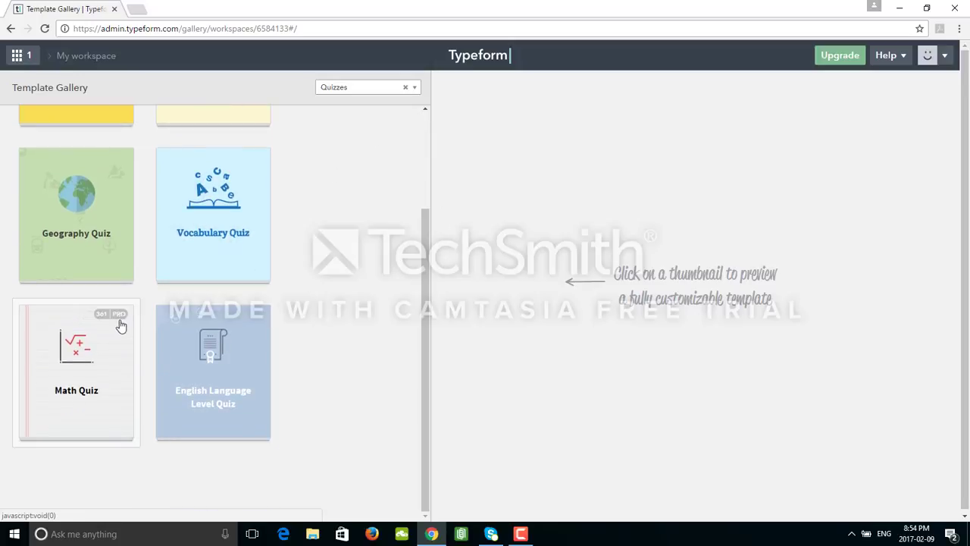
mouse_move(84, 365)
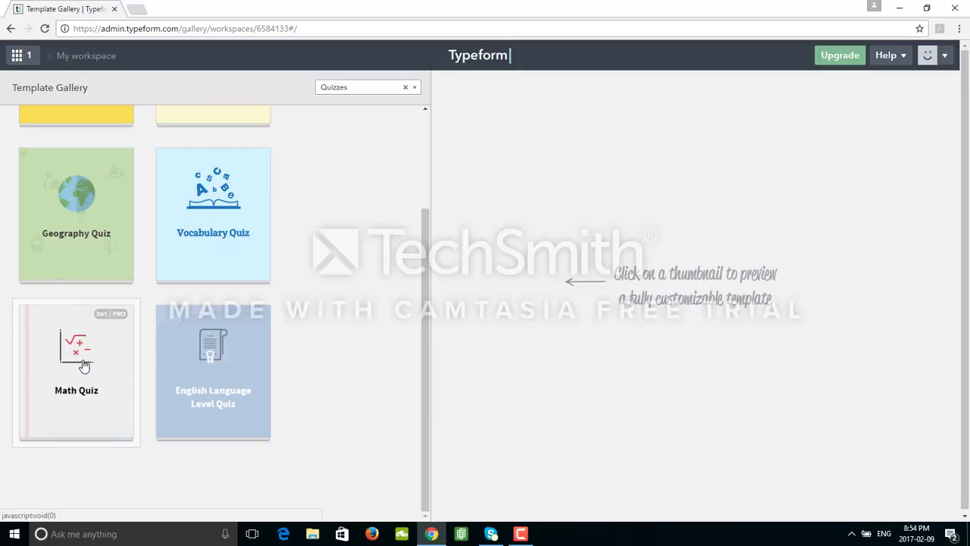
Preview the Math Quiz template from the gallery
click(75, 367)
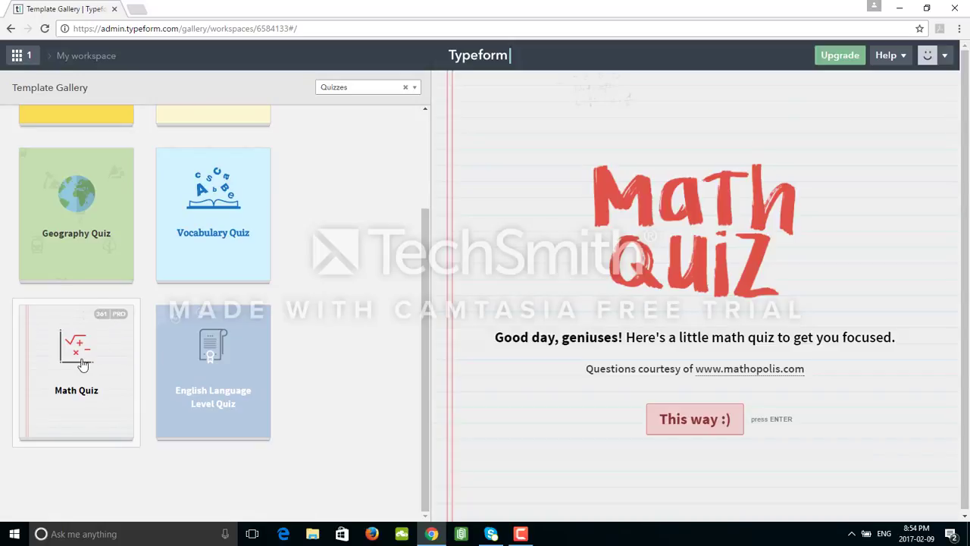
click(75, 356)
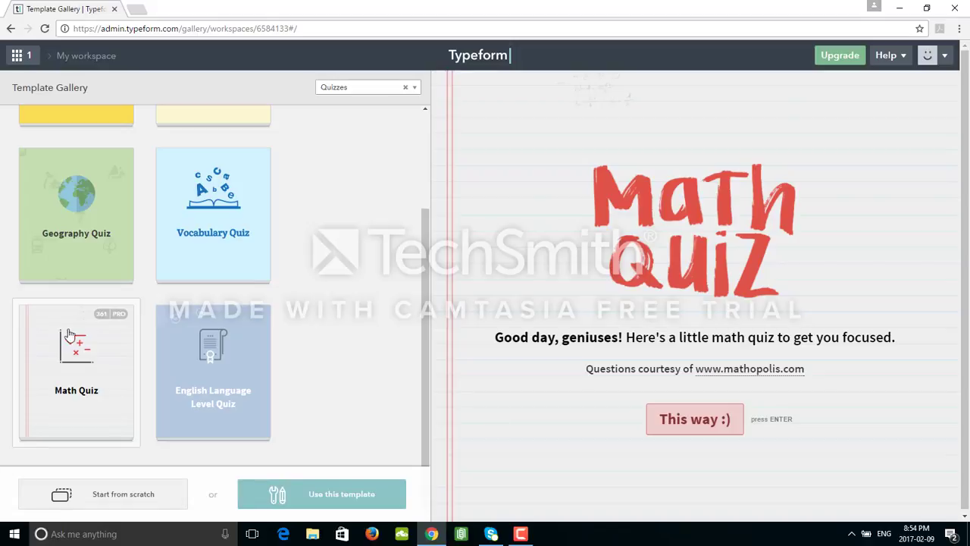
mouse_move(121, 321)
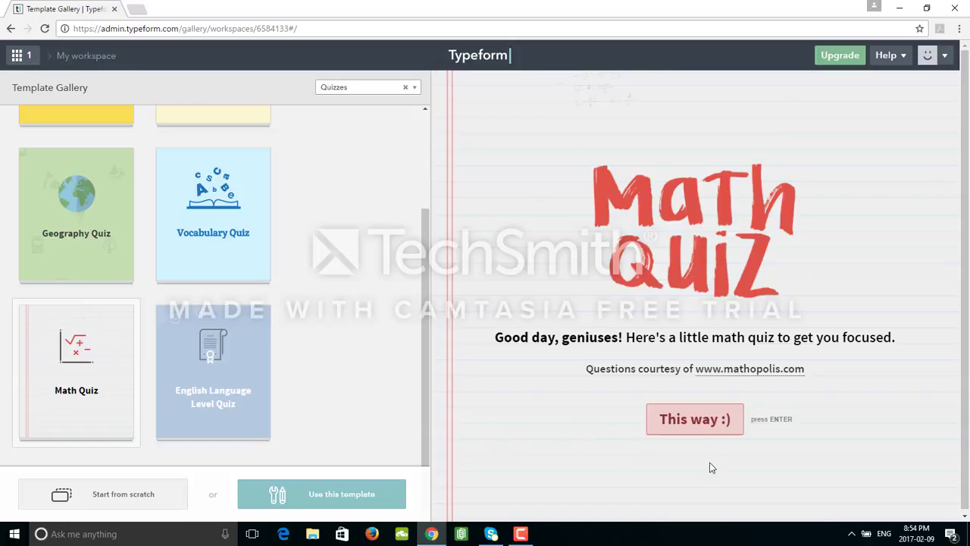
mouse_move(739, 418)
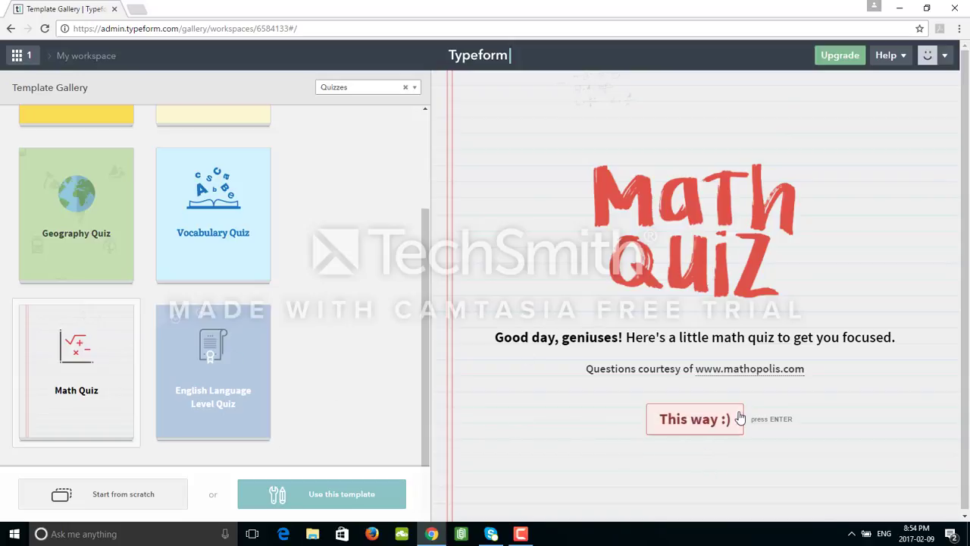
mouse_move(696, 419)
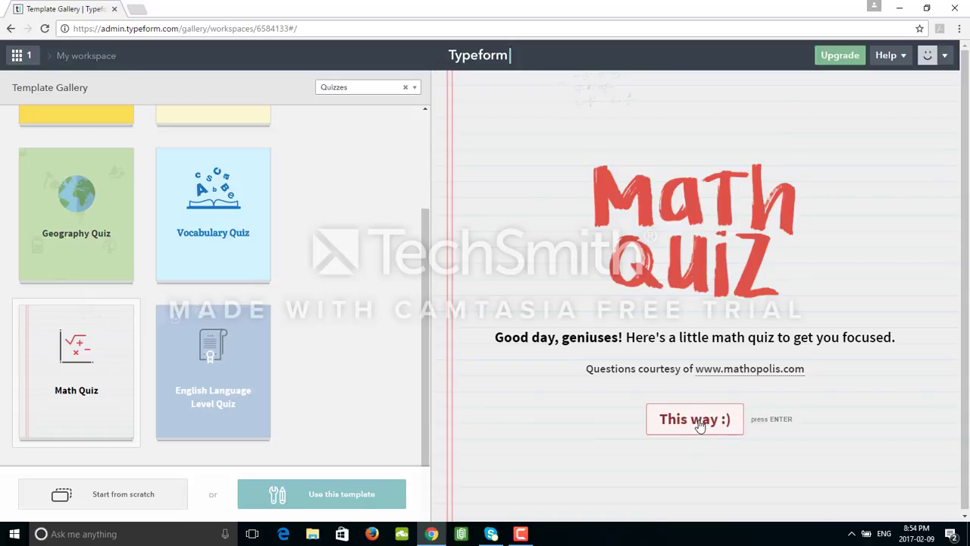
Begin the Math Quiz, enter the name 'Marjan' and confirm readiness
click(694, 419)
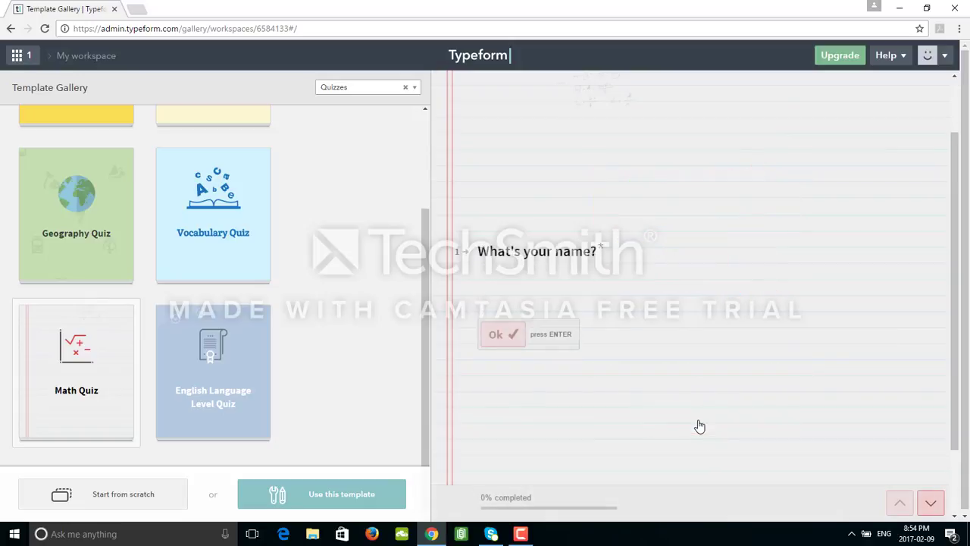
text(Ma)
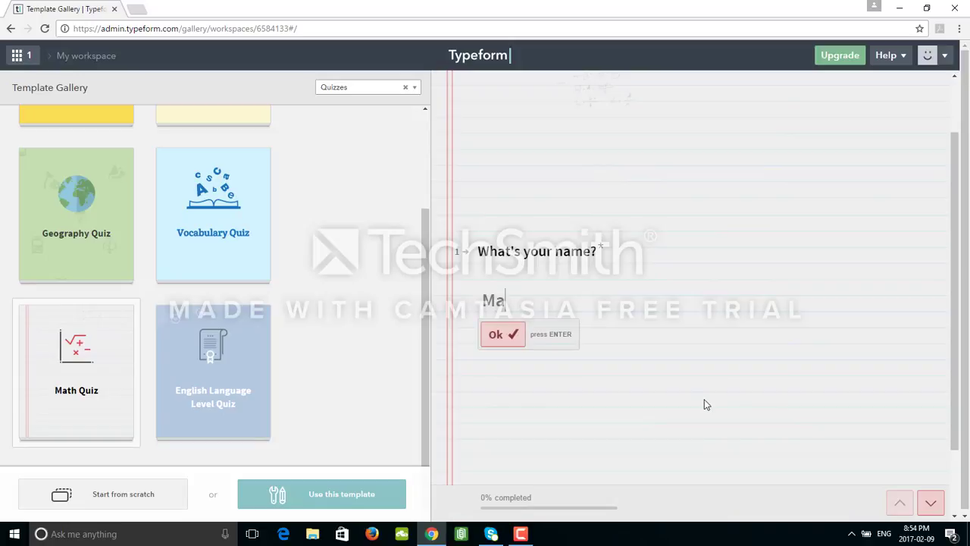
text(rjan)
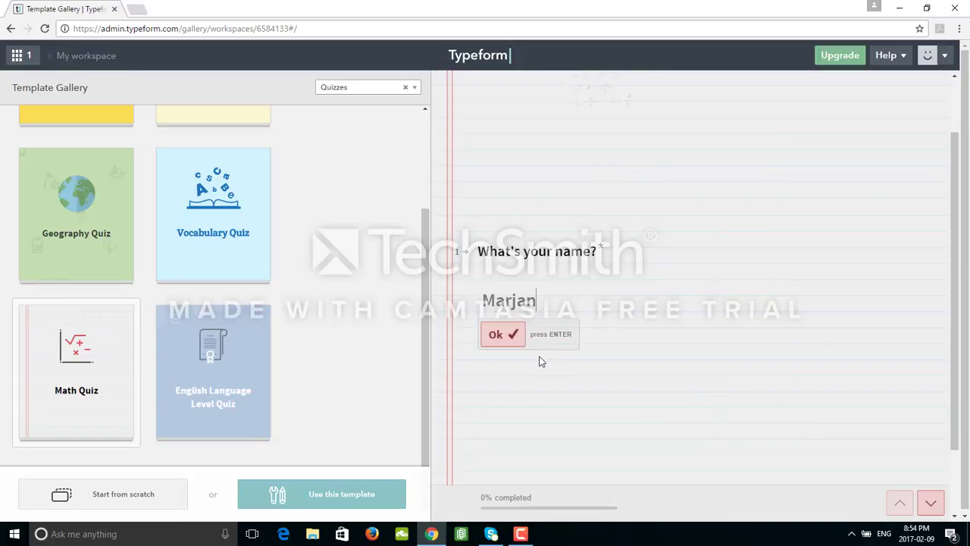
click(503, 335)
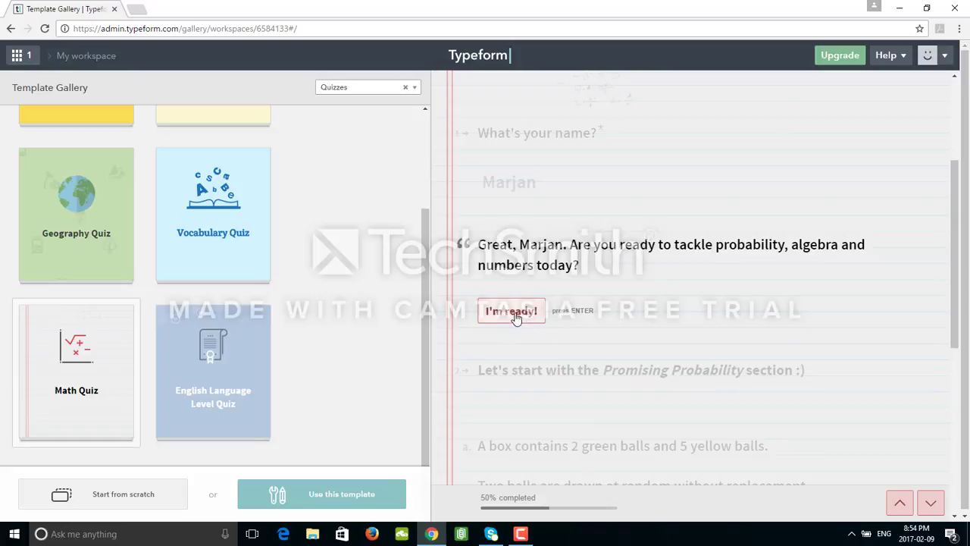
click(511, 311)
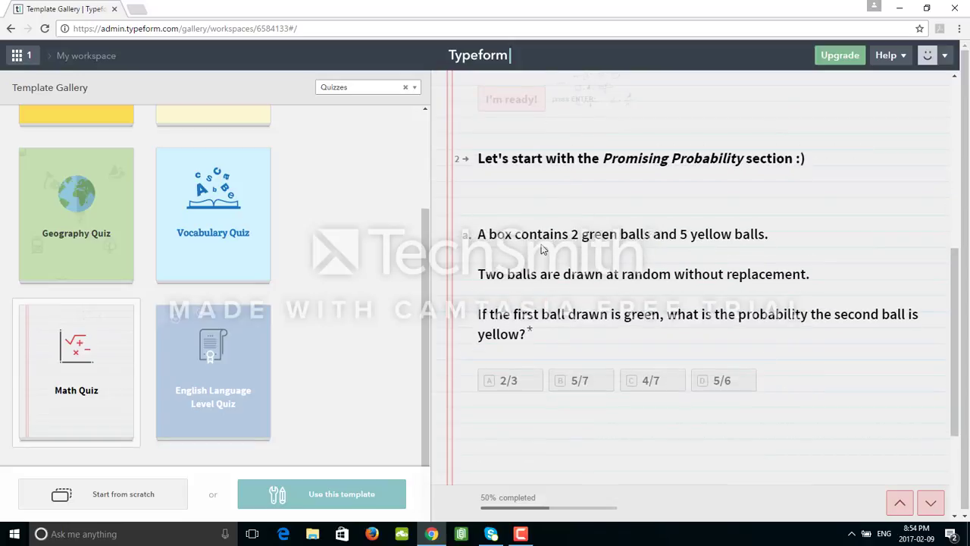
mouse_move(662, 248)
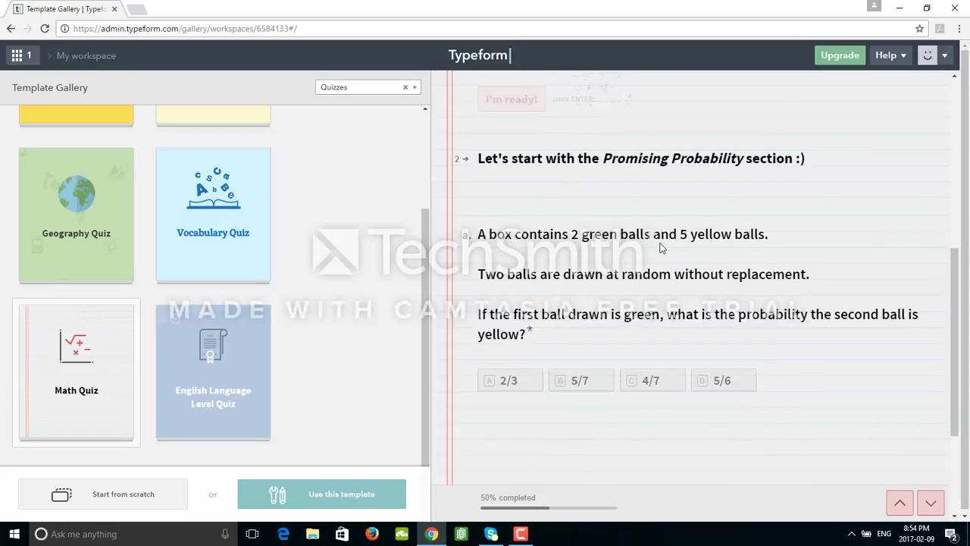
mouse_move(578, 294)
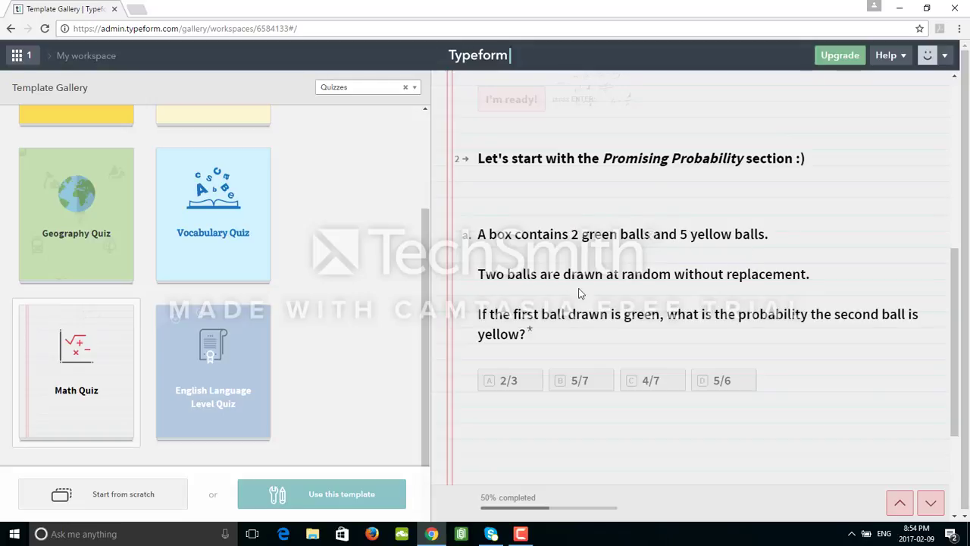
mouse_move(691, 302)
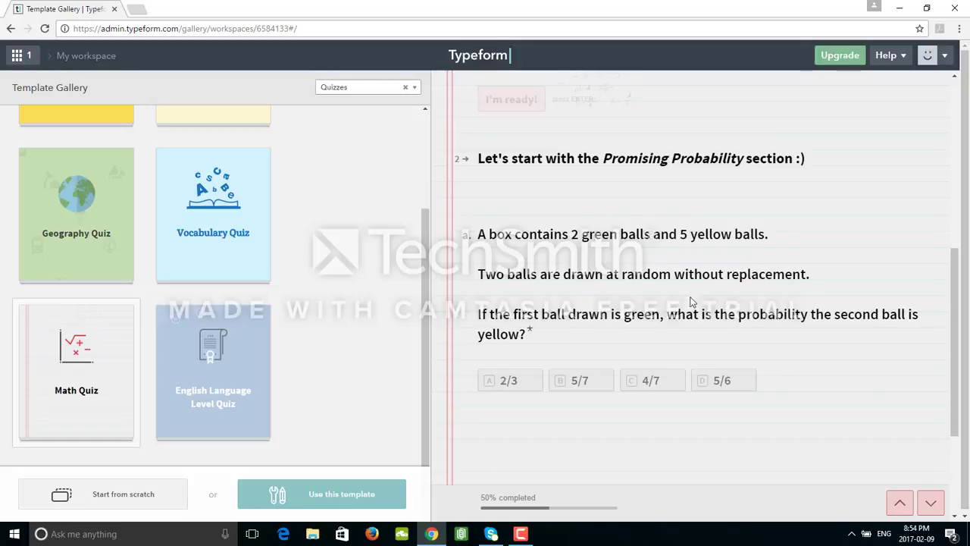
mouse_move(748, 332)
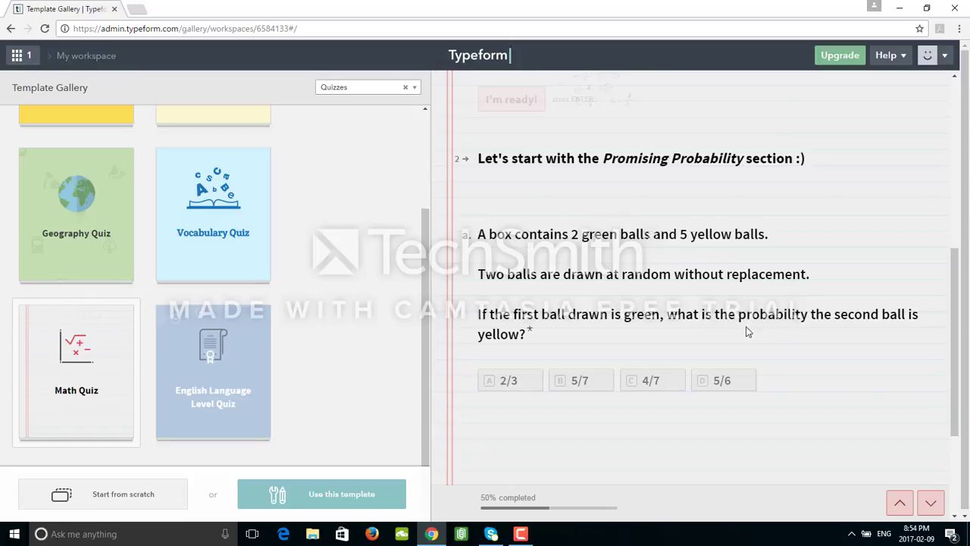
mouse_move(730, 381)
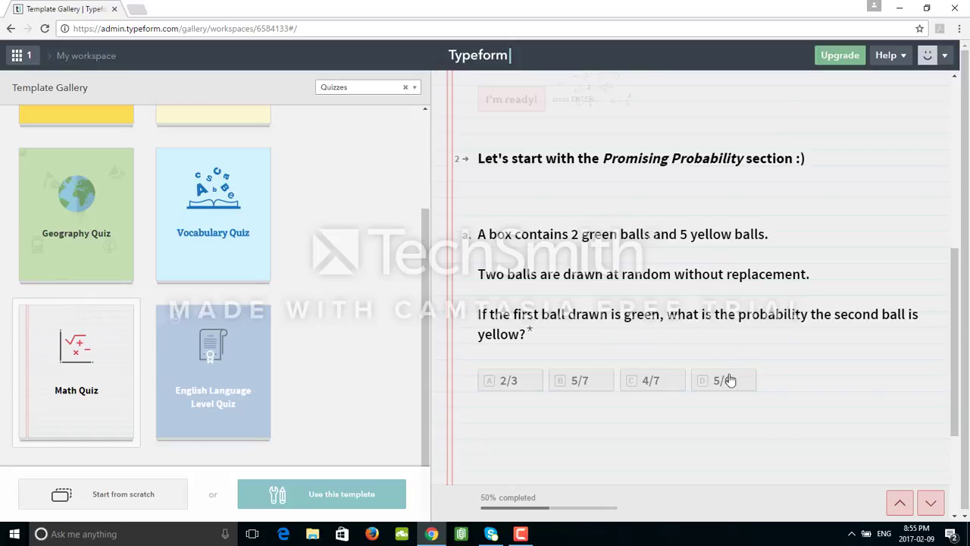
Answer the first probability question with 5/6 and check the result
click(722, 380)
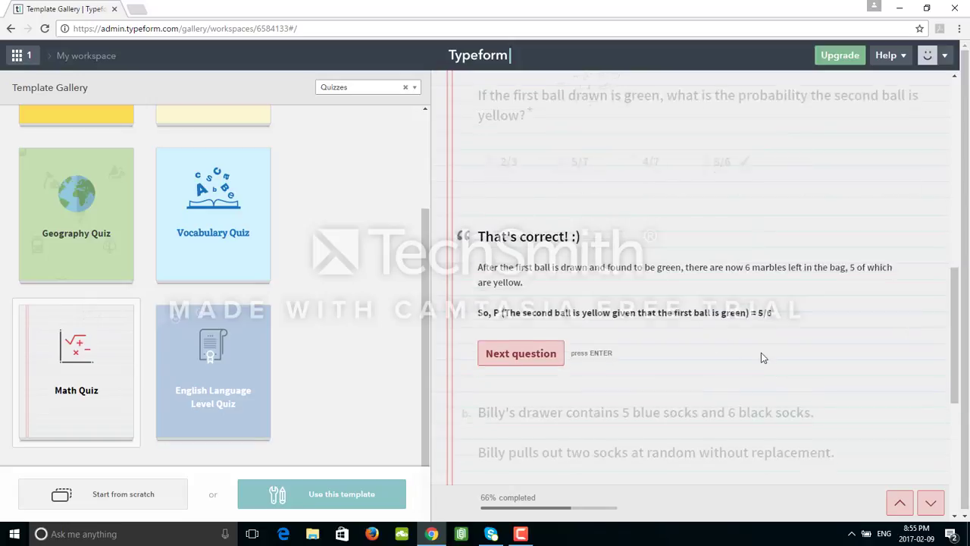
scroll(up, 3)
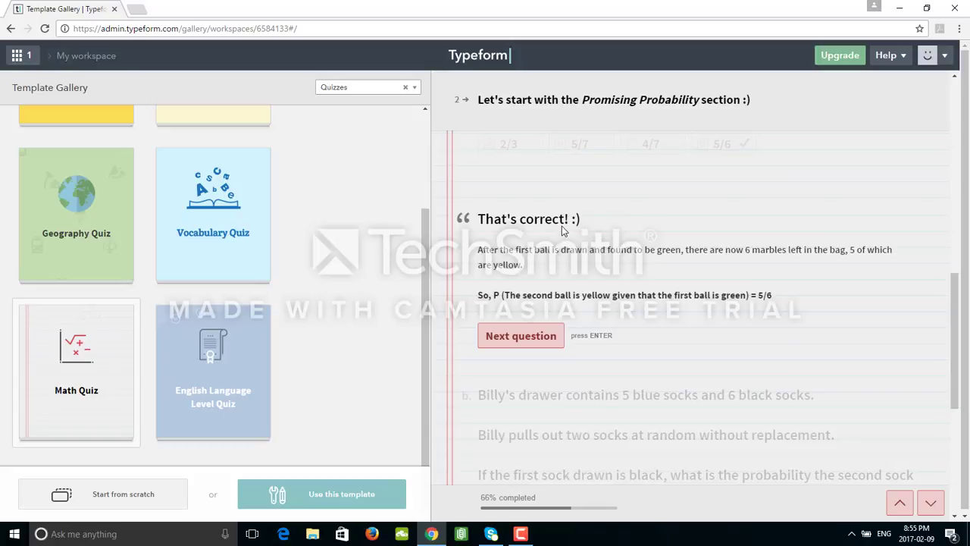
mouse_move(338, 246)
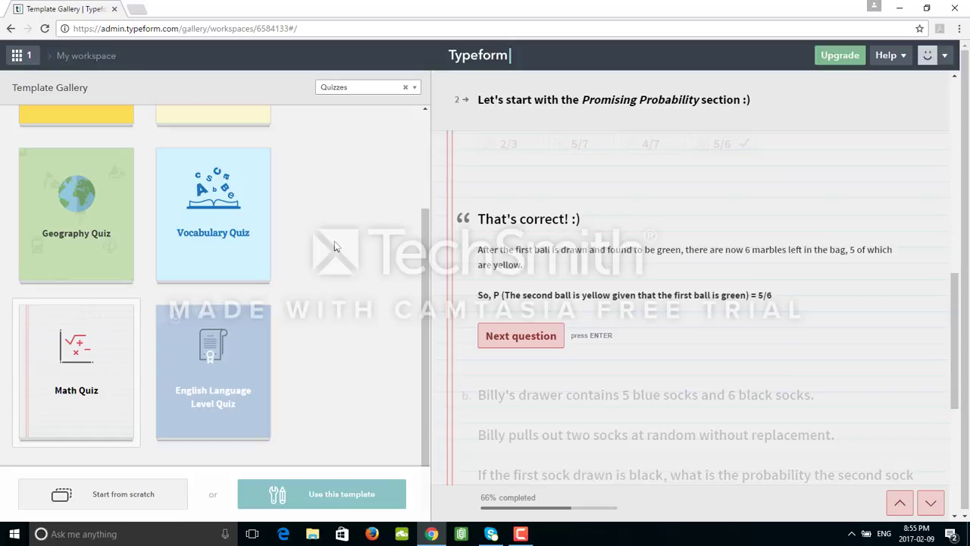
mouse_move(245, 241)
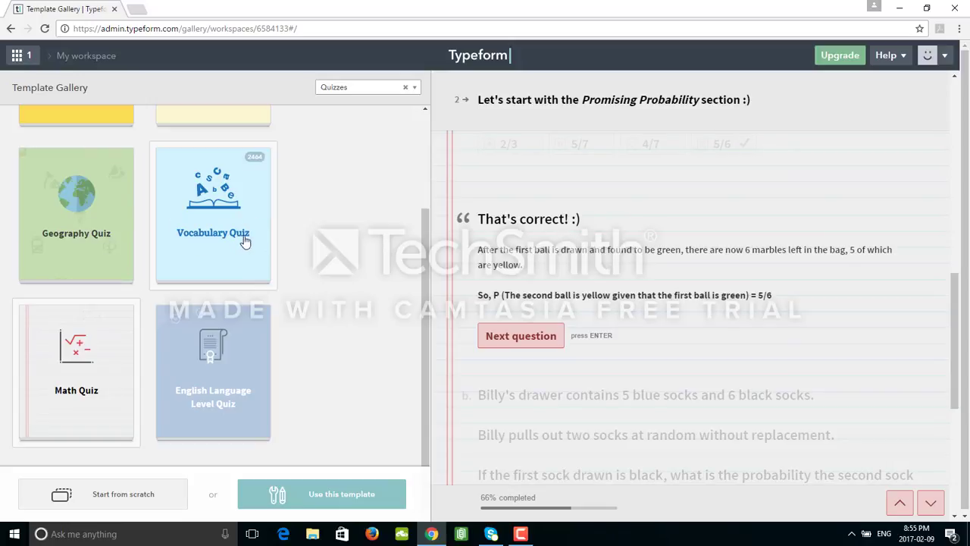
mouse_move(425, 269)
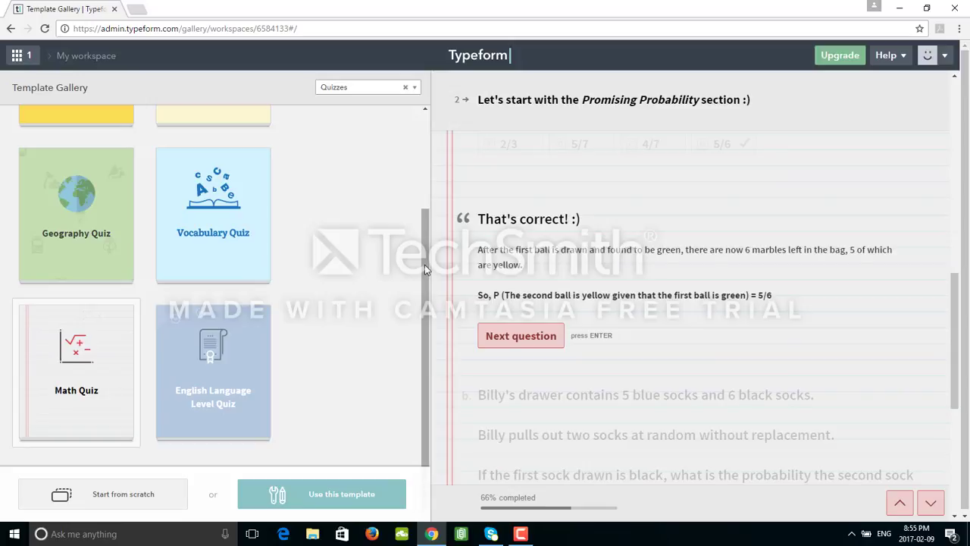
mouse_move(565, 258)
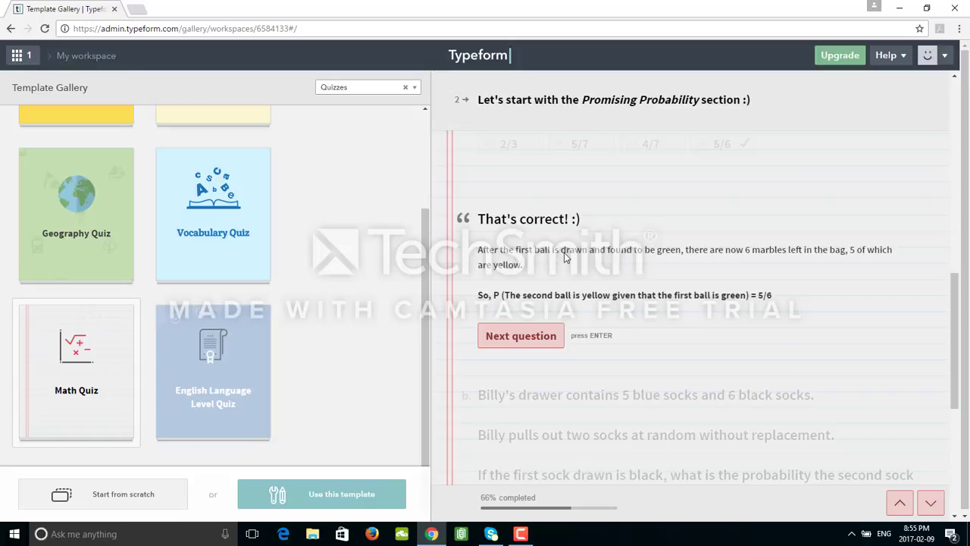
scroll(up, 3)
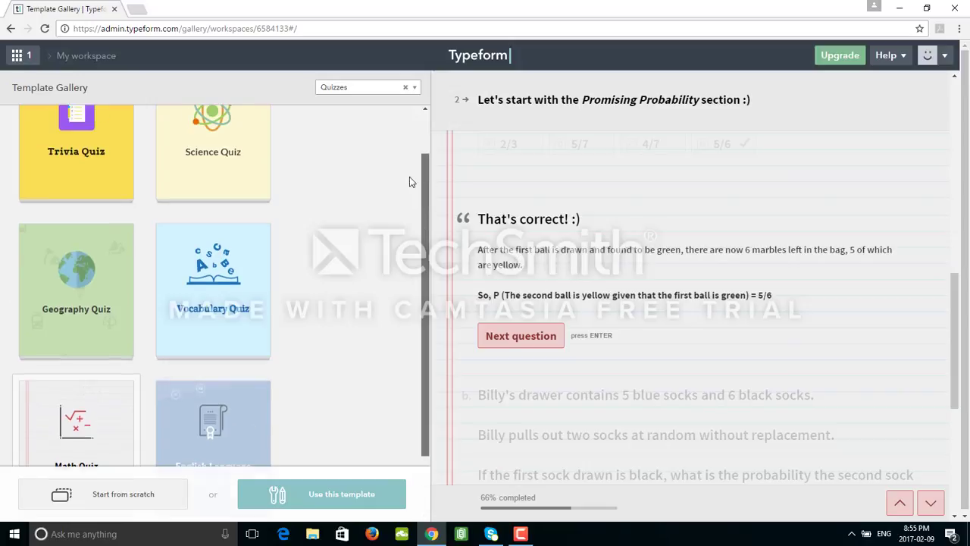
scroll(up, 3)
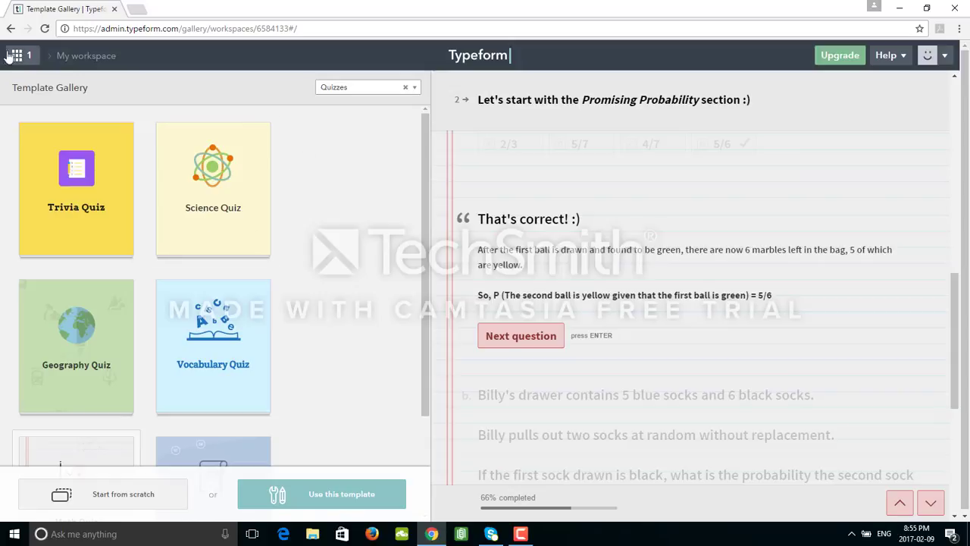
scroll(down, 3)
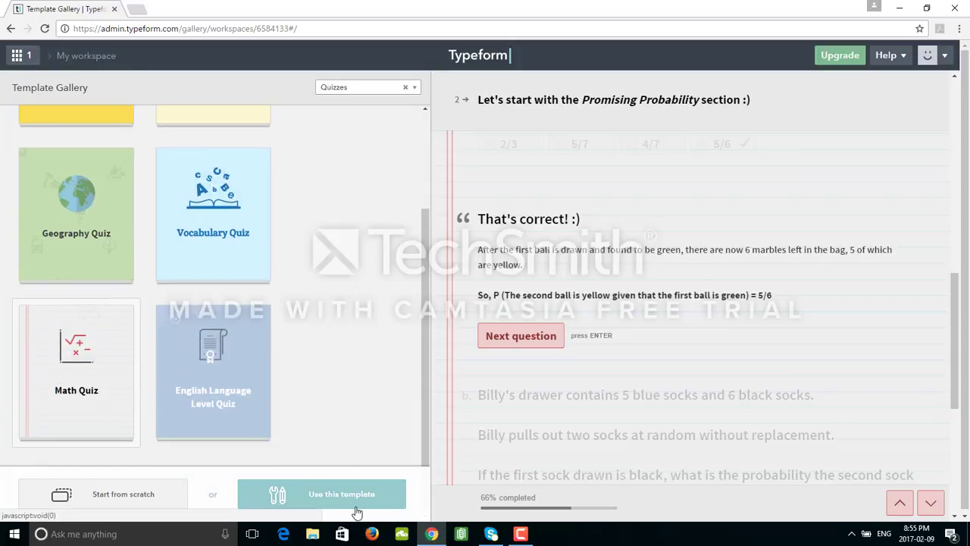
mouse_move(338, 502)
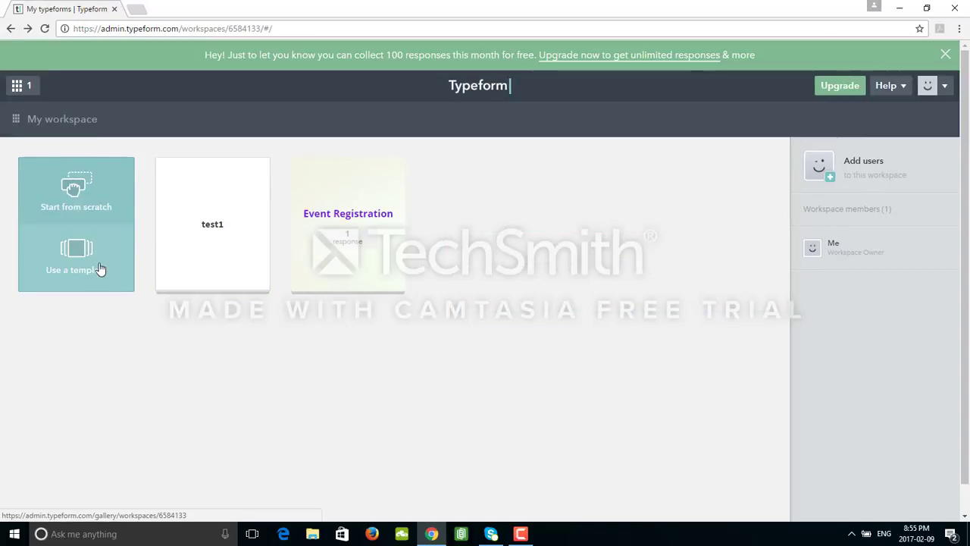
Return to the template gallery and preview the basketball Sign Up Sheet template
click(75, 269)
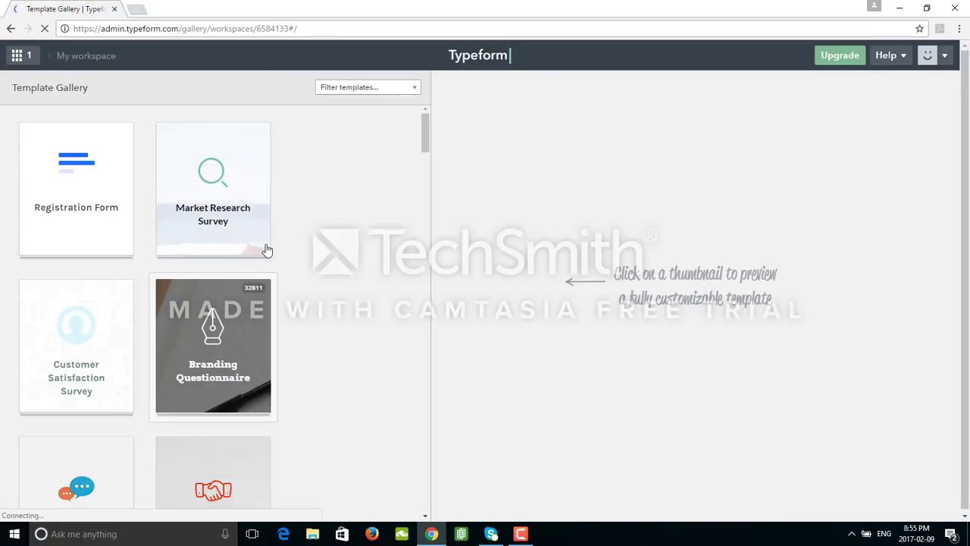
scroll(down, 3)
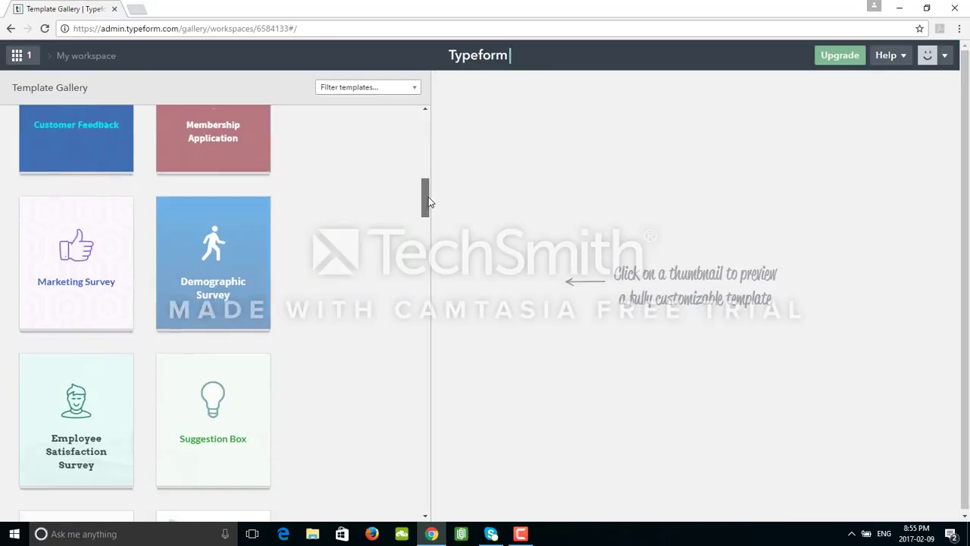
scroll(down, 3)
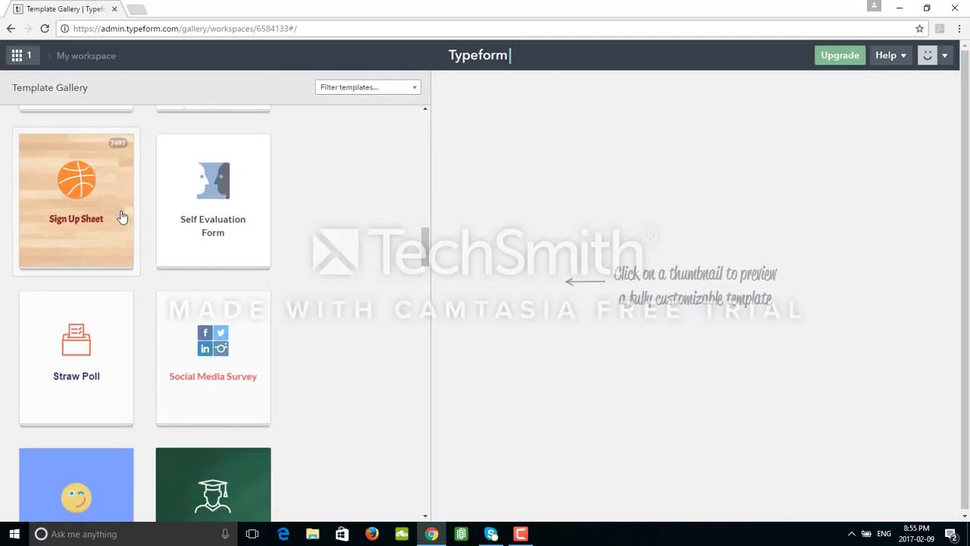
mouse_move(70, 191)
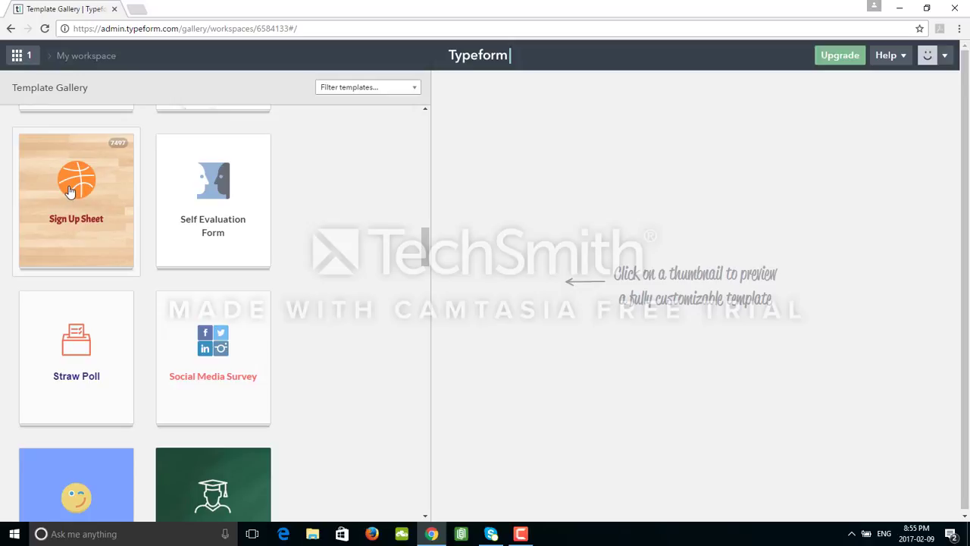
click(76, 189)
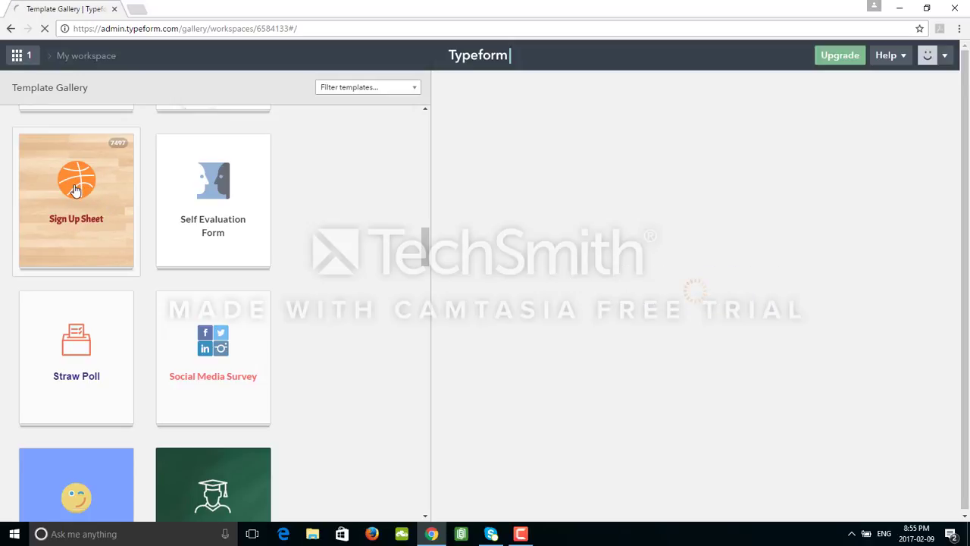
Start the Sign Up Sheet preview and enter first name 'M'
click(75, 201)
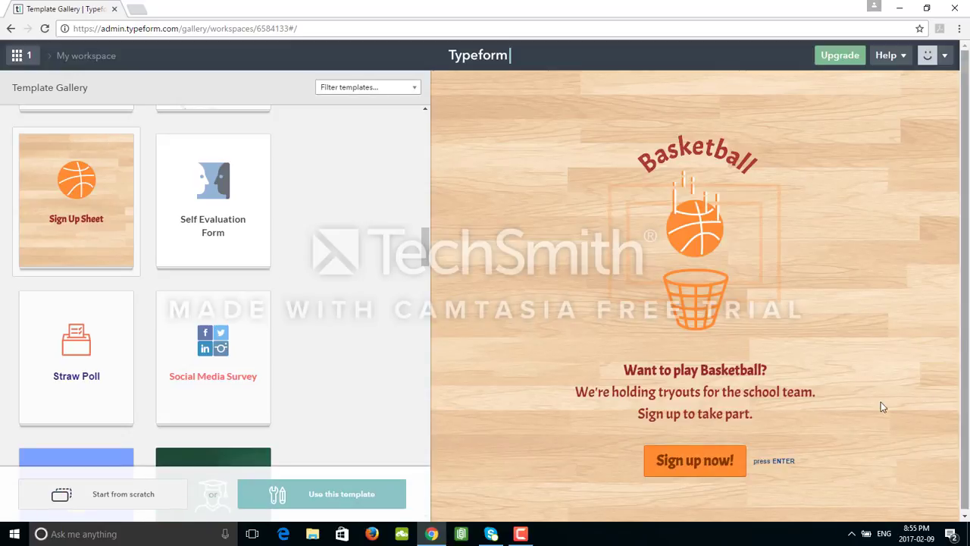
mouse_move(711, 371)
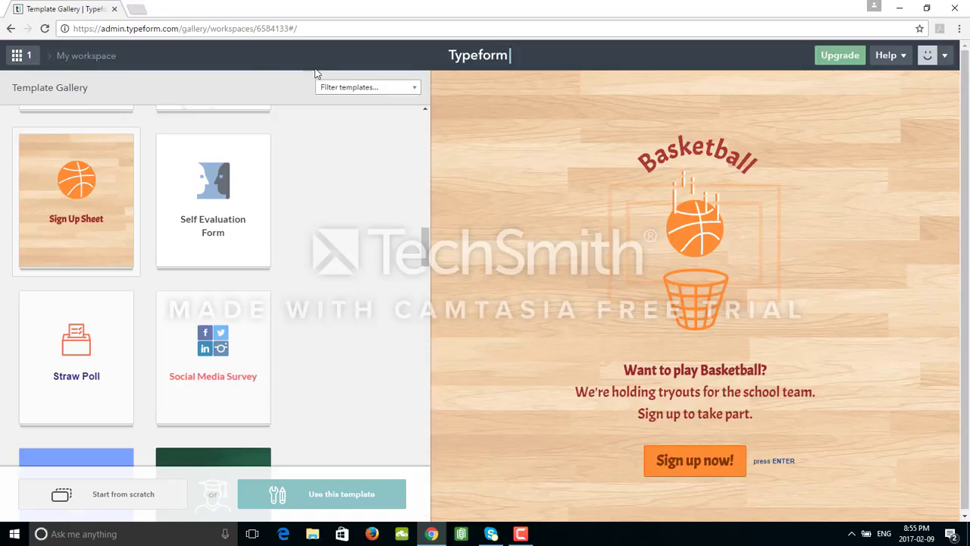
mouse_move(694, 460)
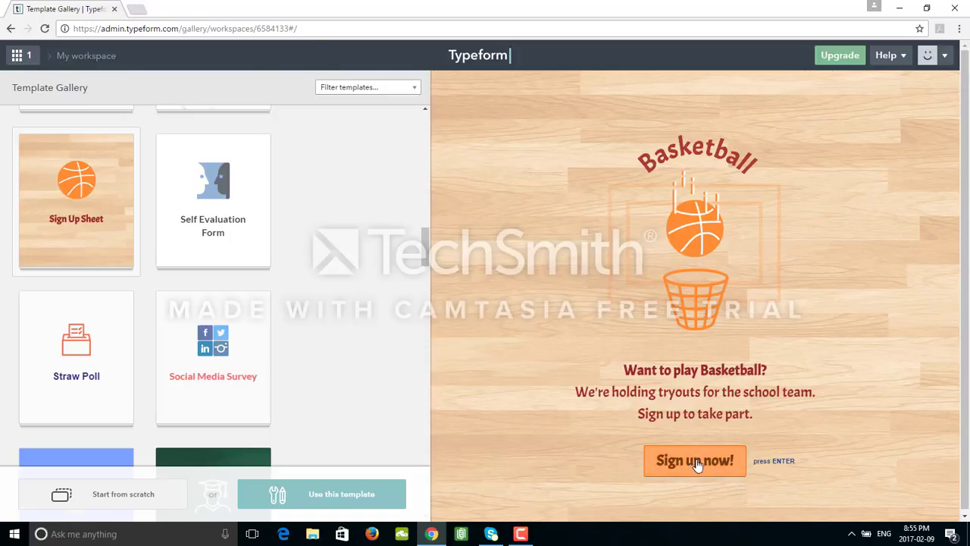
click(694, 460)
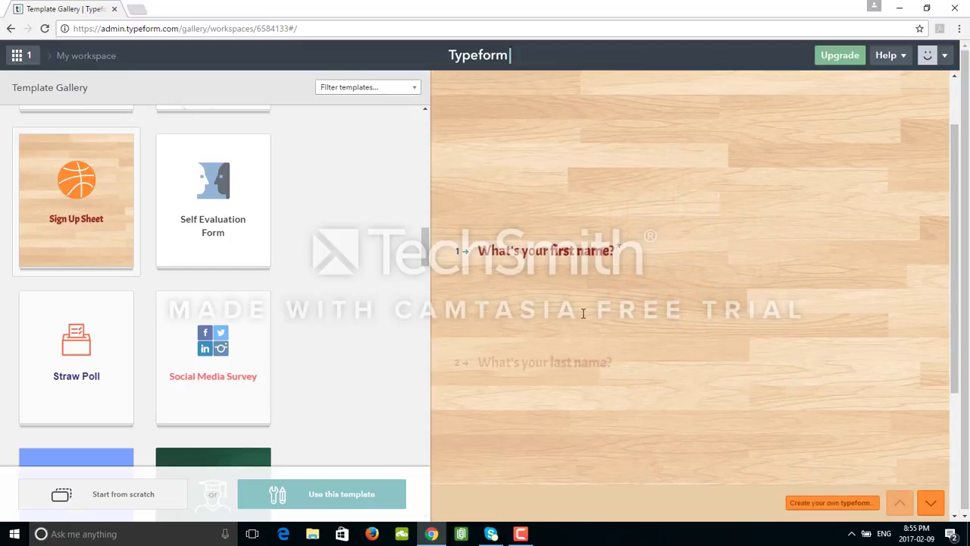
text(M)
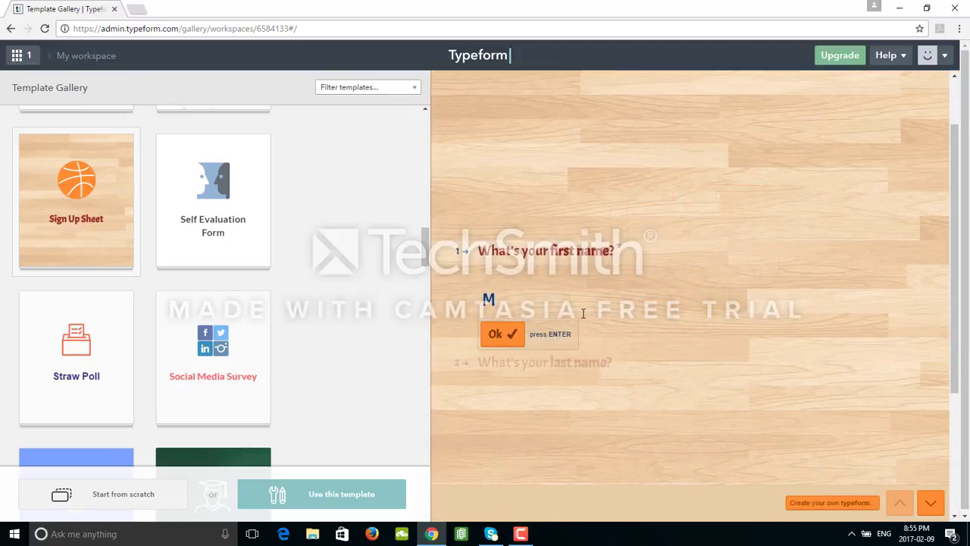
click(502, 333)
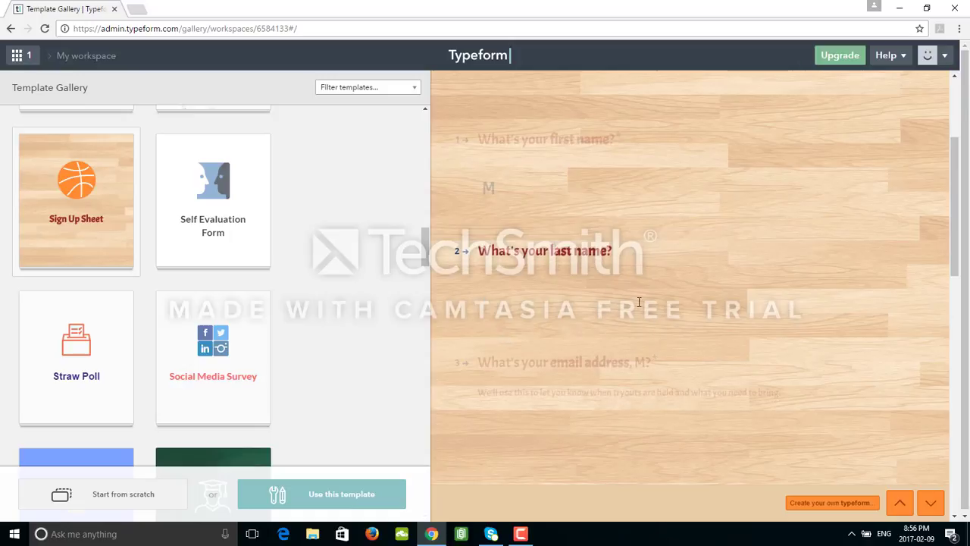
Enter last name 'Mad' and submit the email 'sdg'
text(Mad)
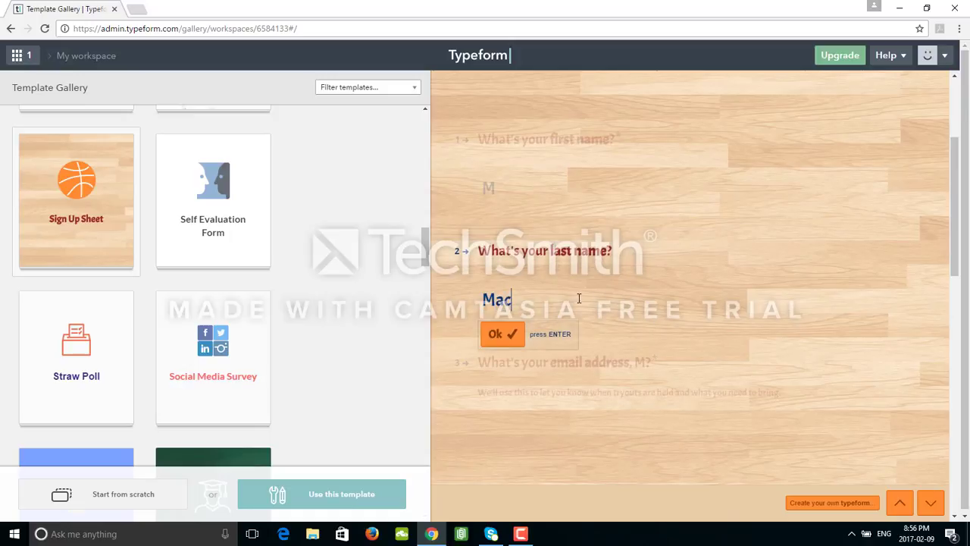
click(502, 335)
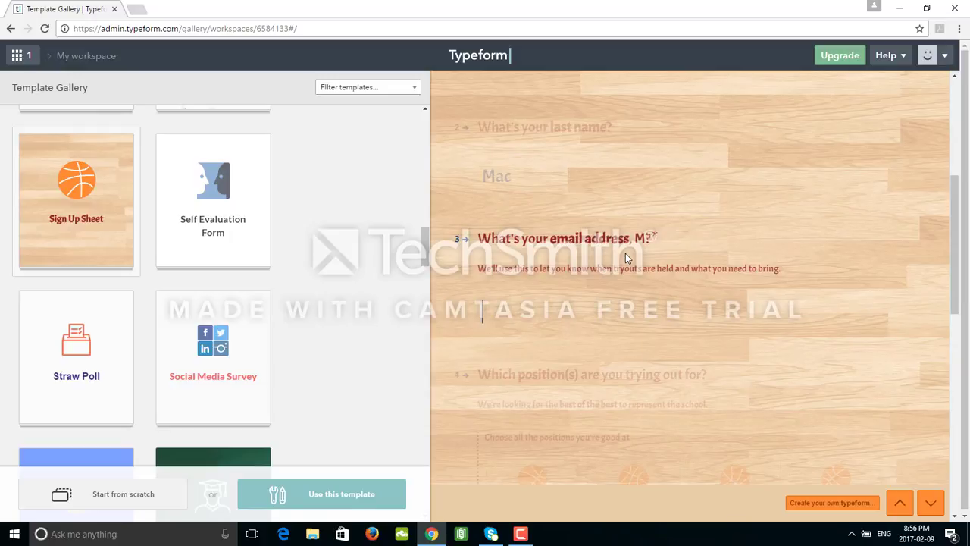
mouse_move(606, 257)
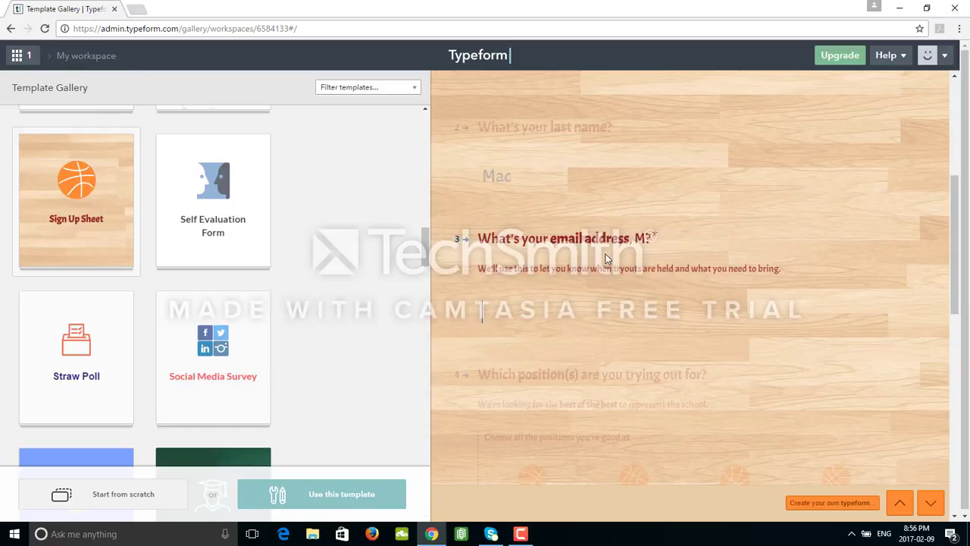
text(sdg)
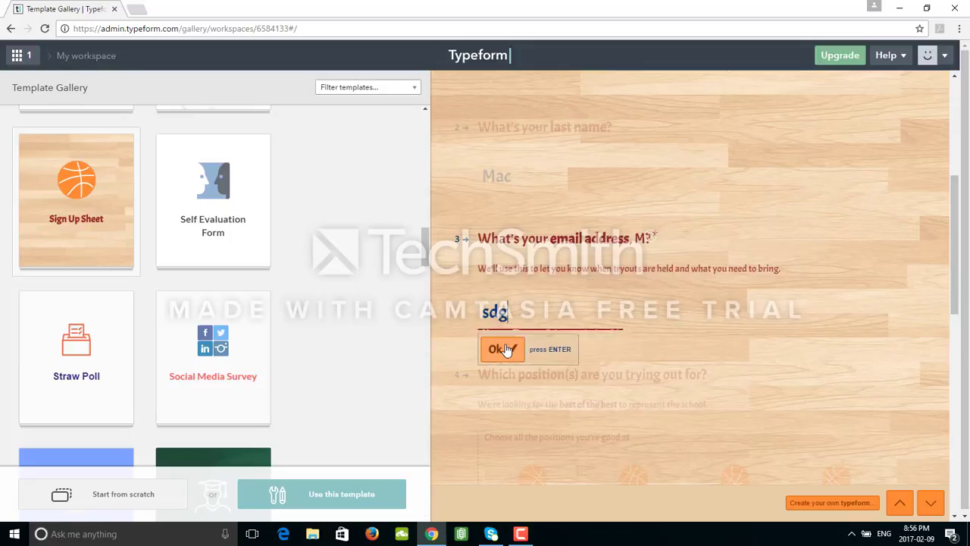
click(503, 349)
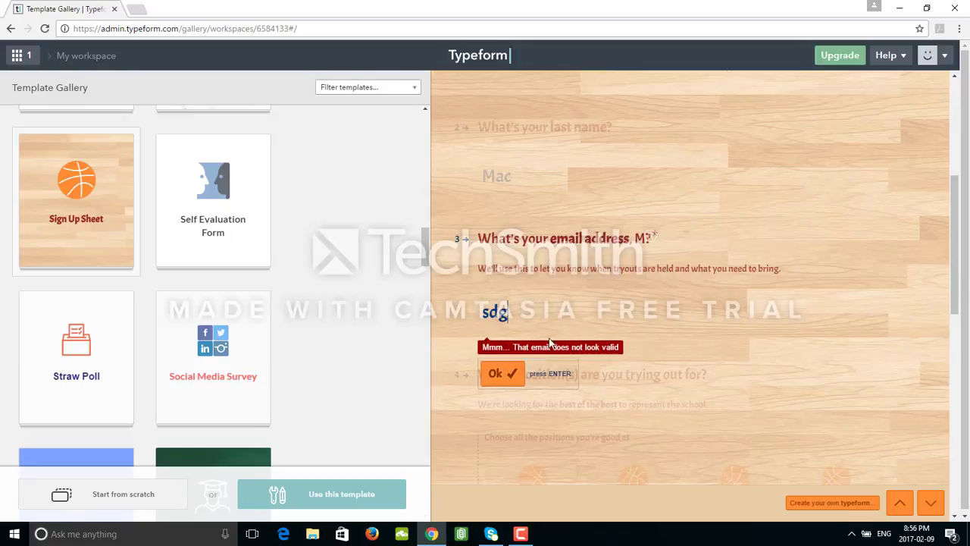
mouse_move(667, 324)
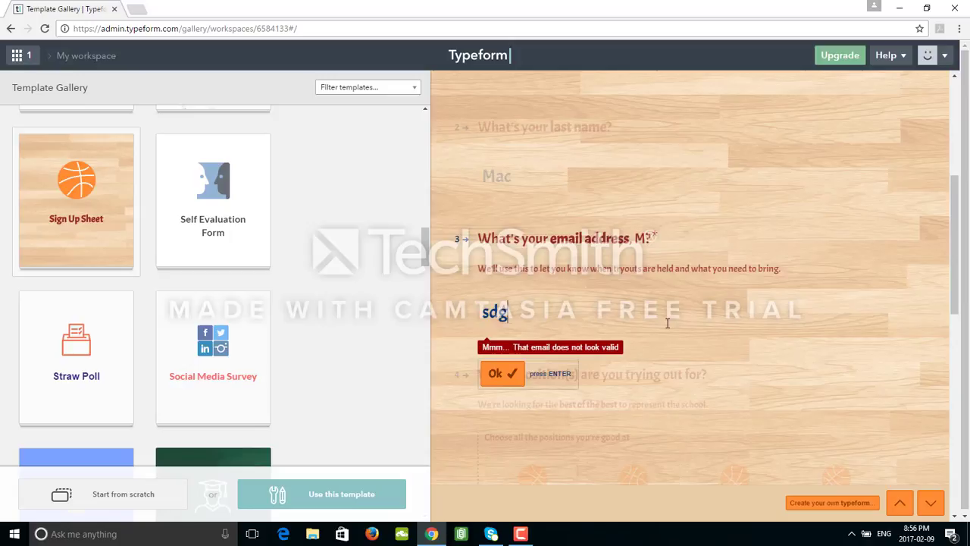
text(a)
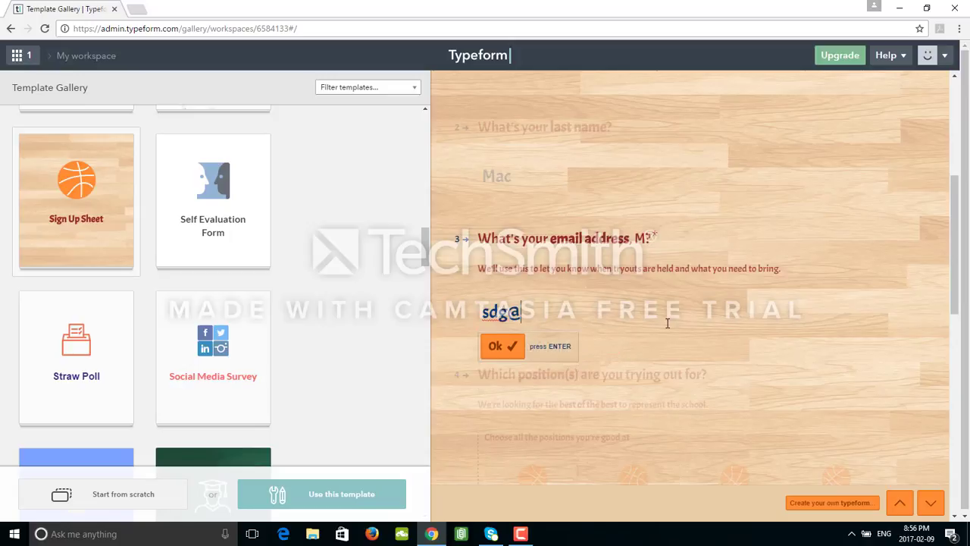
text(@gmail.com)
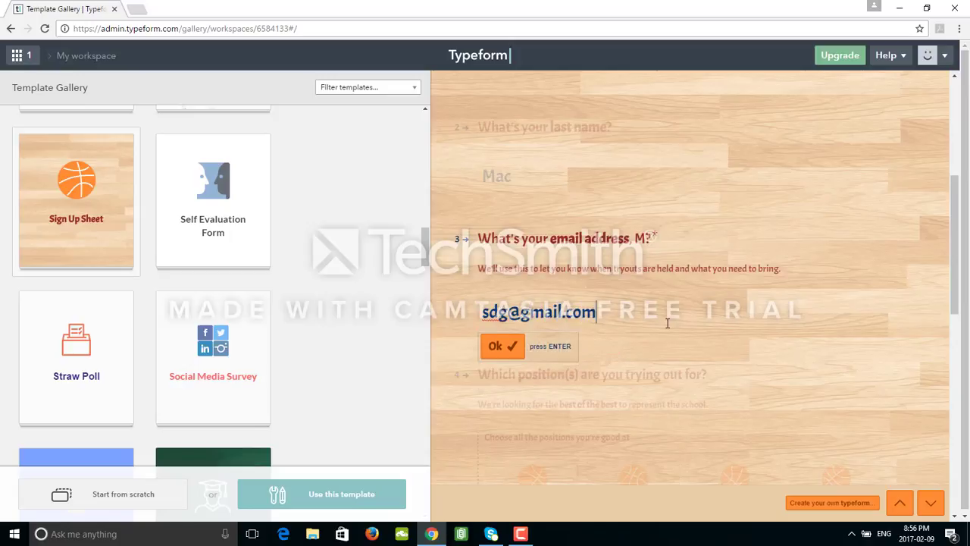
click(501, 345)
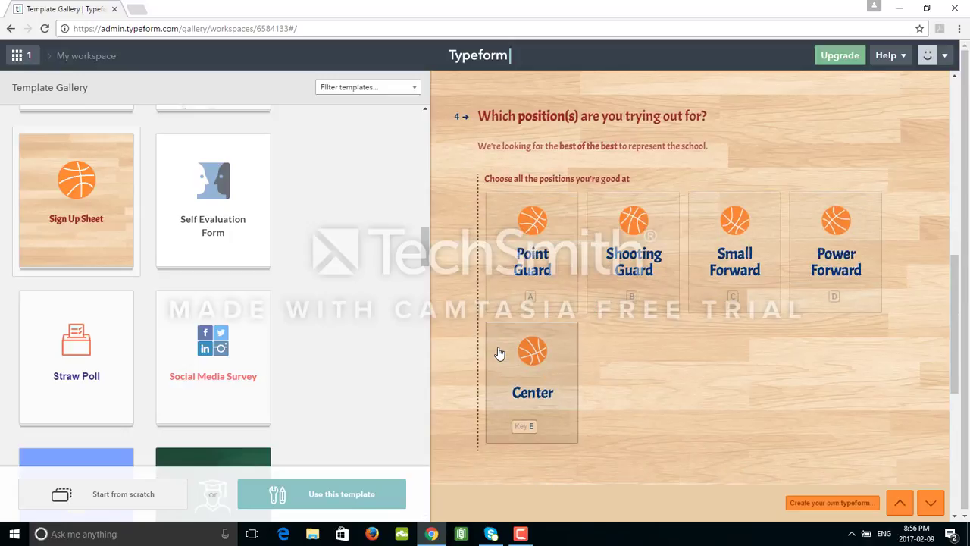
mouse_move(633, 262)
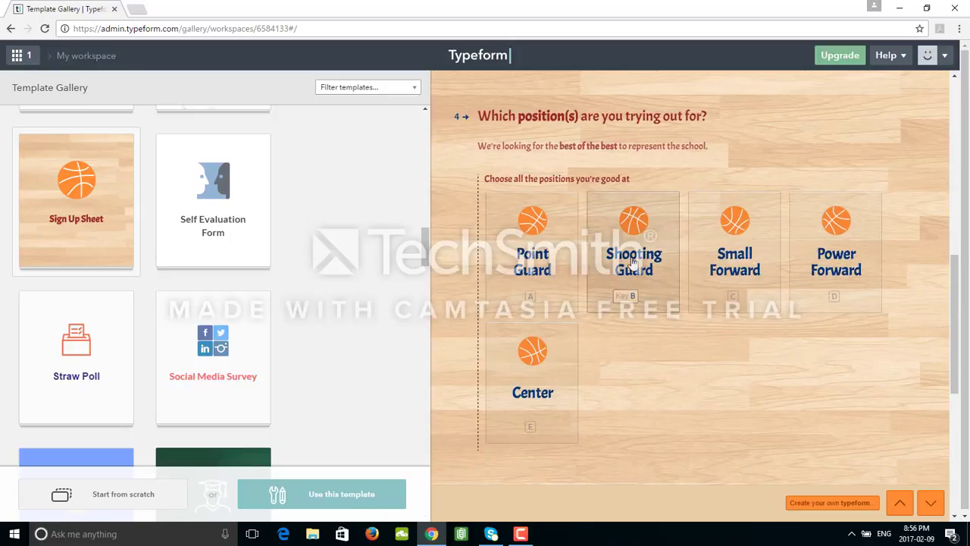
mouse_move(735, 250)
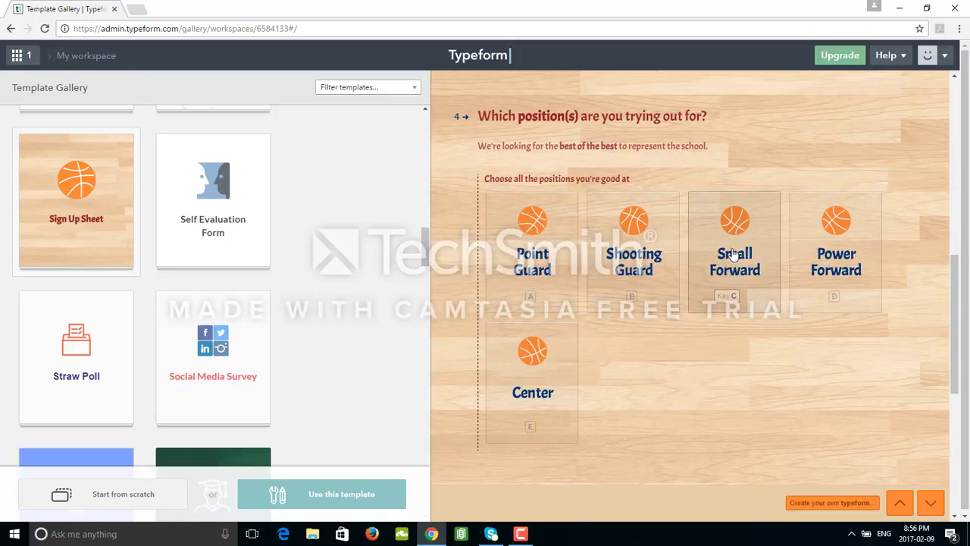
Choose Point Guard and Shooting Guard as positions and confirm
click(533, 235)
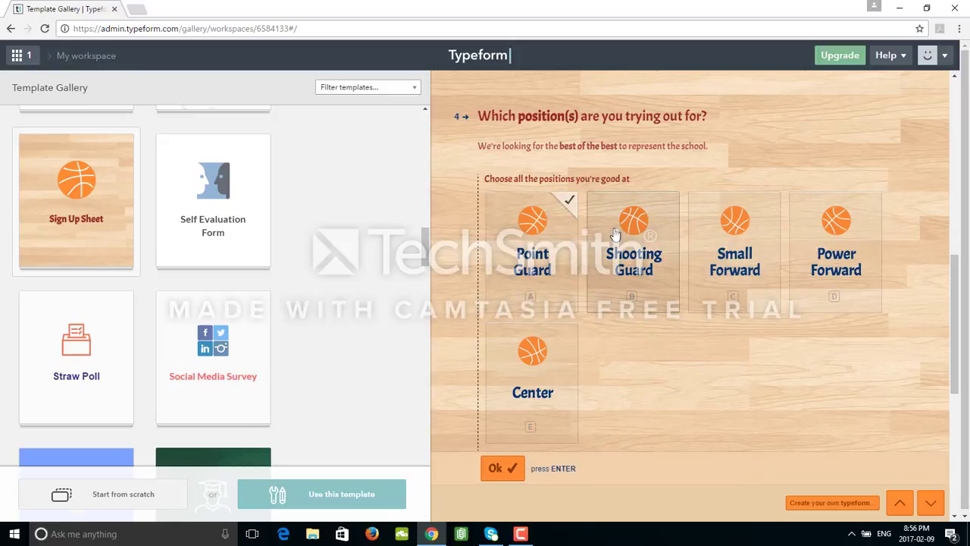
click(633, 238)
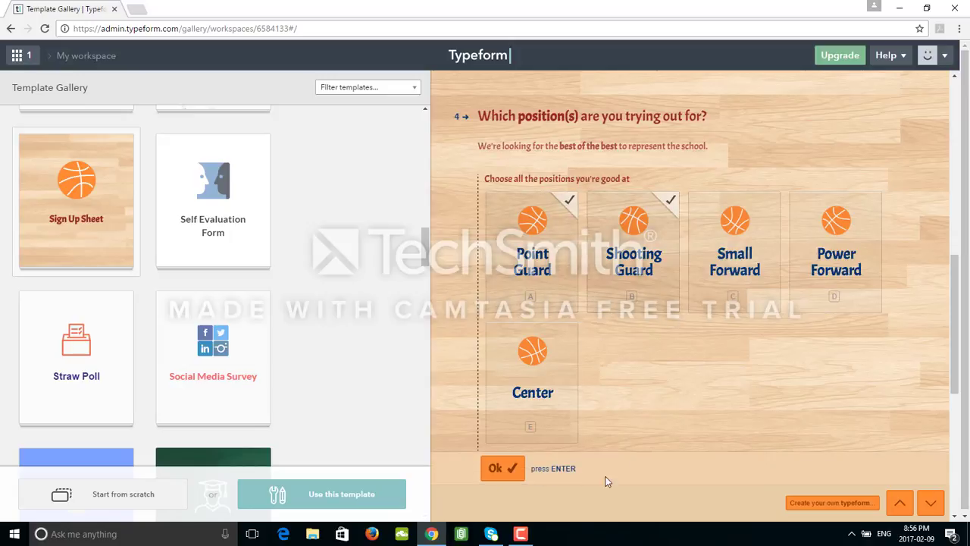
click(501, 467)
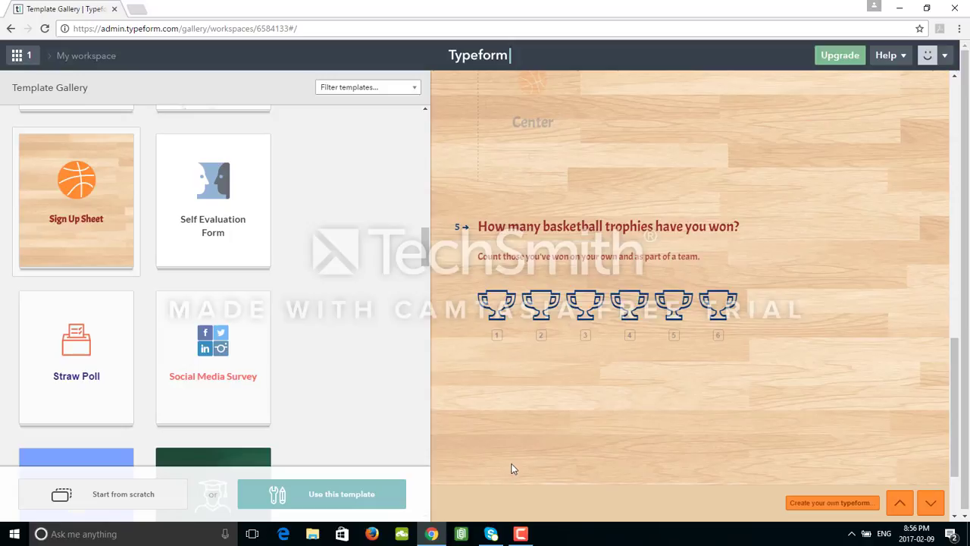
mouse_move(632, 340)
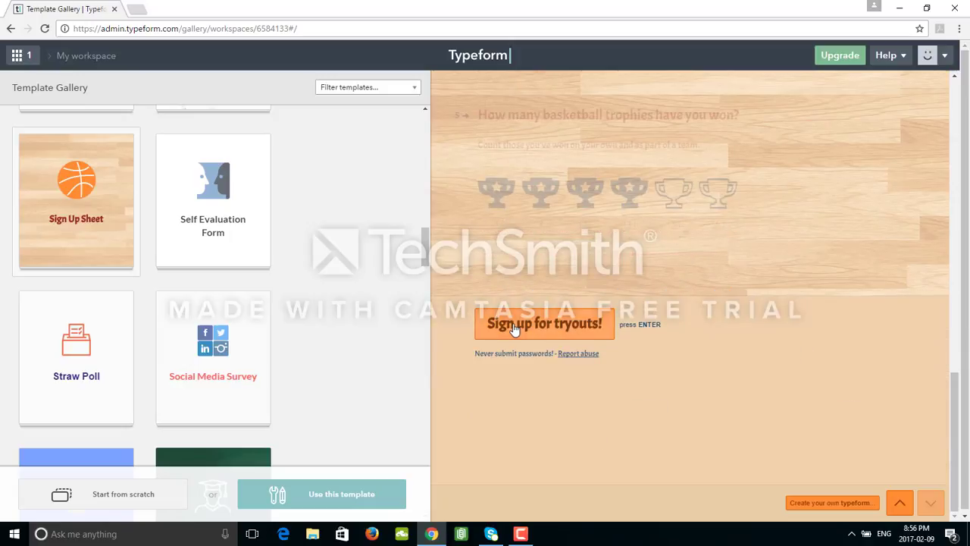
mouse_move(553, 328)
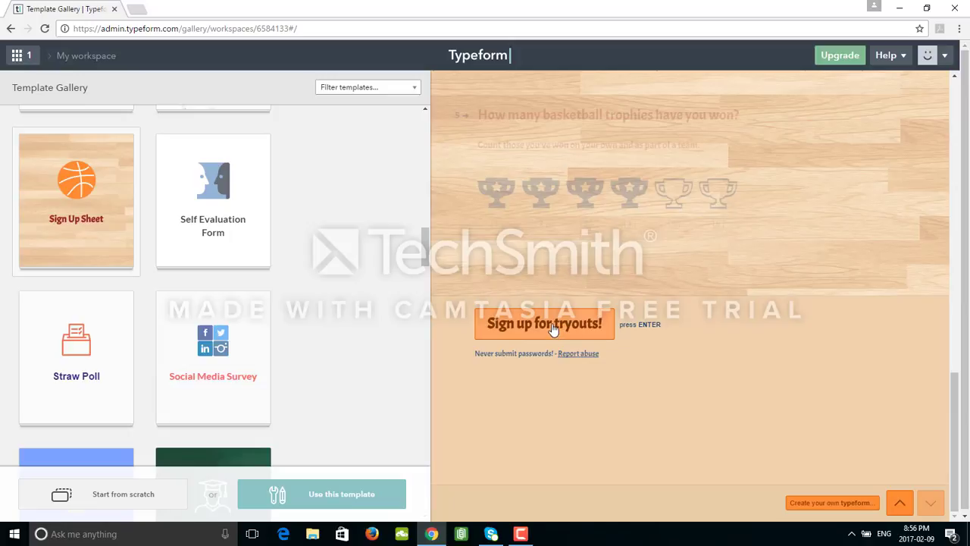